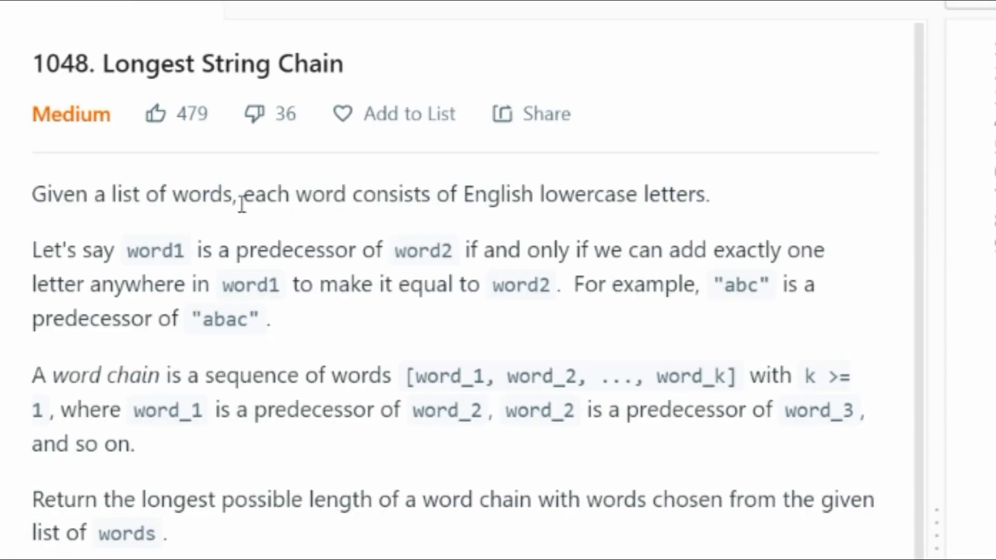
mouse_move(569, 194)
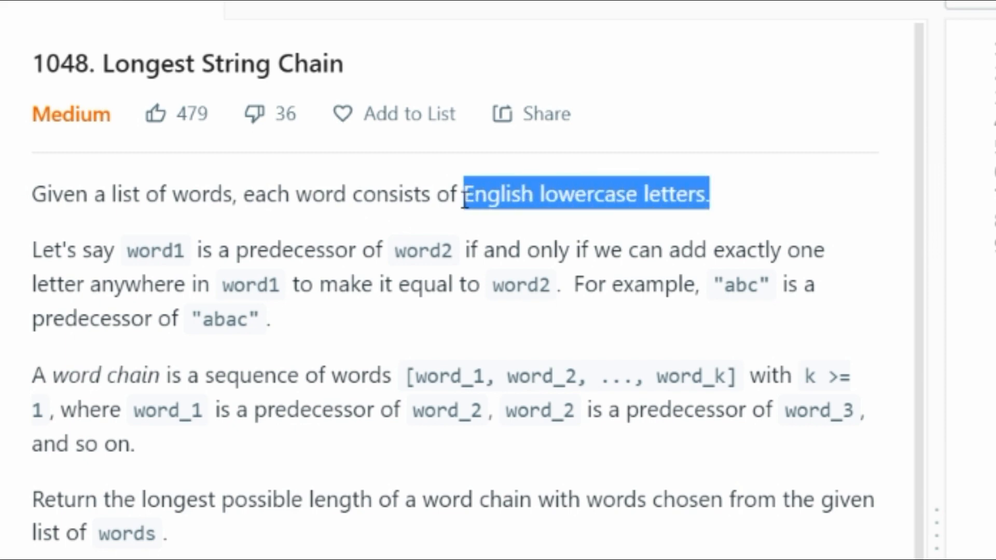
mouse_move(459, 238)
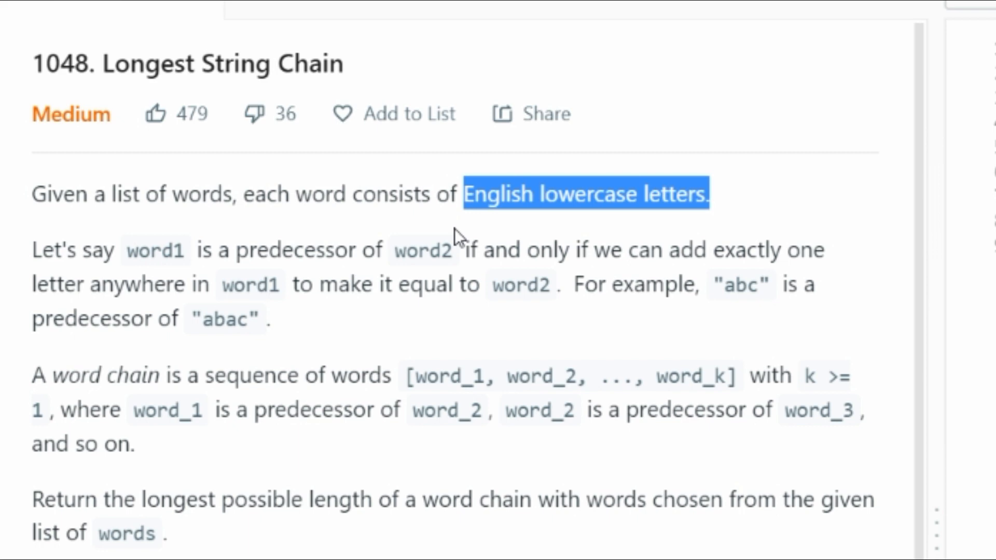
mouse_move(459, 237)
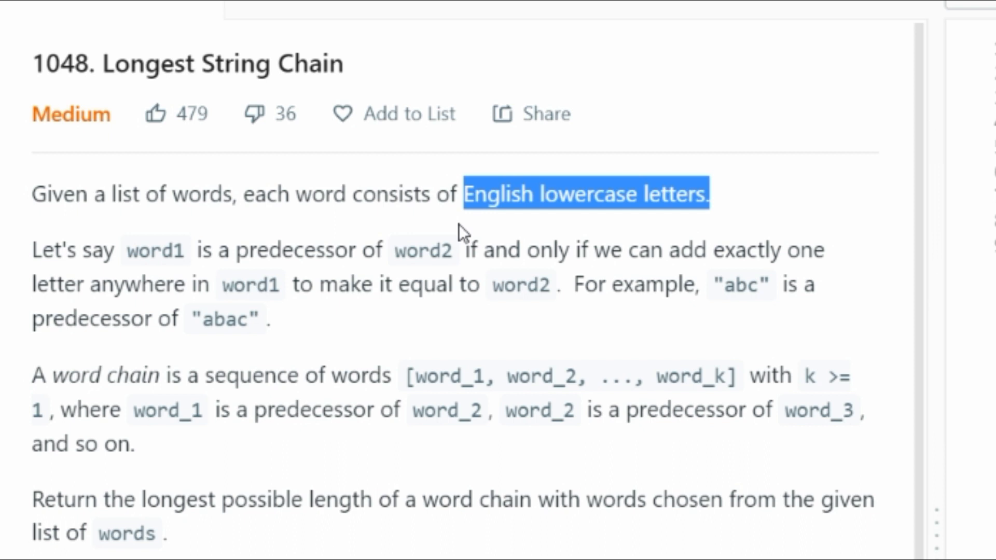
mouse_move(122, 242)
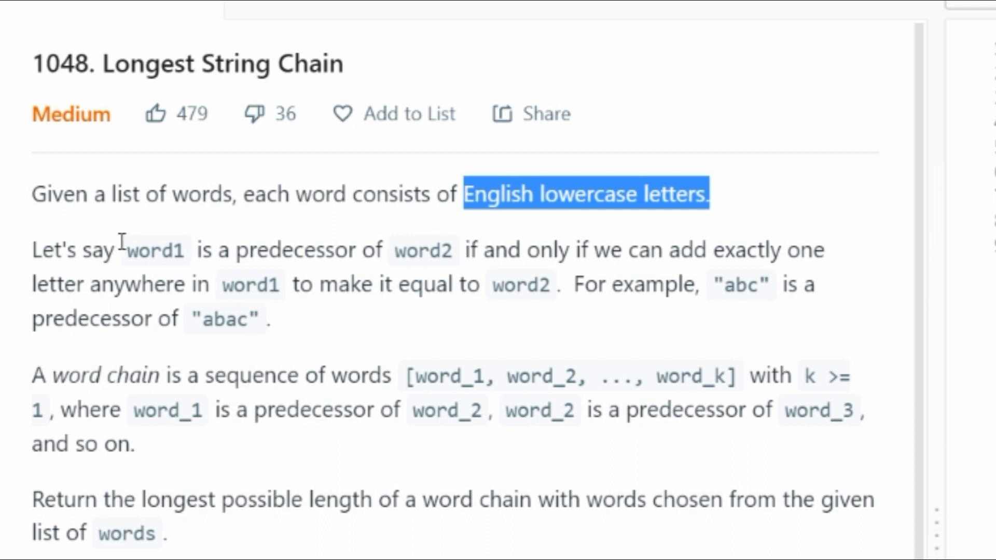
Highlight word1, word2 and 'one letter' in the predecessor definition of the problem statement.
double_click(154, 250)
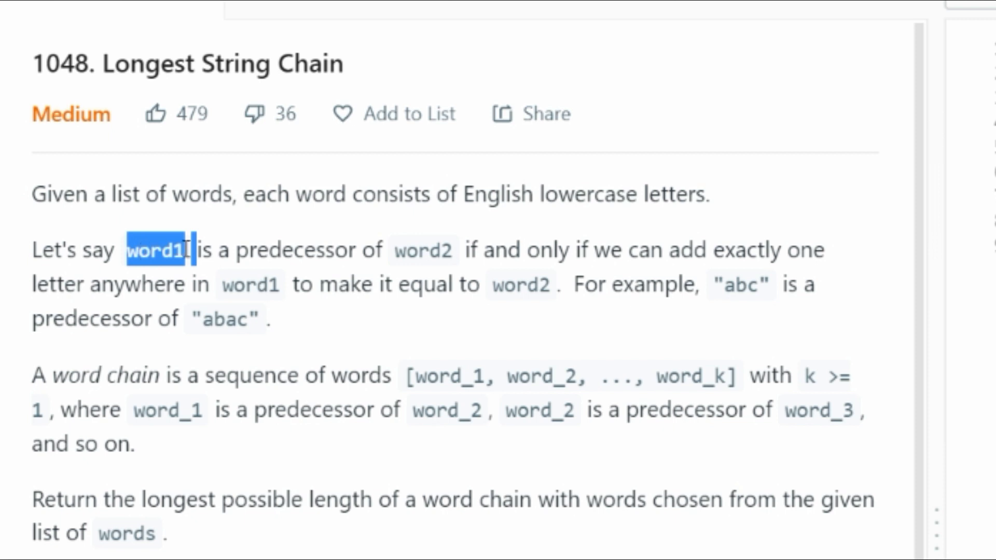
double_click(422, 250)
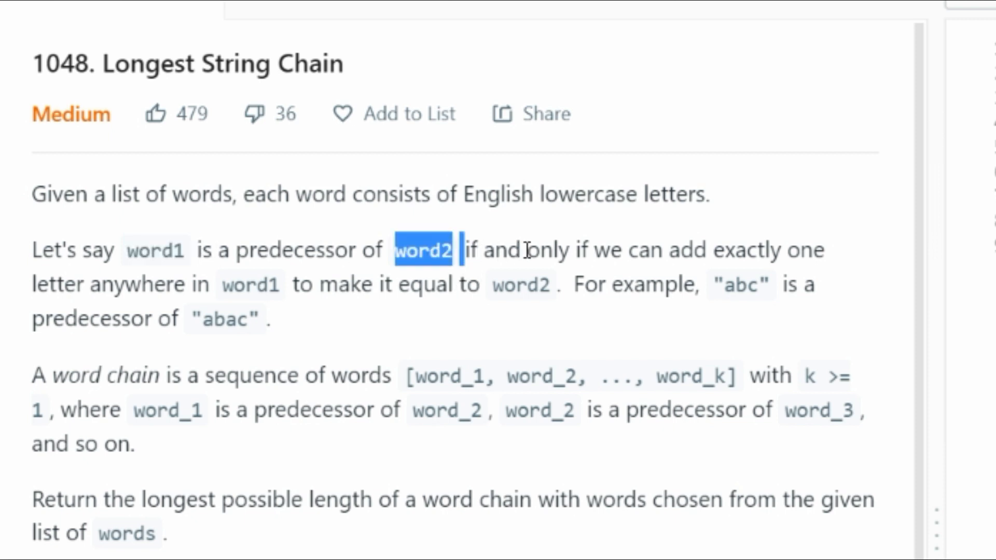
mouse_move(796, 250)
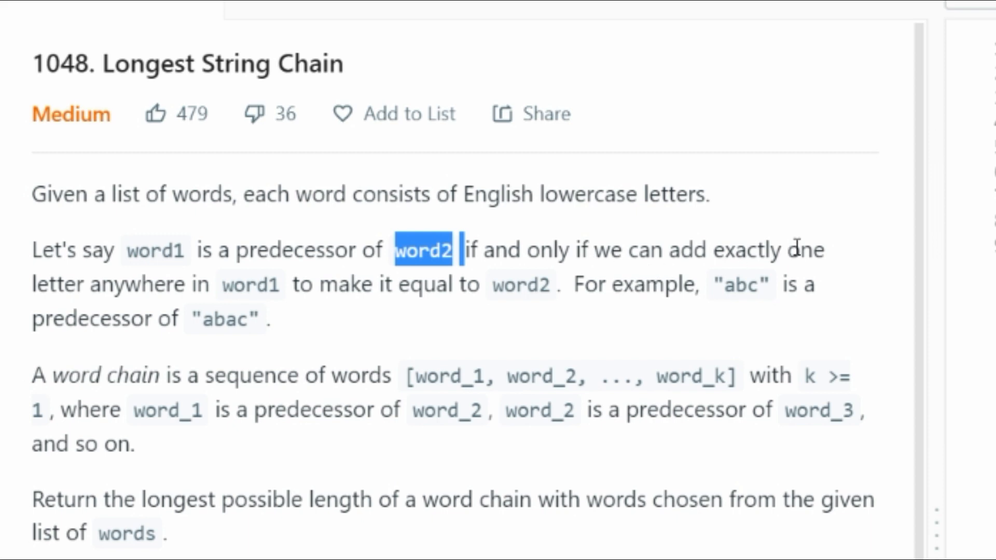
double_click(799, 250)
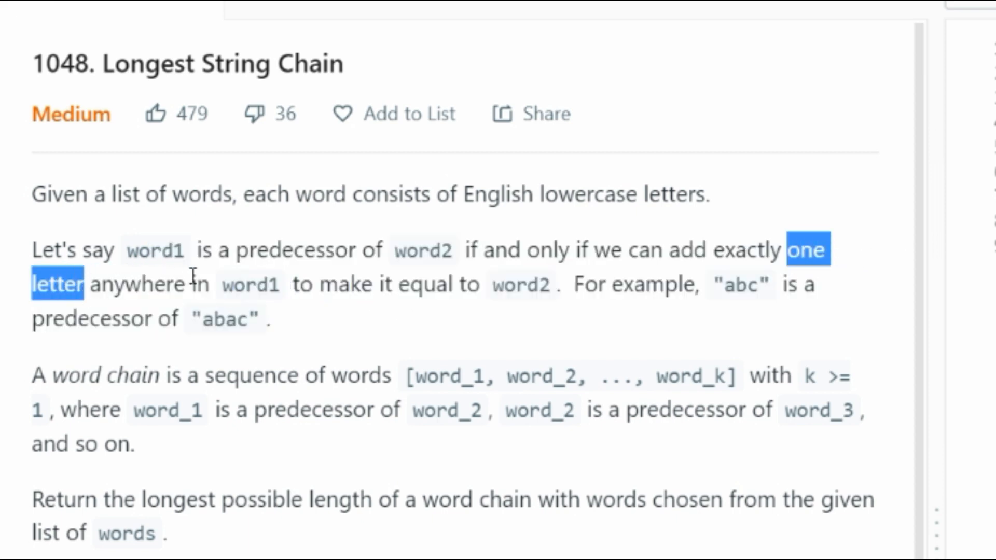
mouse_move(273, 276)
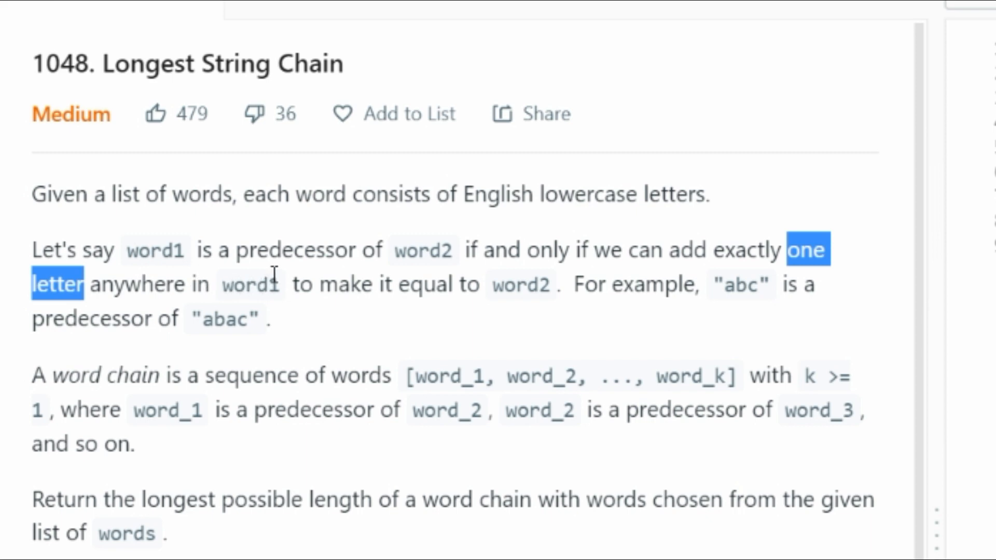
mouse_move(526, 281)
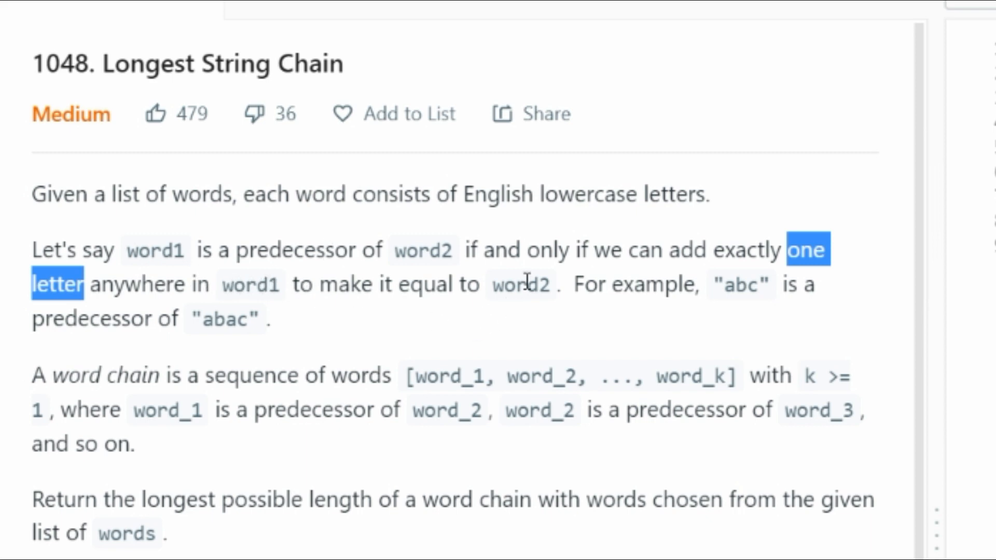
mouse_move(721, 284)
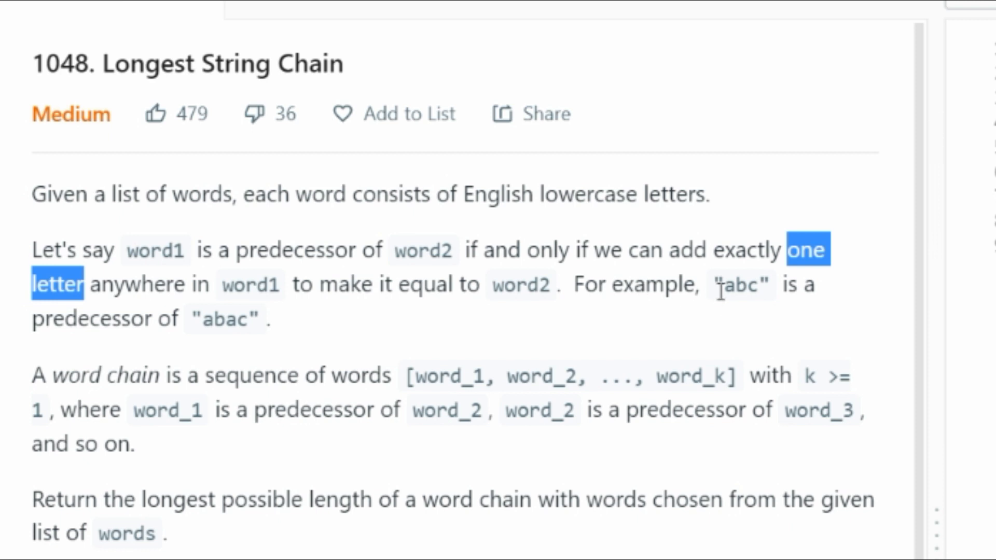
mouse_move(588, 320)
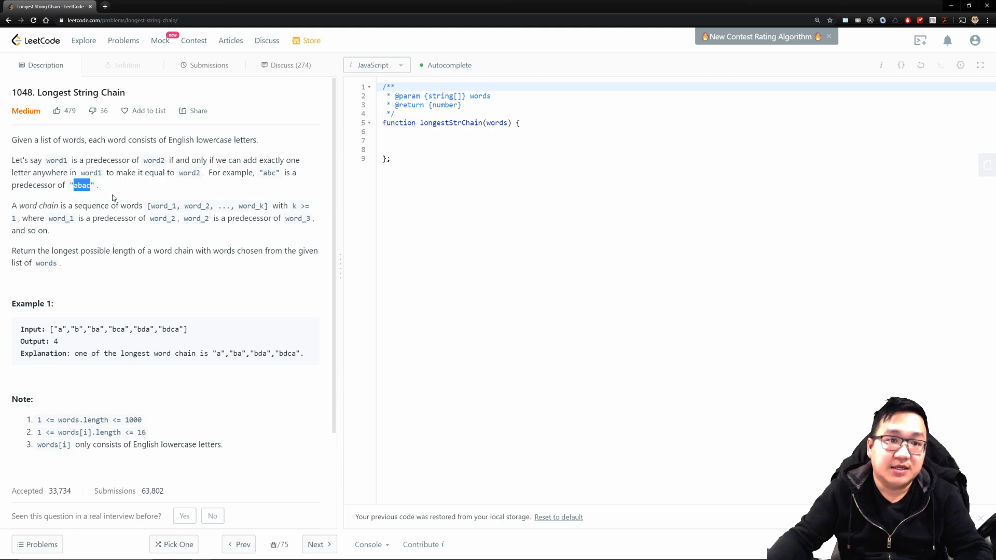
mouse_move(99, 214)
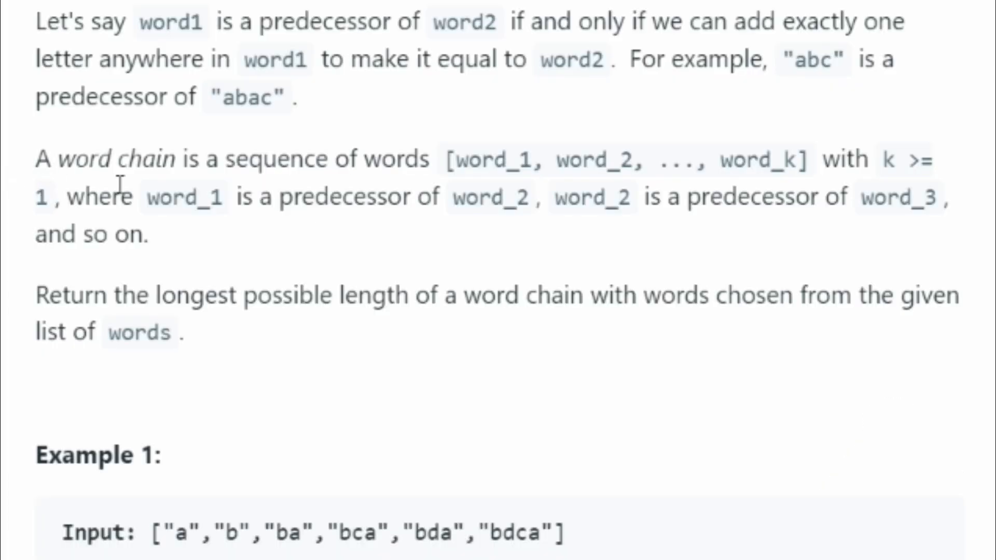
mouse_move(476, 189)
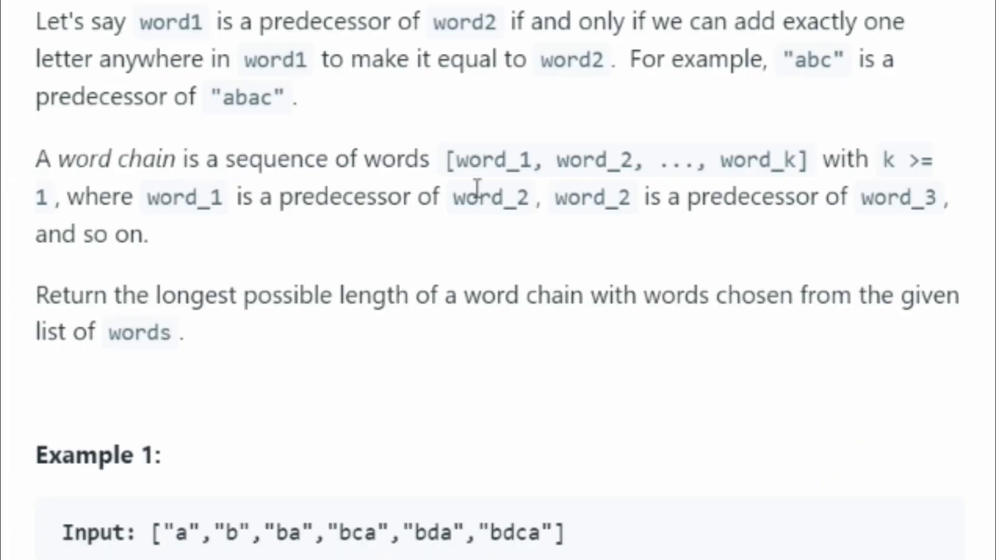
mouse_move(607, 174)
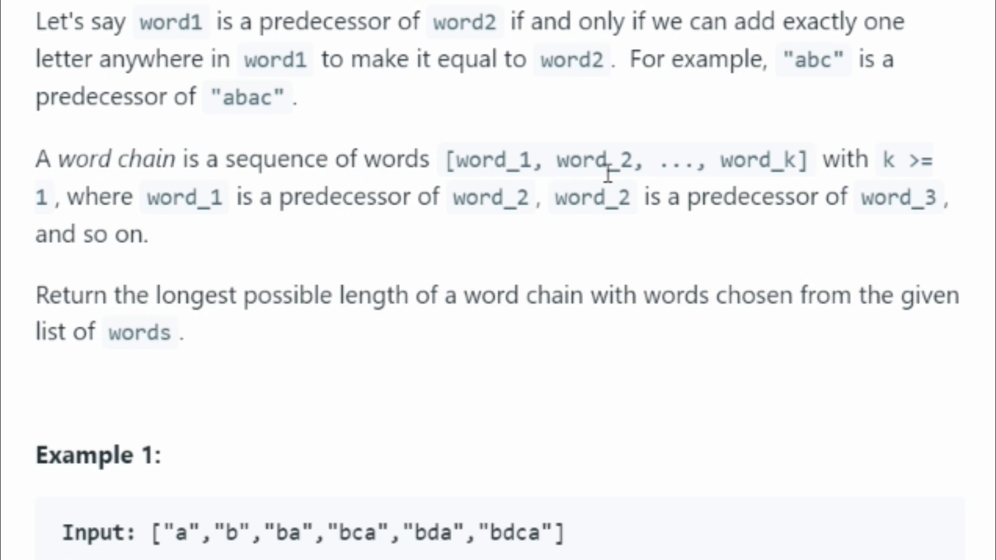
mouse_move(861, 171)
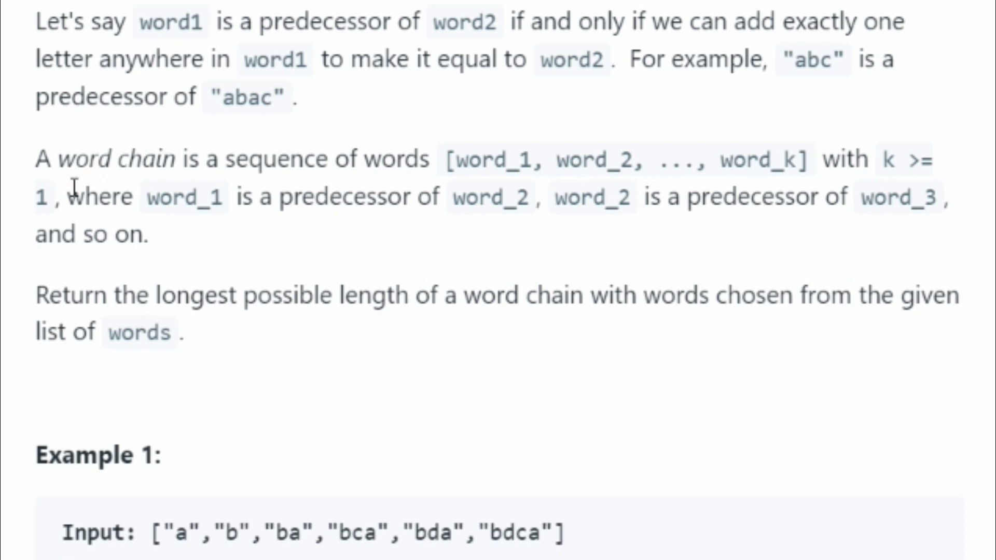
mouse_move(268, 206)
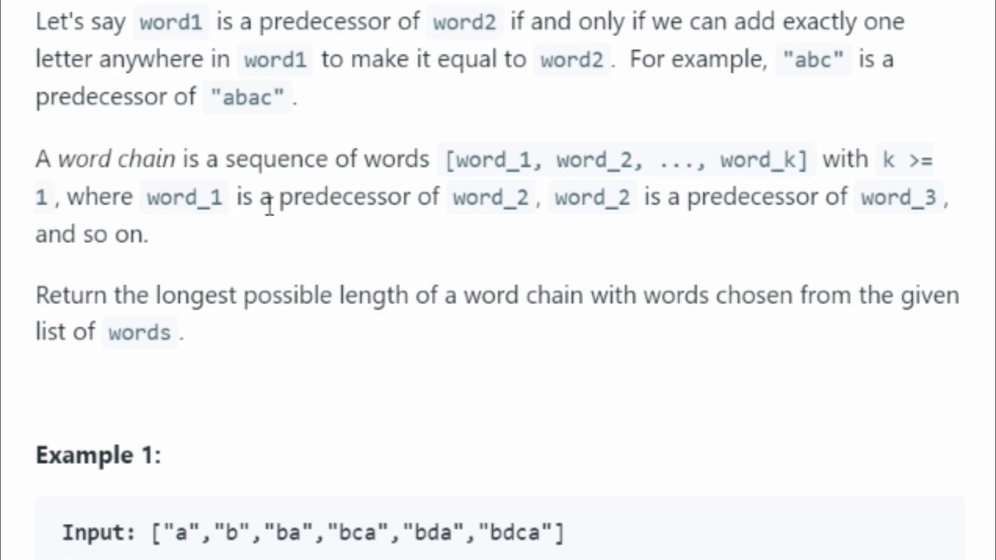
mouse_move(612, 230)
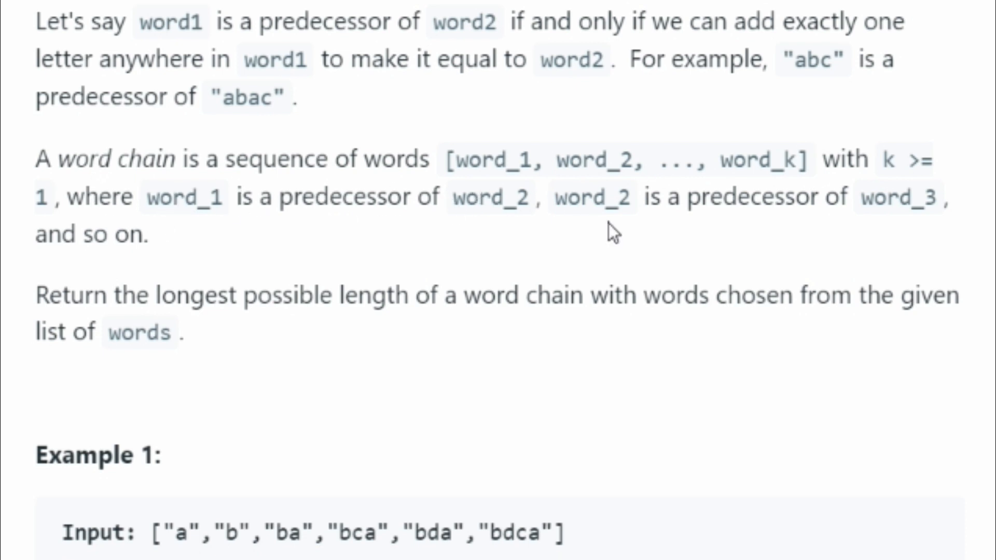
mouse_move(197, 247)
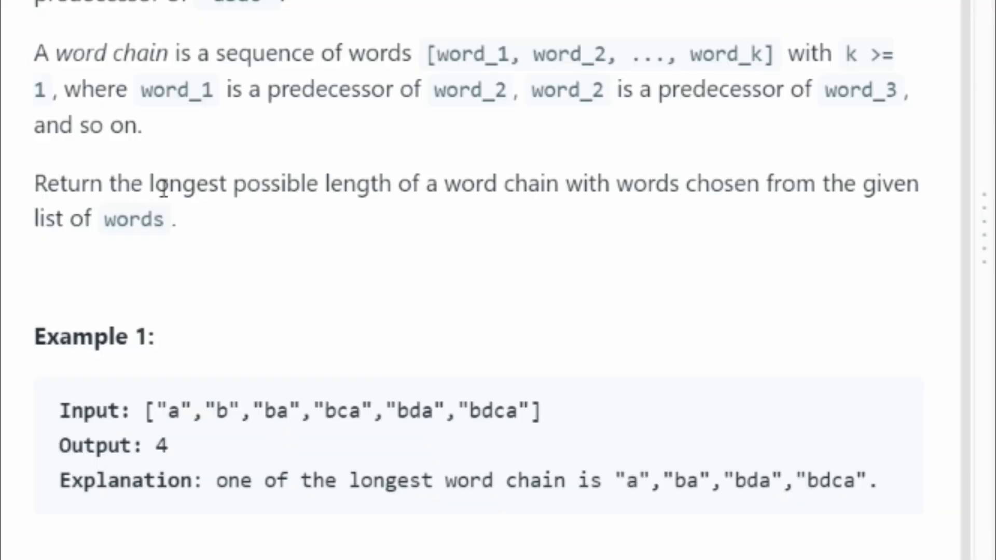
mouse_move(503, 182)
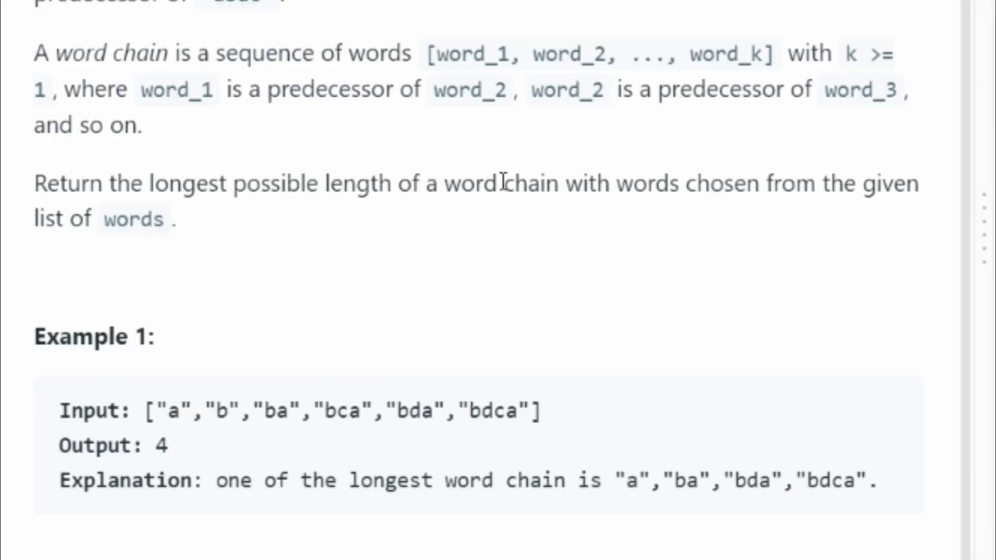
mouse_move(786, 184)
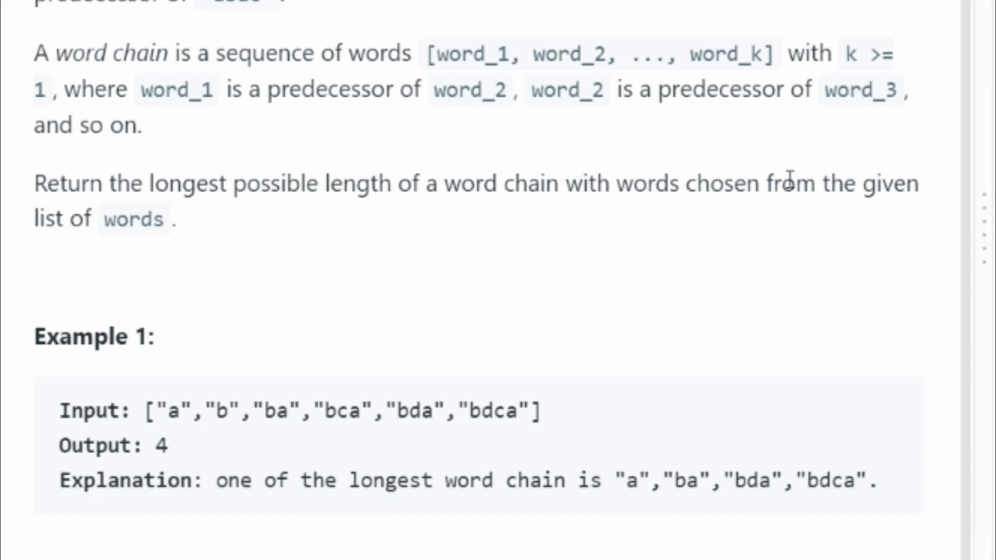
mouse_move(265, 239)
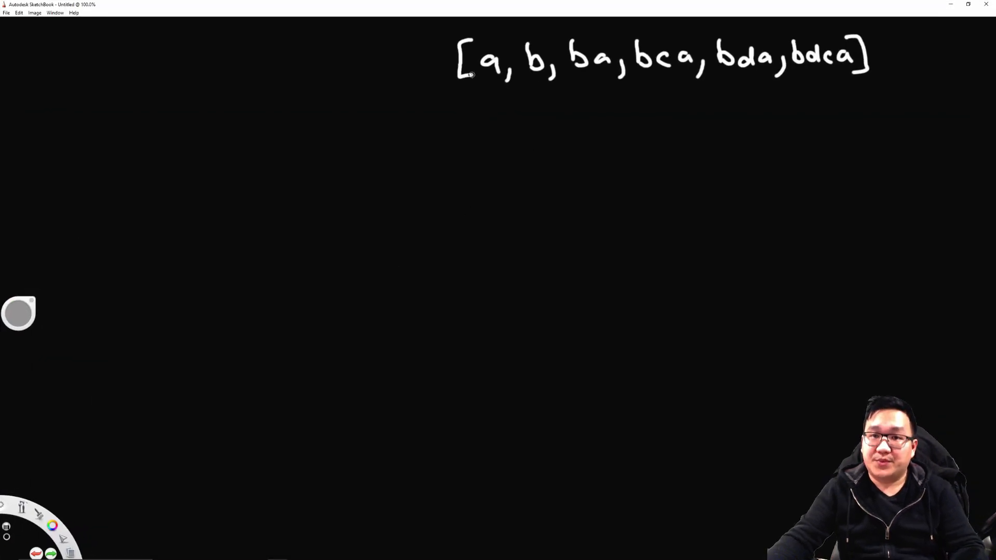
mouse_move(457, 112)
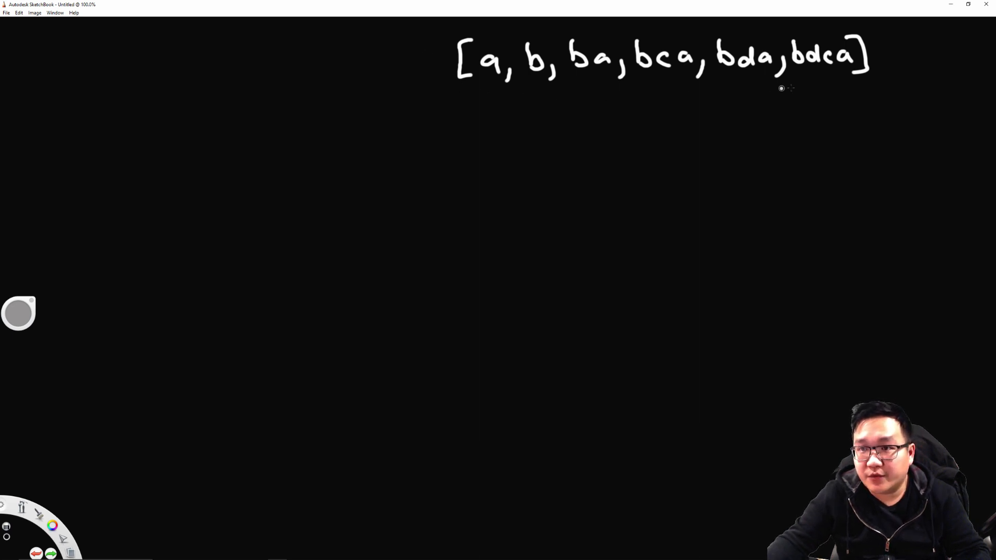
mouse_move(607, 89)
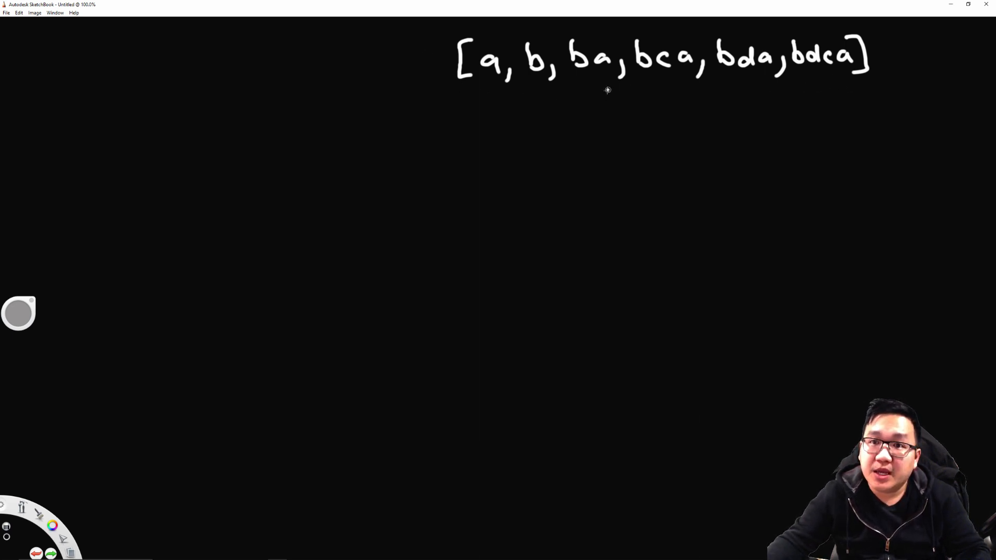
mouse_move(484, 97)
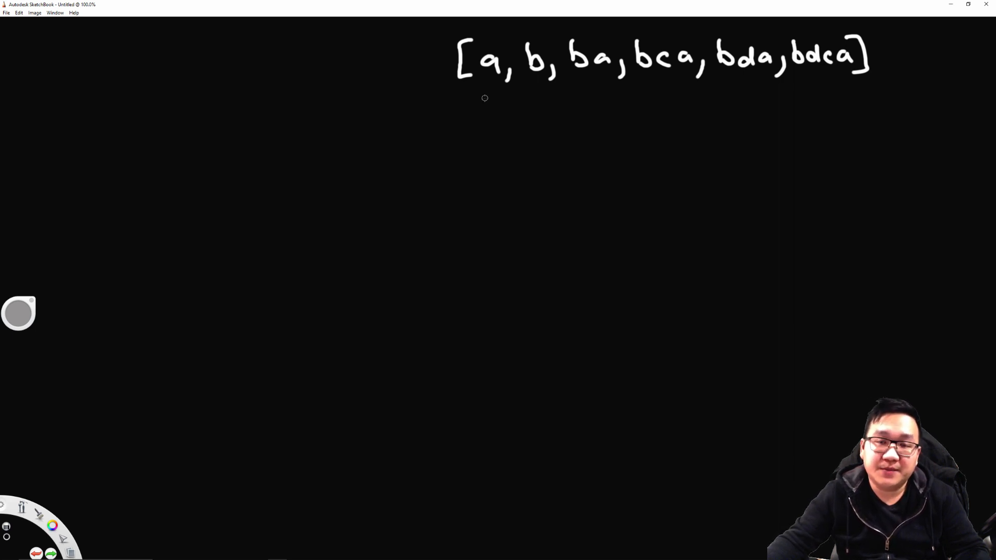
mouse_move(487, 96)
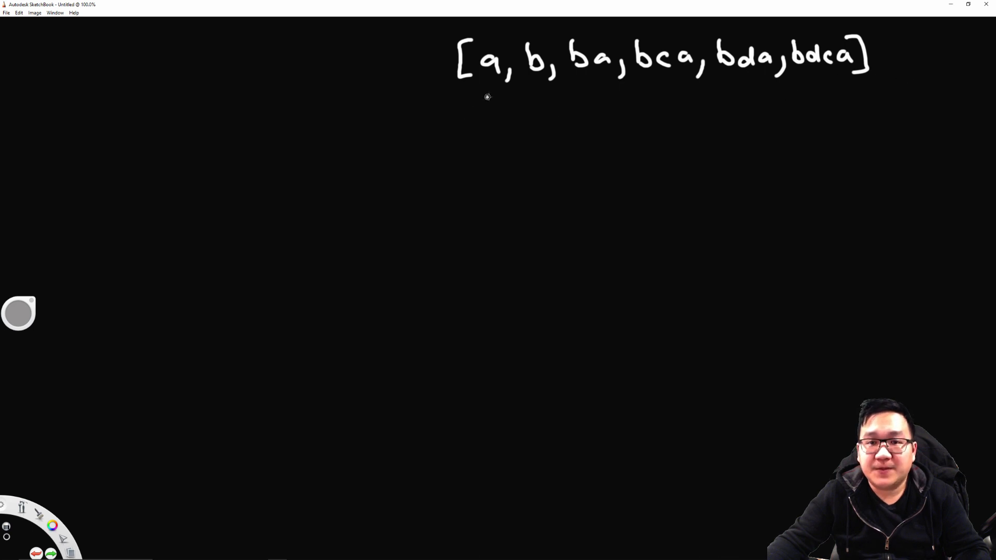
mouse_move(494, 90)
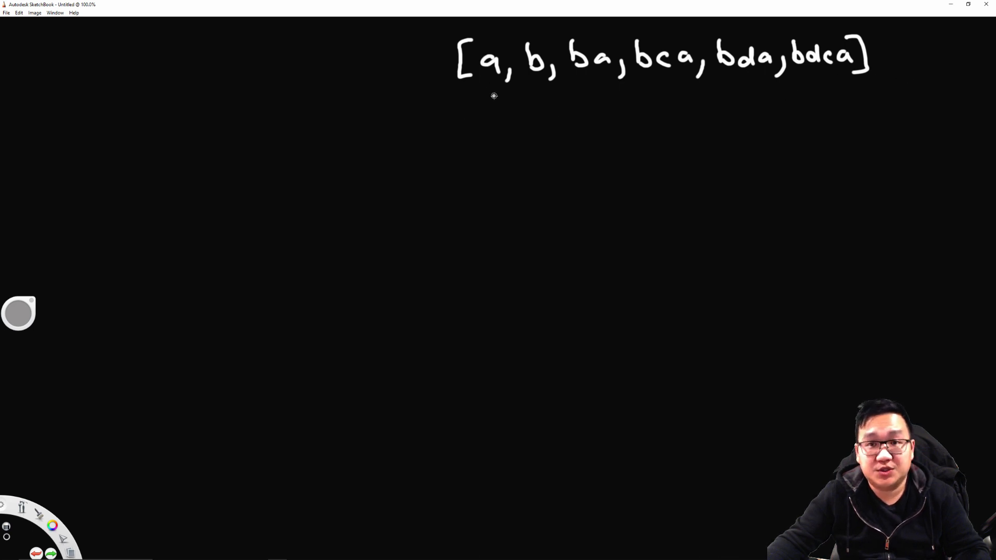
mouse_move(425, 93)
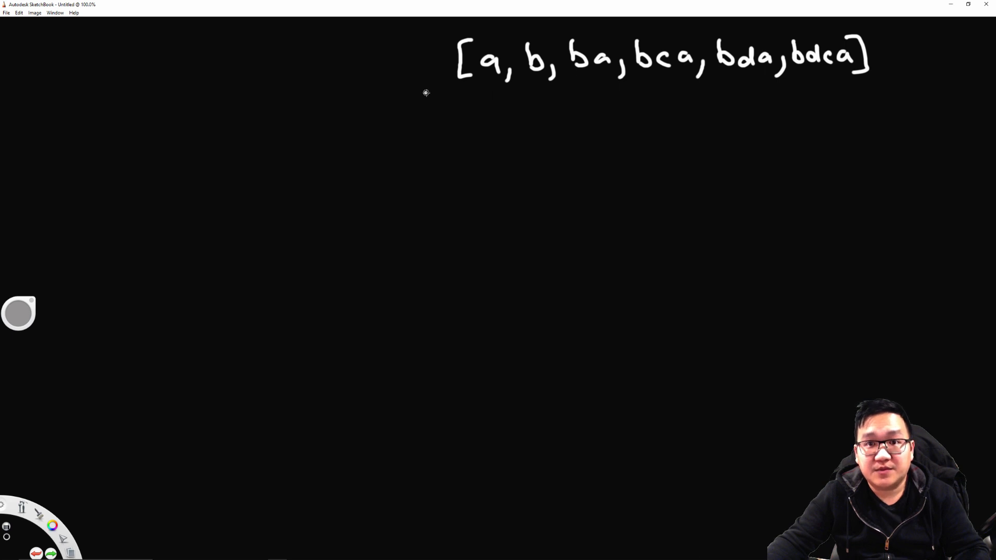
mouse_move(484, 106)
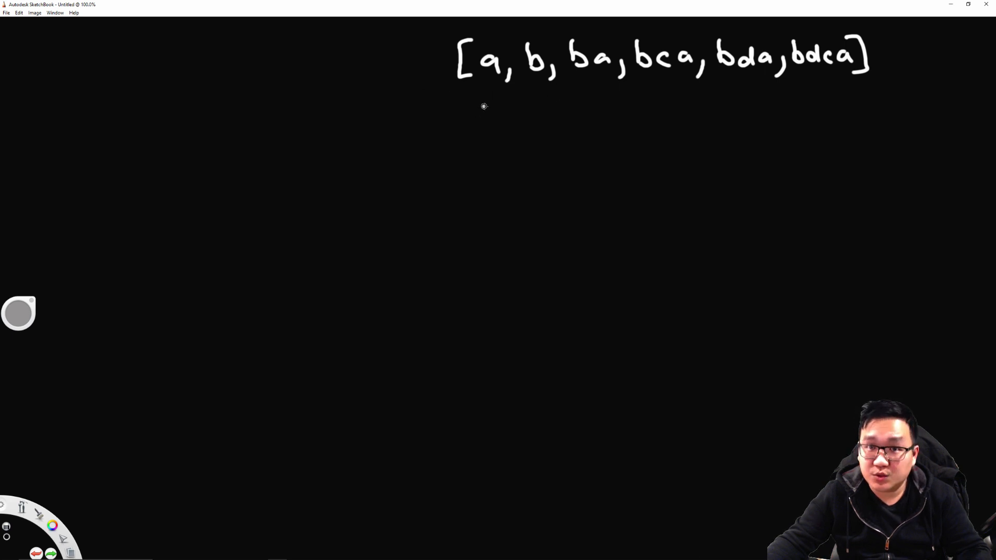
mouse_move(536, 78)
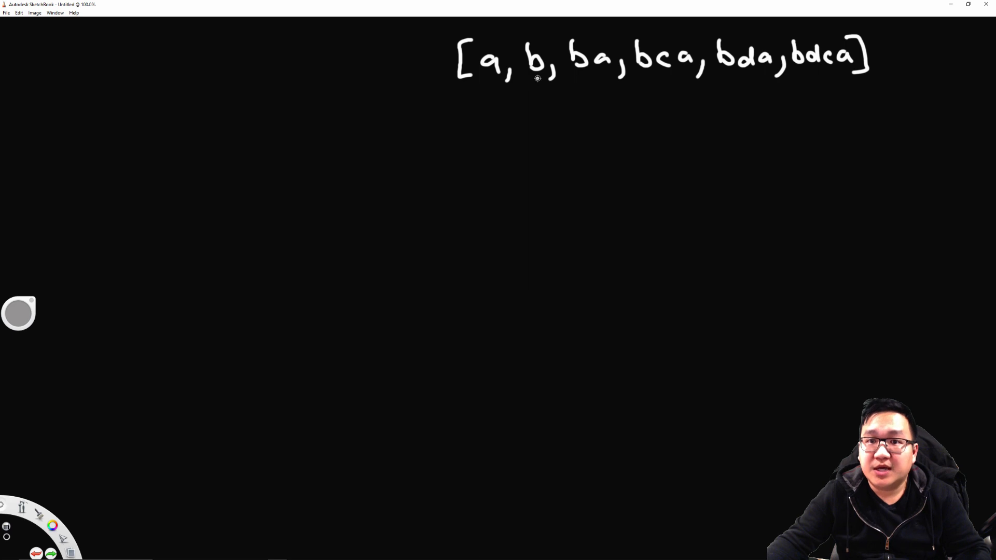
mouse_move(580, 92)
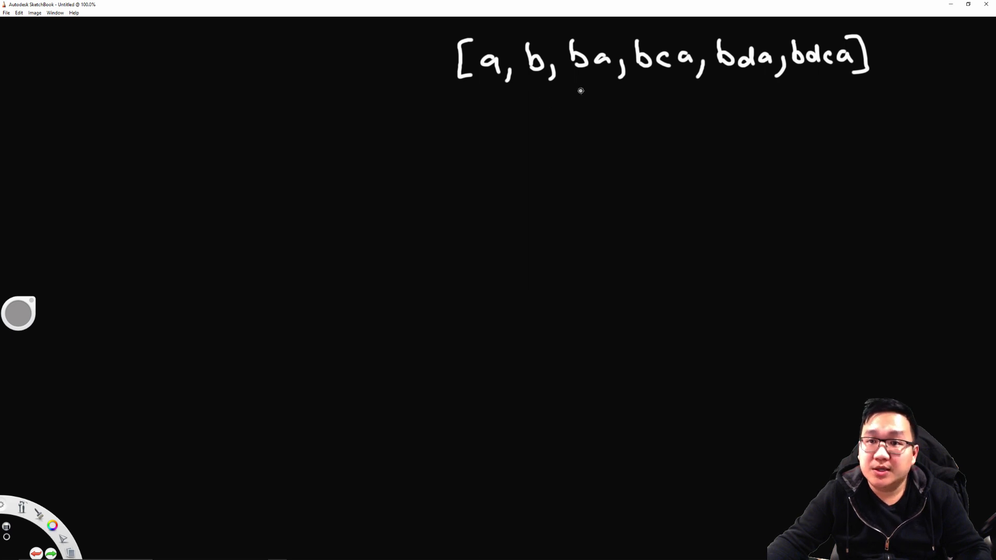
mouse_move(584, 83)
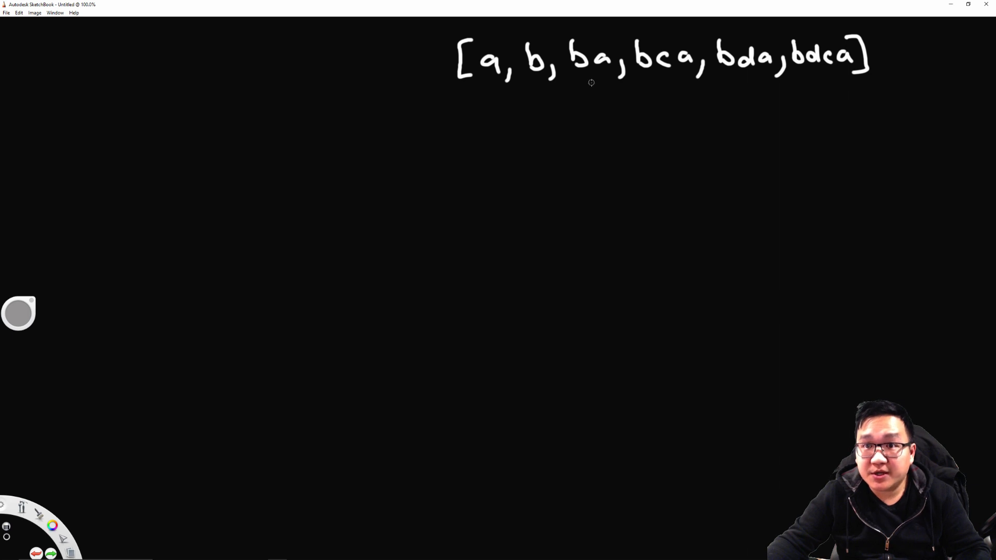
mouse_move(602, 65)
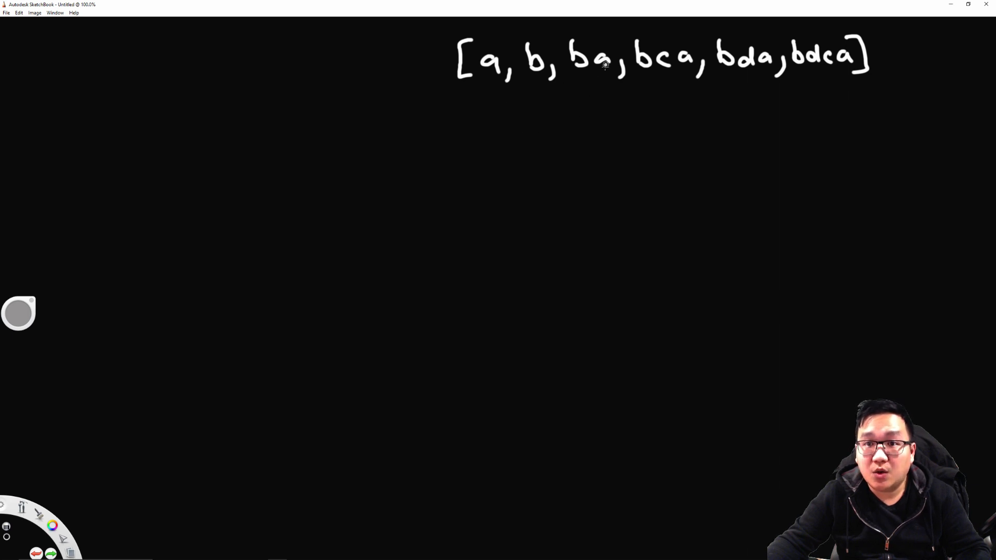
mouse_move(582, 76)
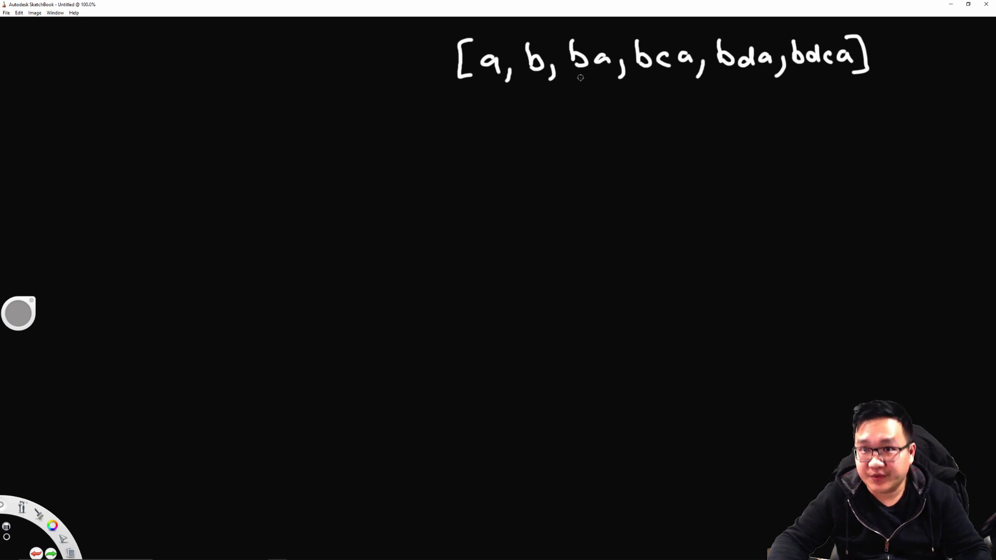
mouse_move(646, 88)
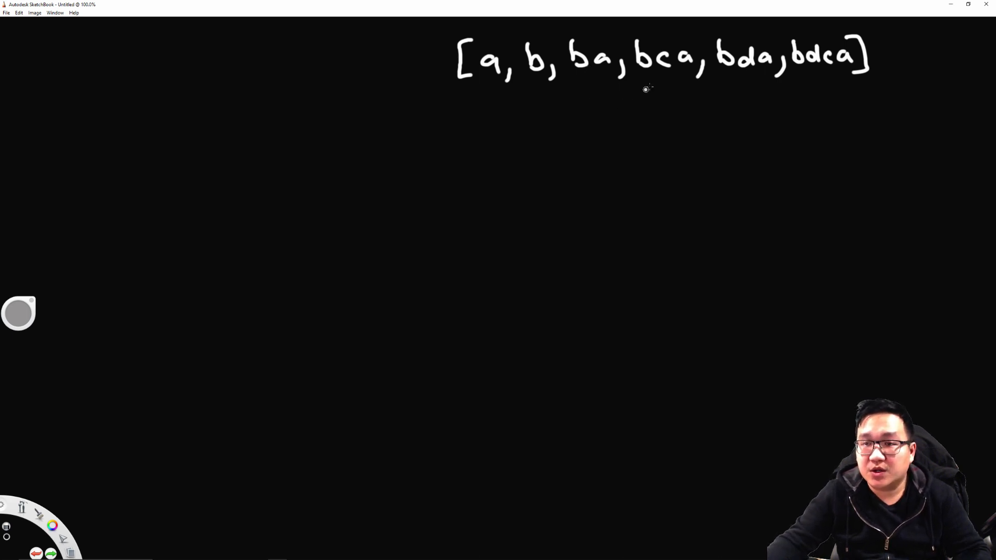
mouse_move(686, 70)
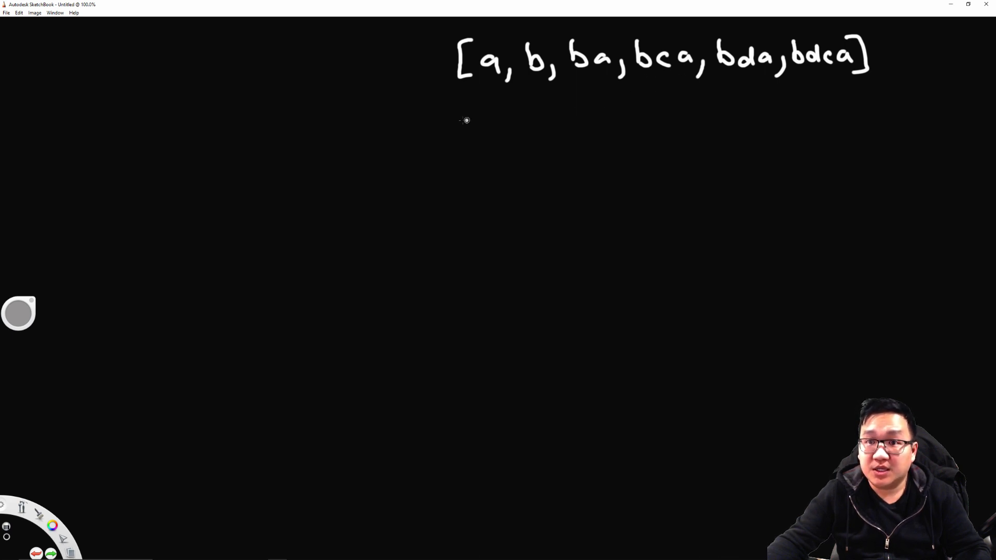
mouse_move(636, 76)
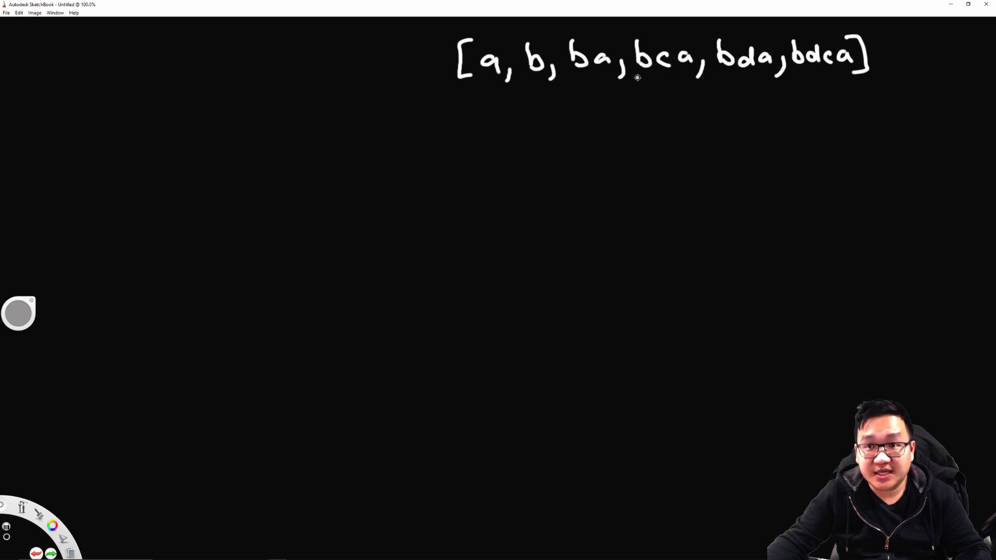
mouse_move(653, 73)
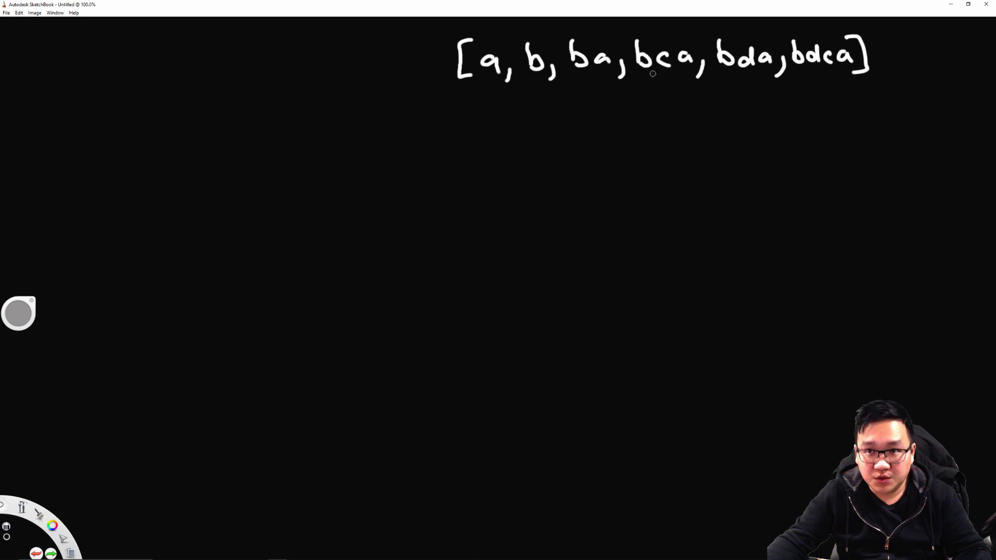
mouse_move(675, 74)
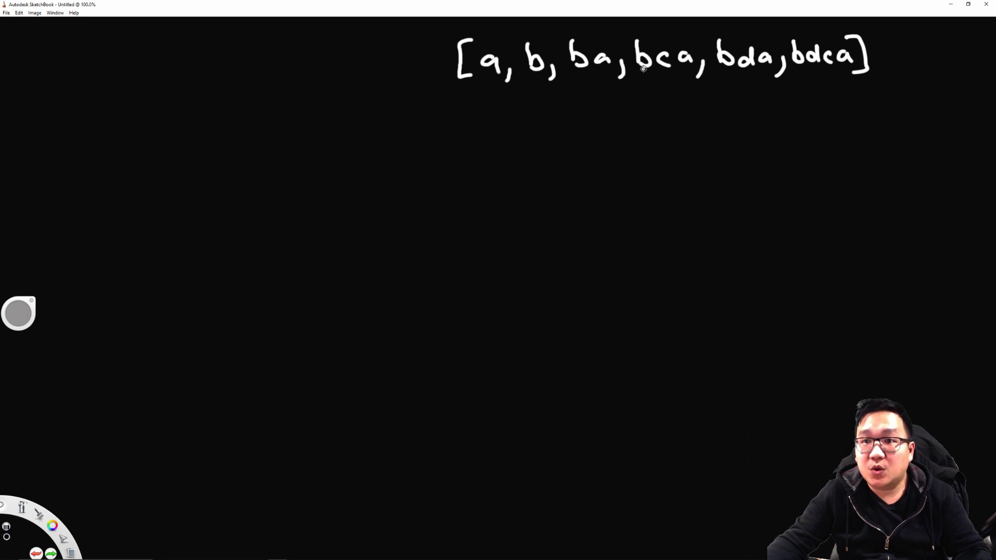
mouse_move(493, 97)
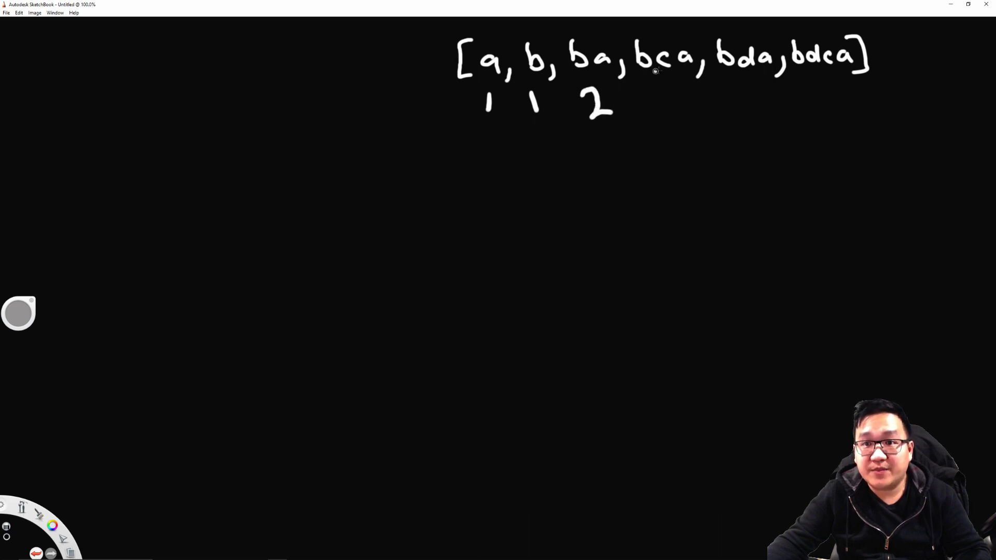
mouse_move(651, 96)
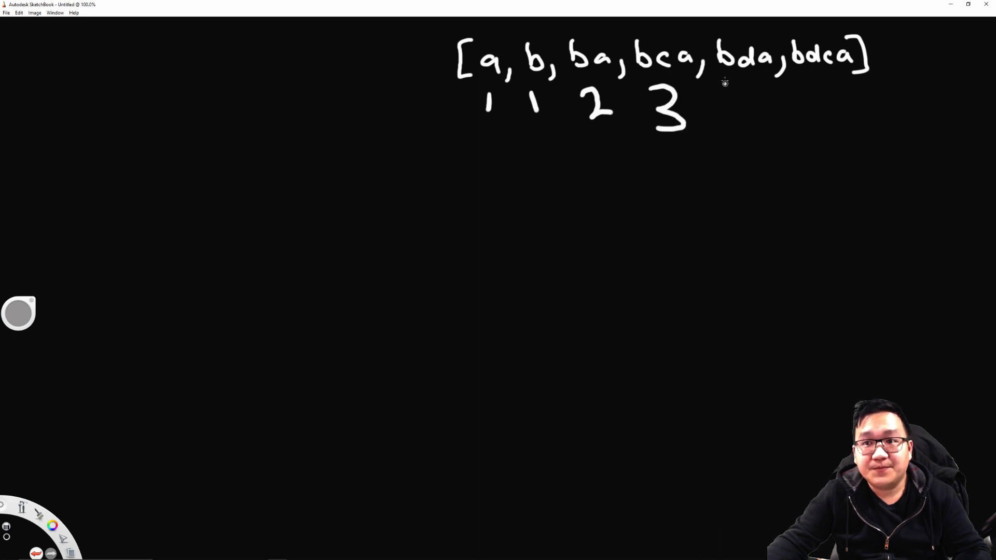
mouse_move(765, 72)
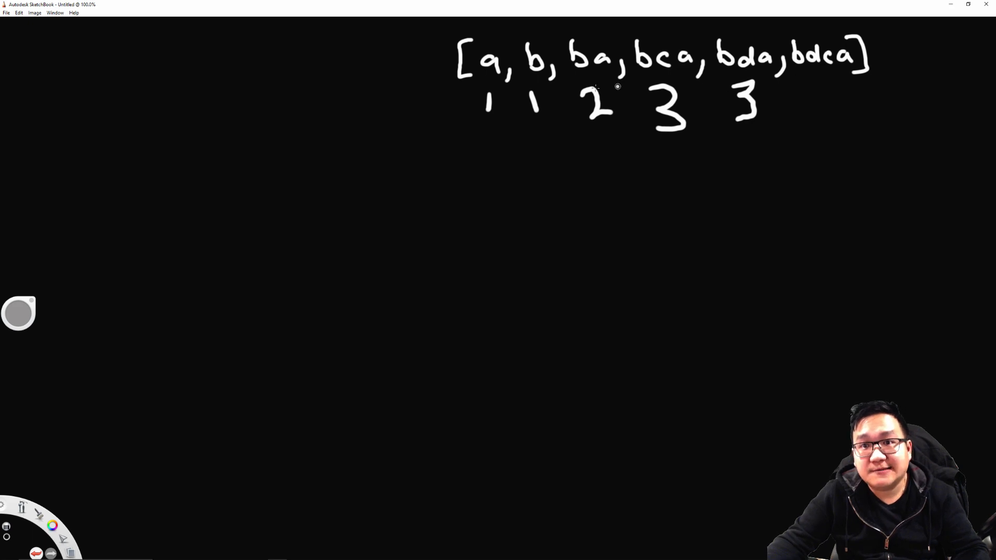
mouse_move(825, 70)
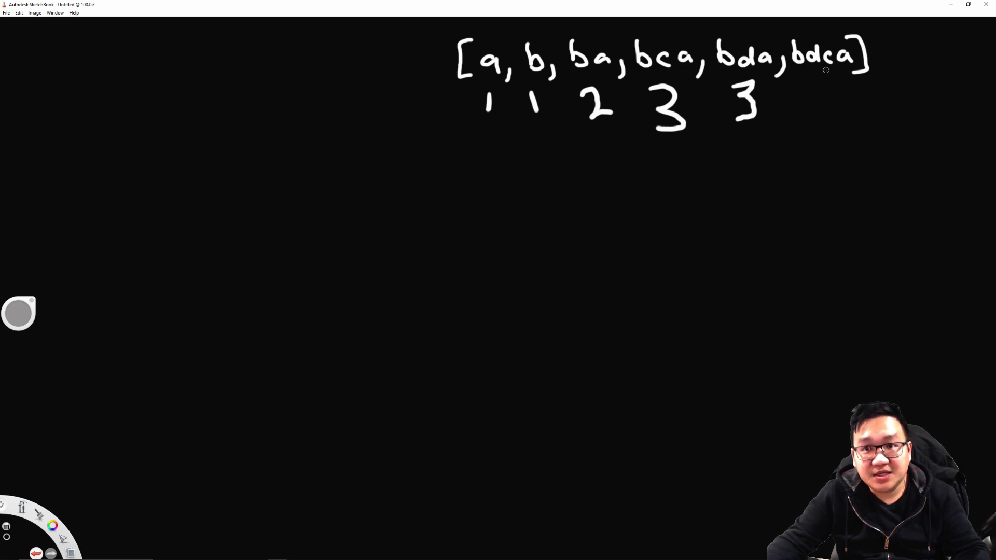
mouse_move(802, 71)
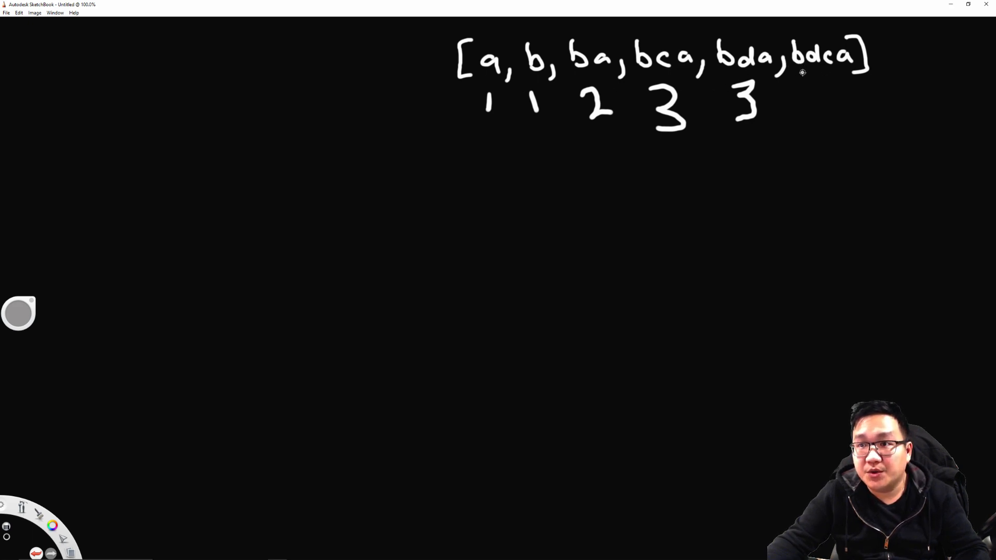
mouse_move(742, 73)
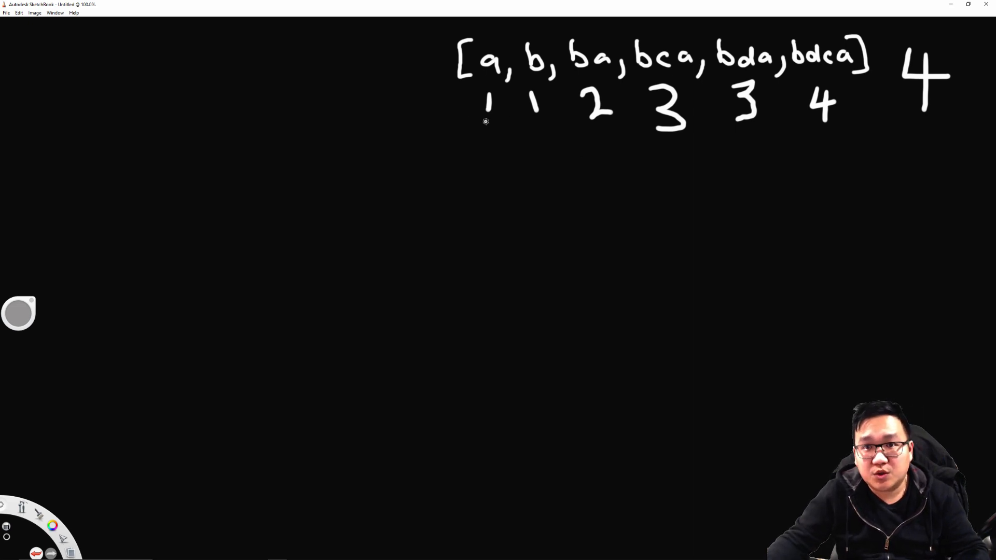
mouse_move(613, 124)
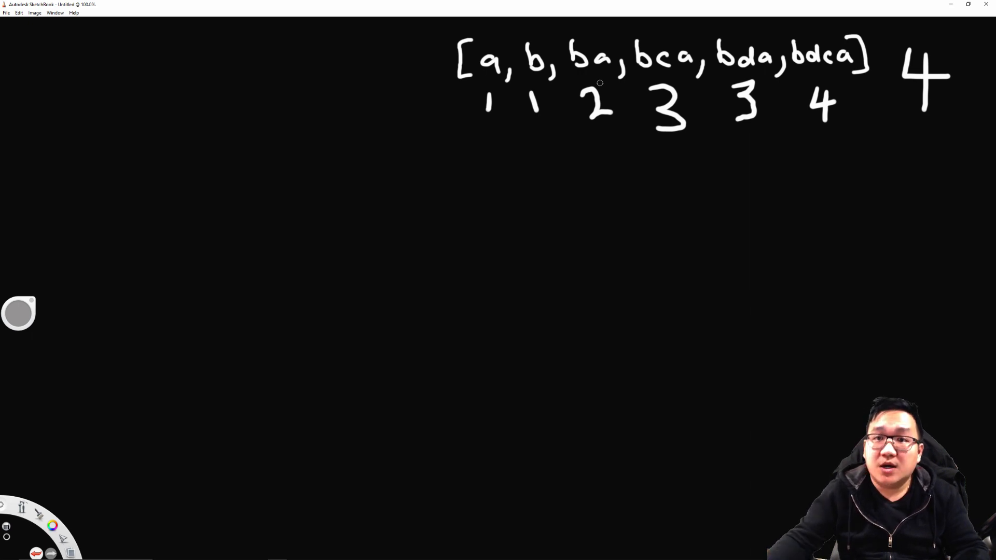
mouse_move(61, 87)
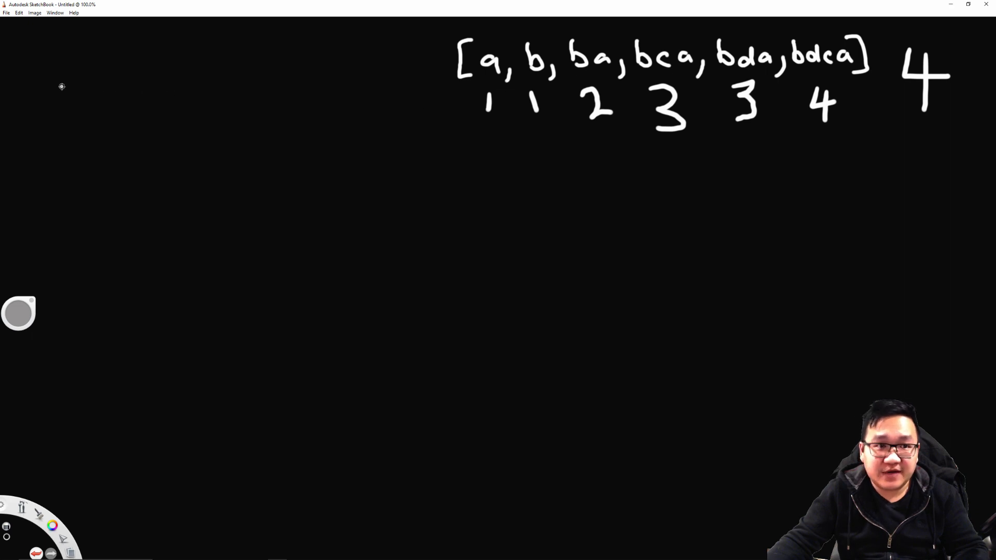
Handwrite 'c = {' and the first cache entry a : 1 on the left of the canvas.
left_click_drag(50, 54, 52, 92)
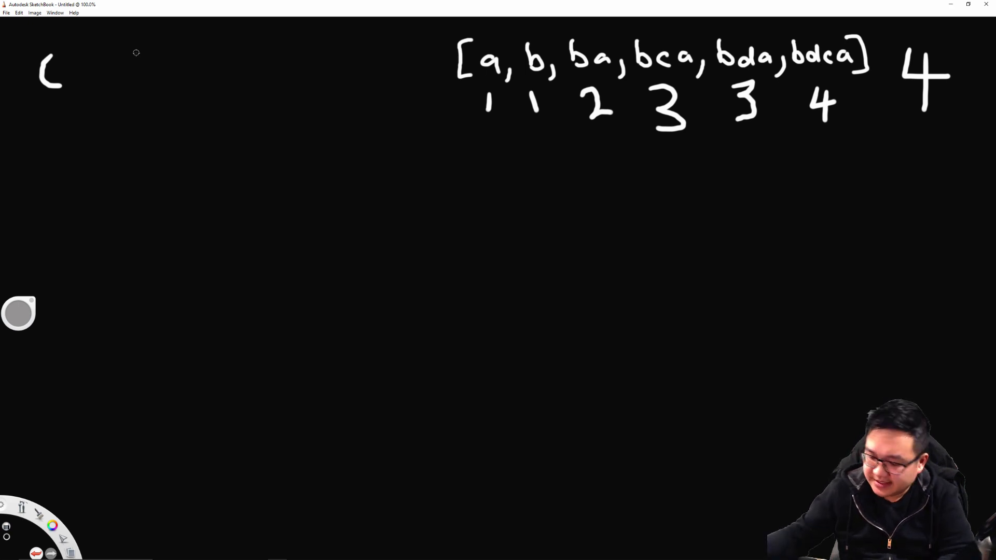
mouse_move(91, 66)
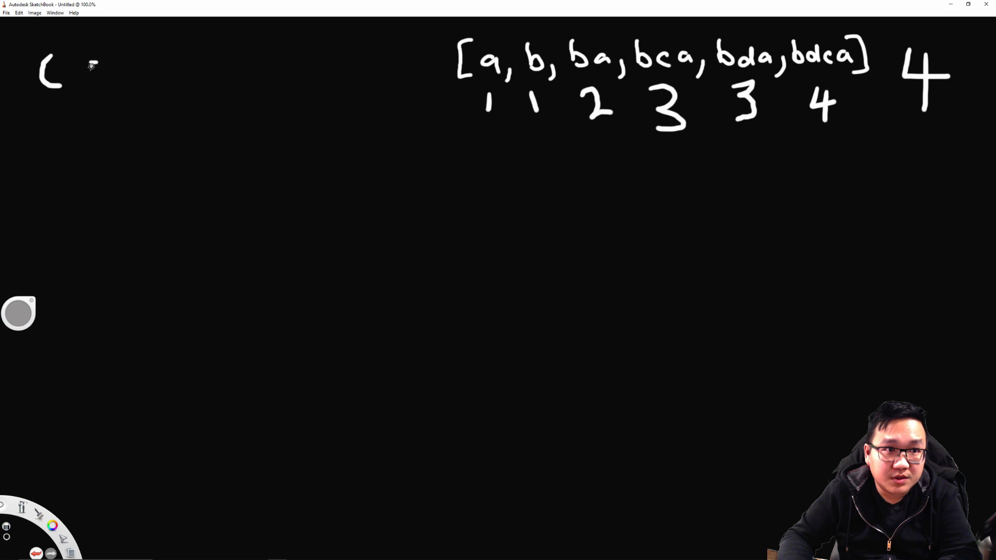
left_click_drag(89, 70, 126, 82)
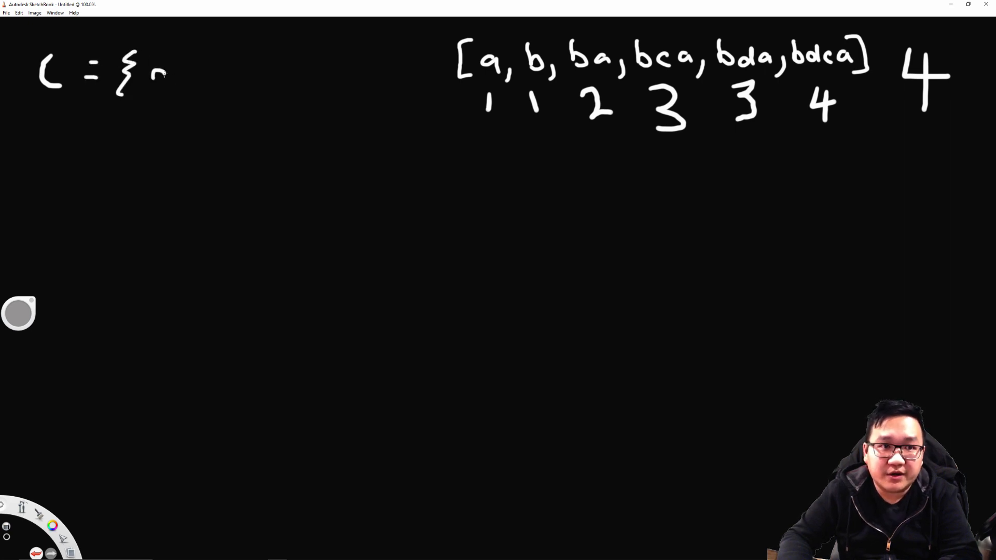
left_click_drag(159, 73, 191, 83)
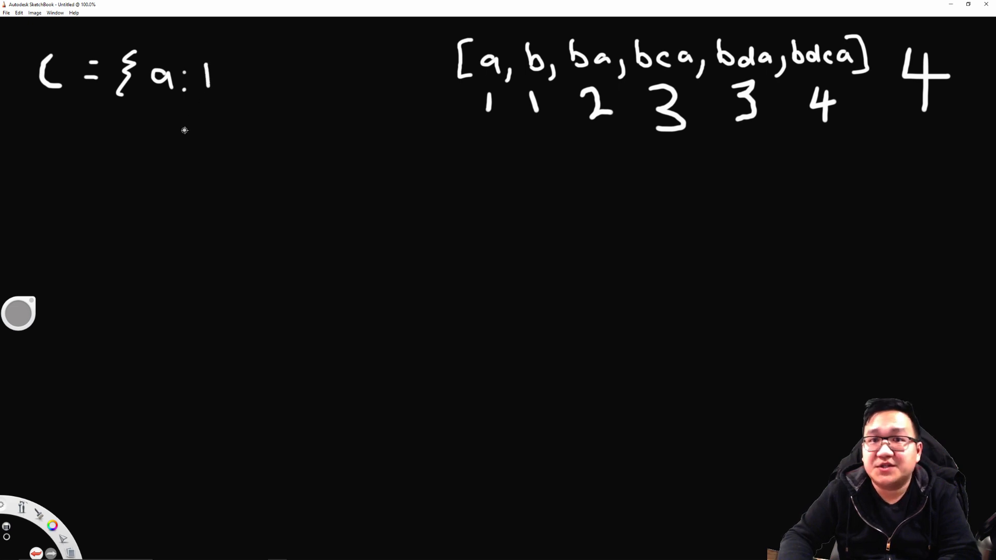
mouse_move(526, 83)
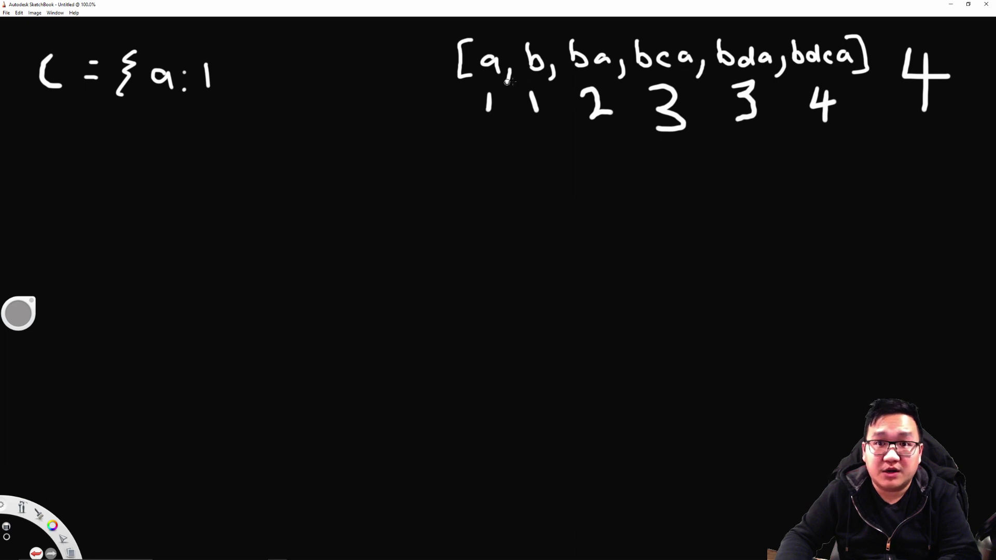
mouse_move(79, 87)
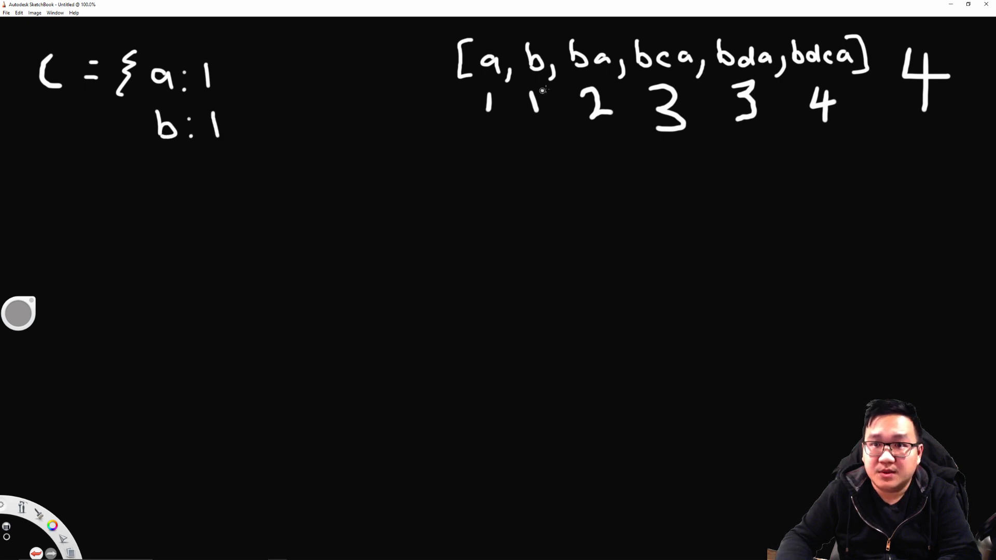
mouse_move(587, 77)
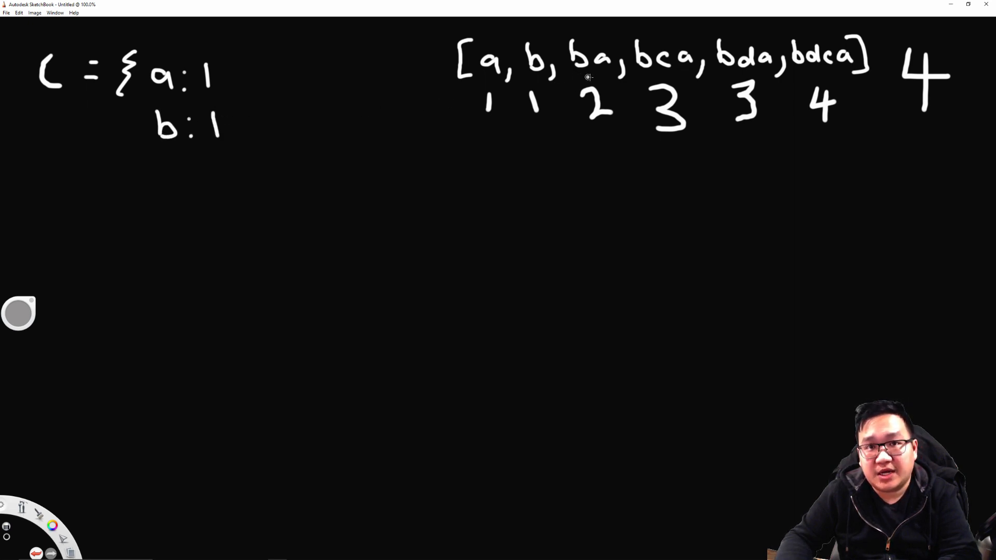
mouse_move(567, 75)
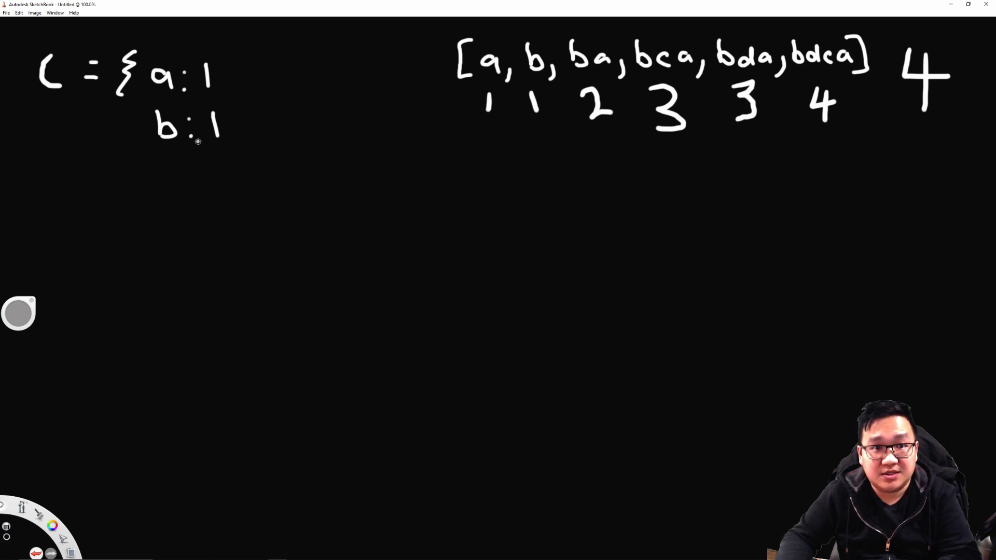
mouse_move(377, 76)
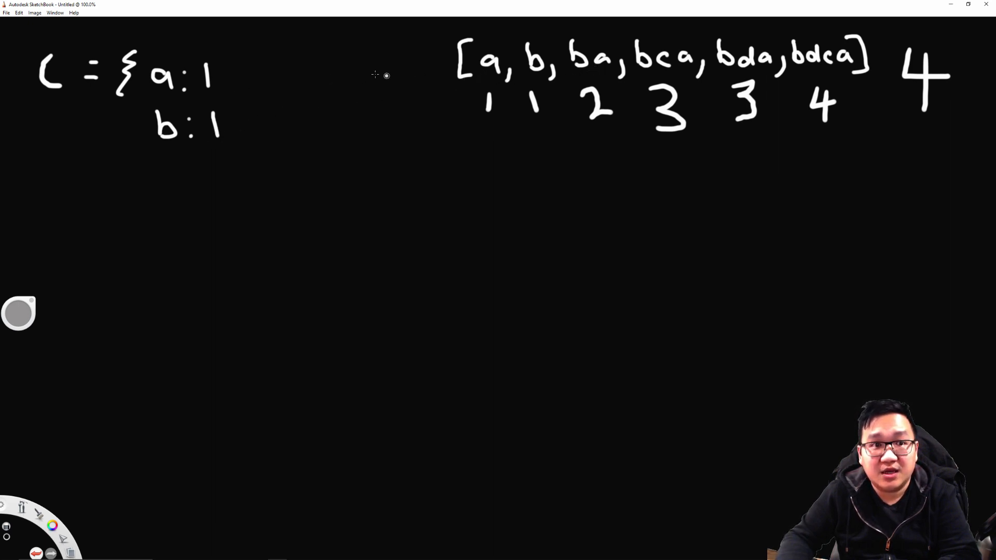
mouse_move(482, 81)
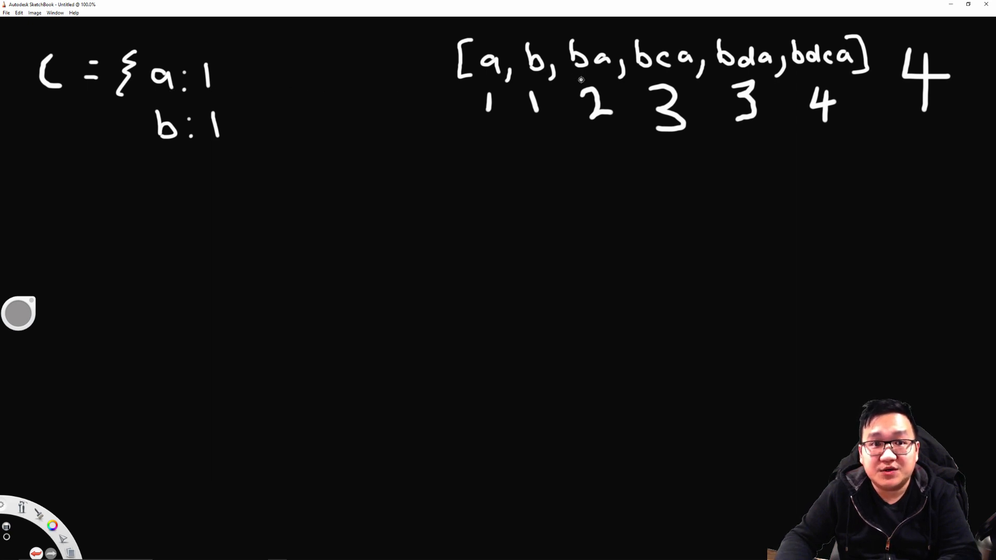
mouse_move(595, 76)
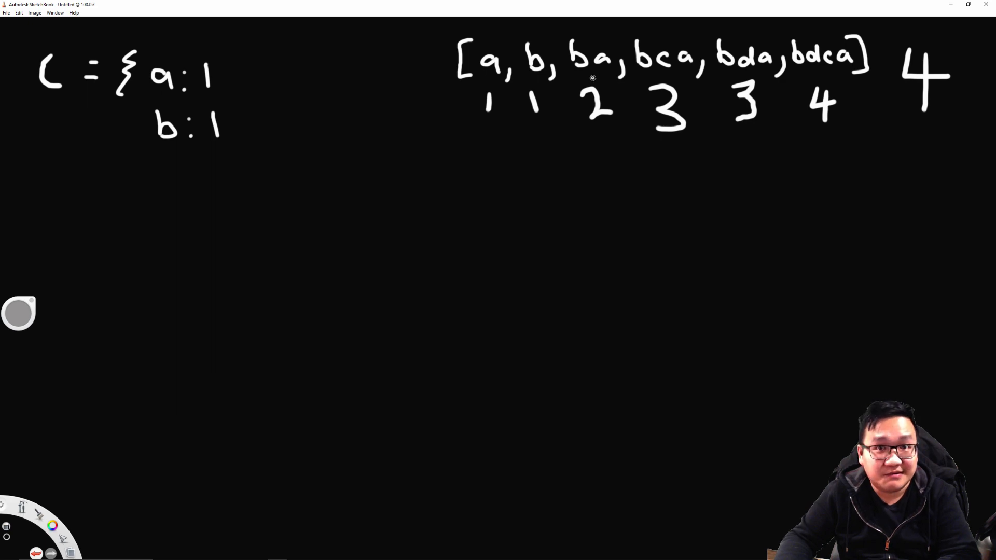
mouse_move(167, 156)
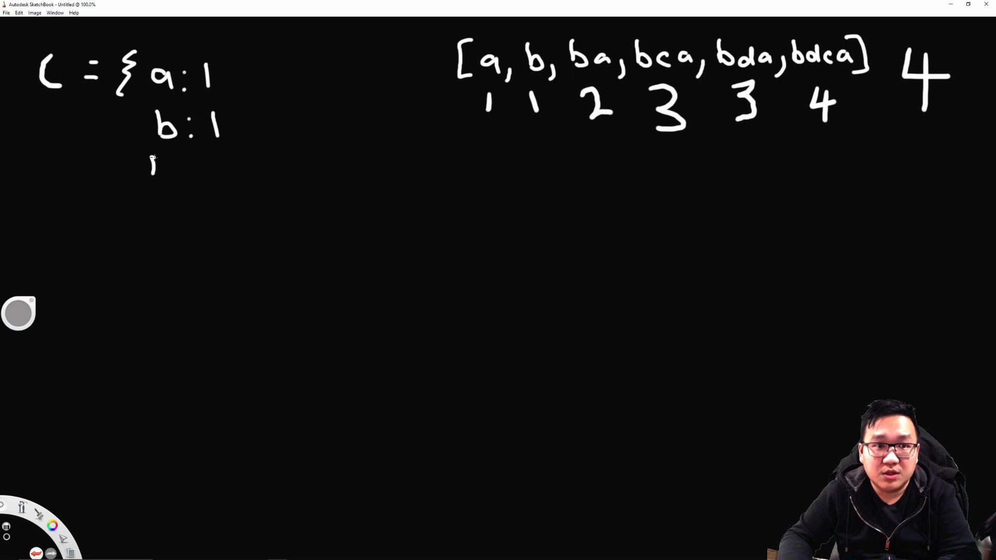
Handwrite the ba entry of the cache map beneath b : 1.
left_click_drag(152, 168, 203, 171)
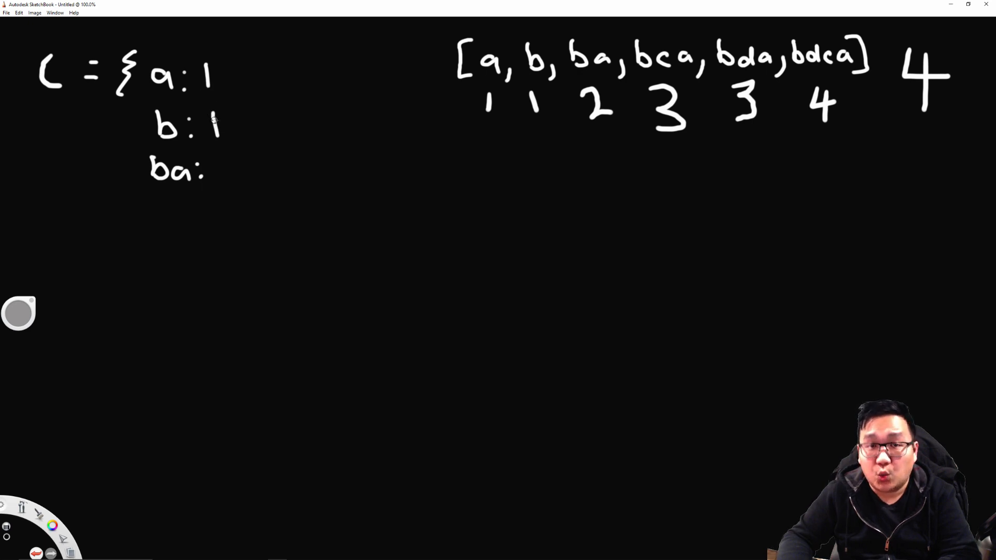
mouse_move(217, 162)
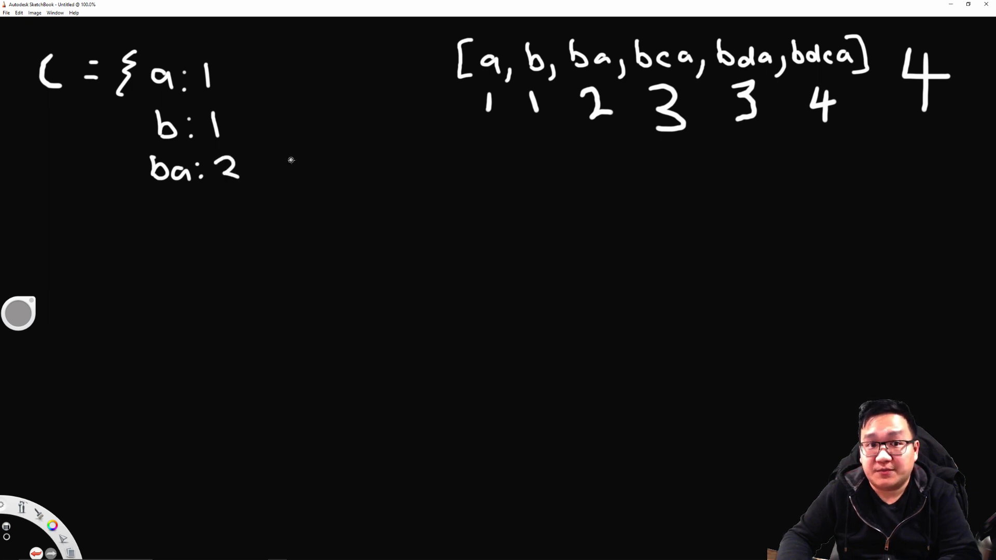
mouse_move(554, 102)
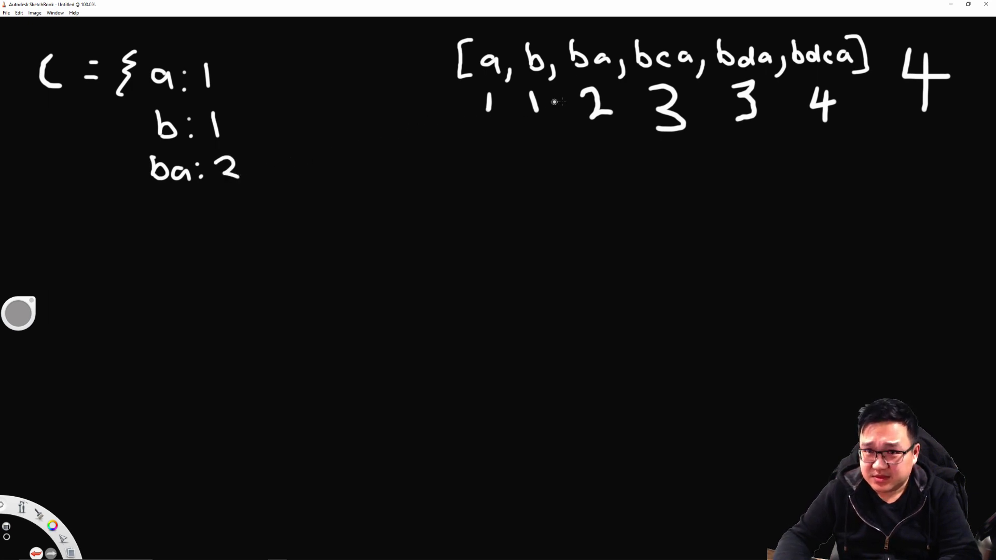
mouse_move(643, 74)
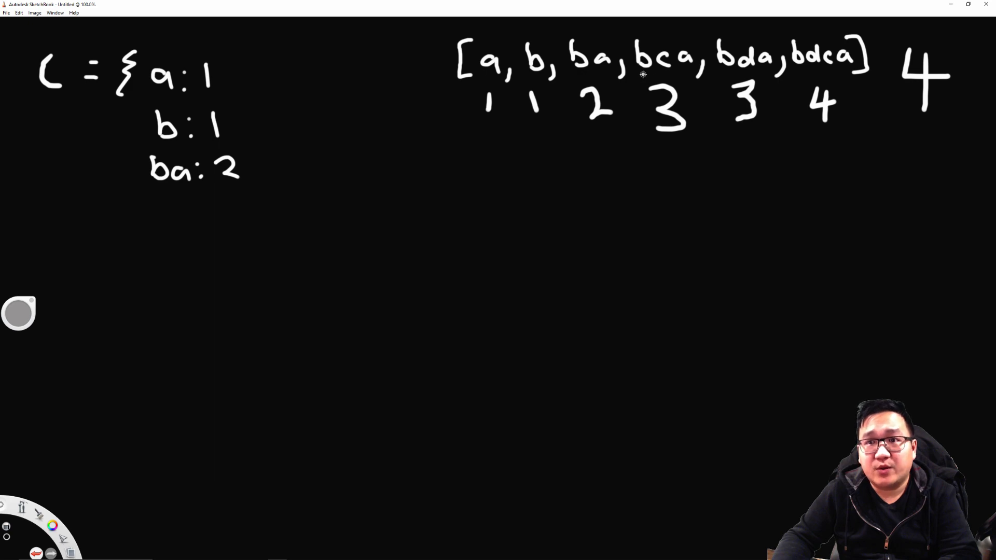
mouse_move(539, 84)
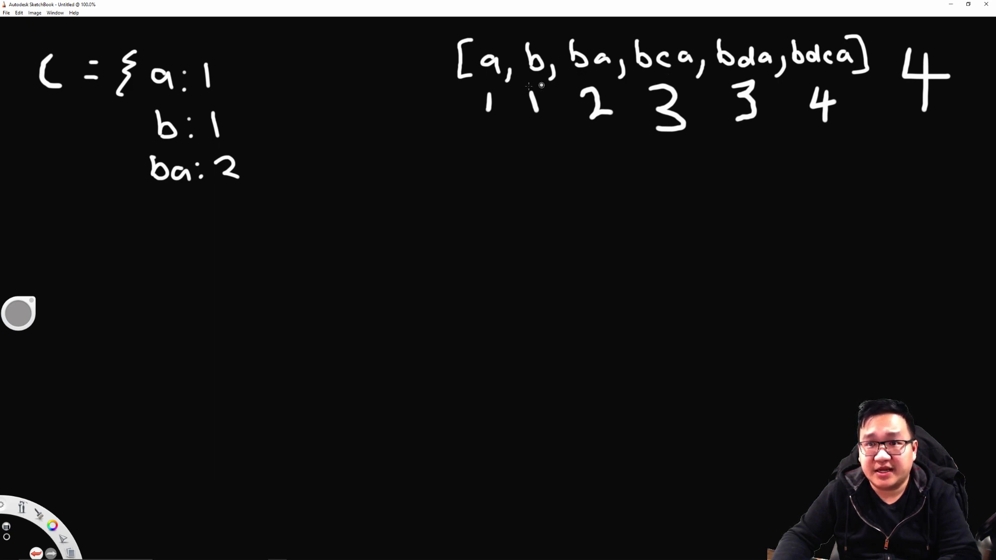
mouse_move(472, 121)
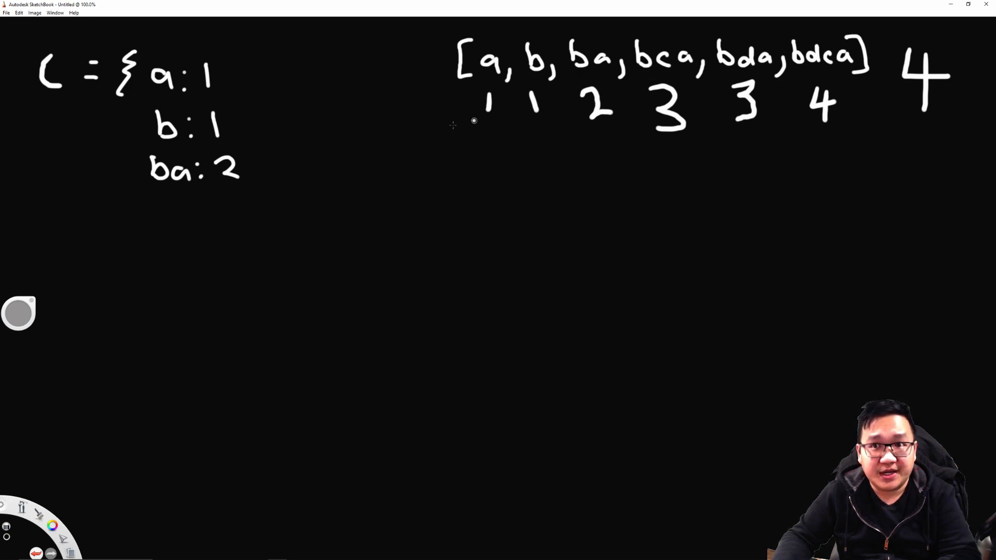
mouse_move(156, 203)
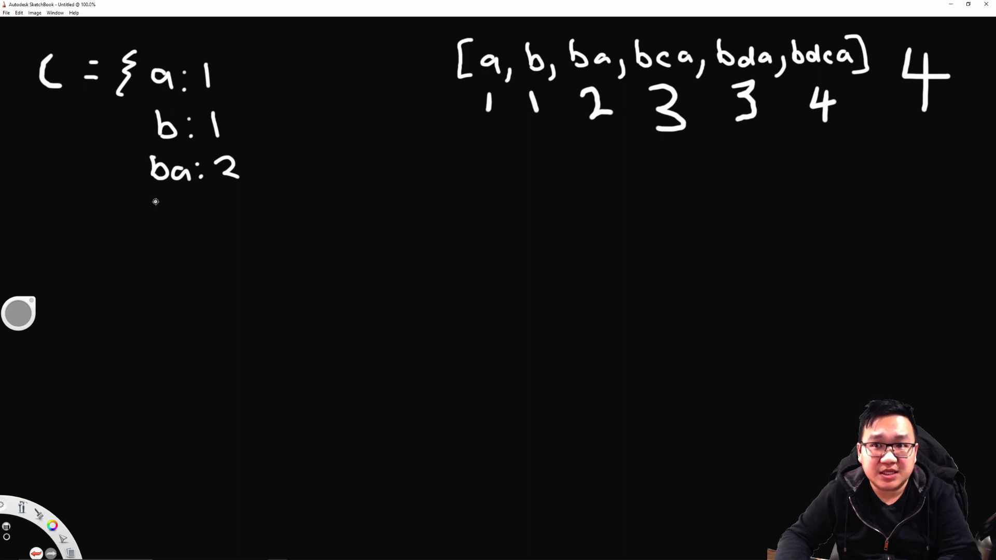
mouse_move(654, 69)
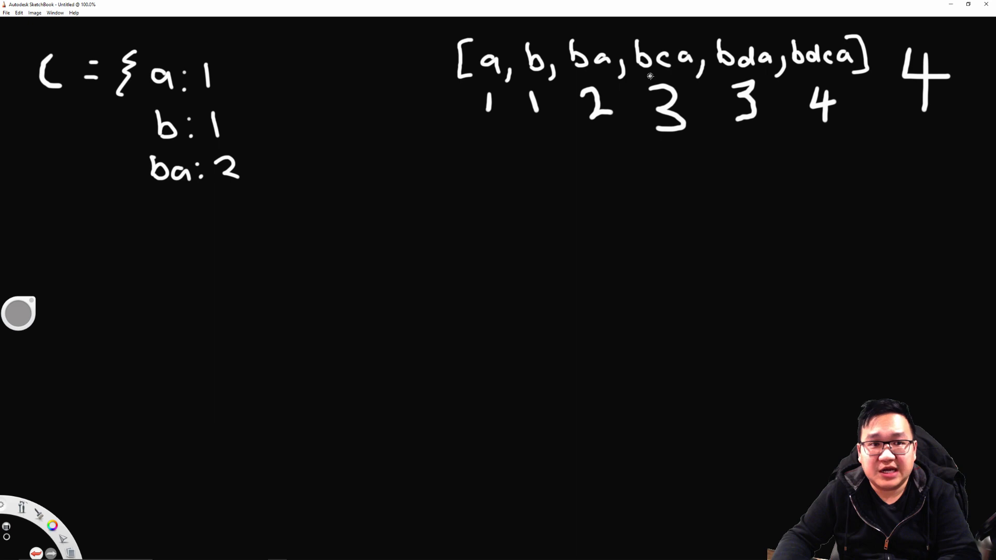
mouse_move(681, 76)
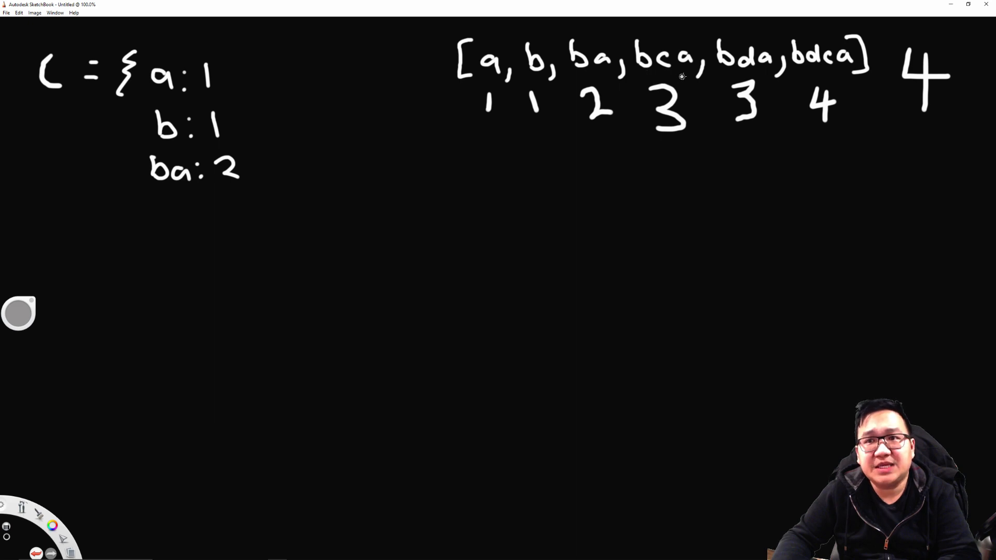
mouse_move(655, 75)
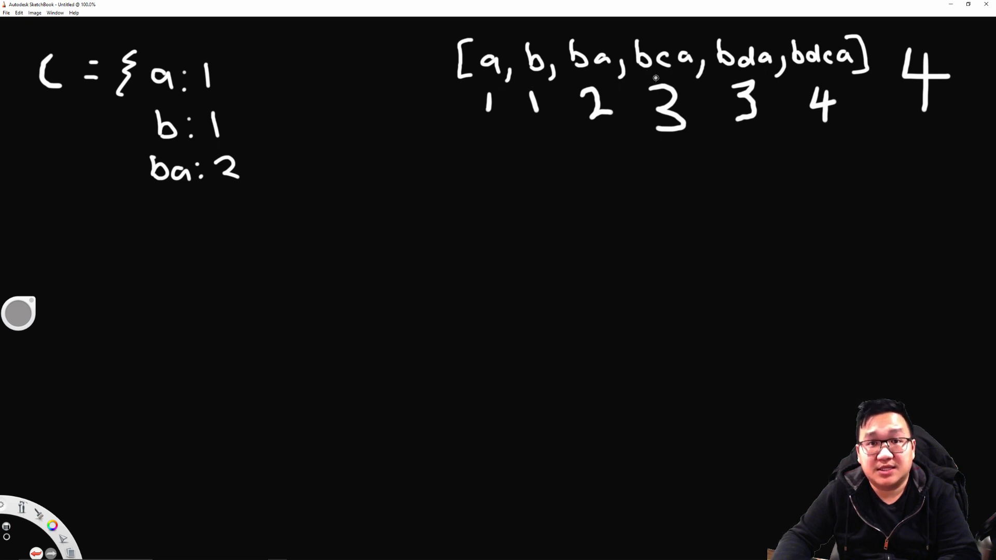
mouse_move(686, 76)
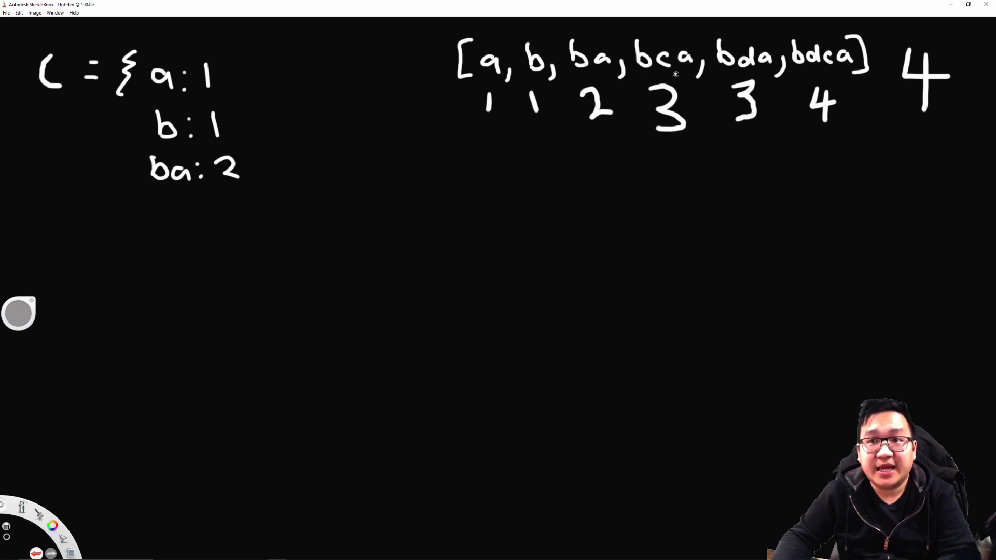
mouse_move(154, 208)
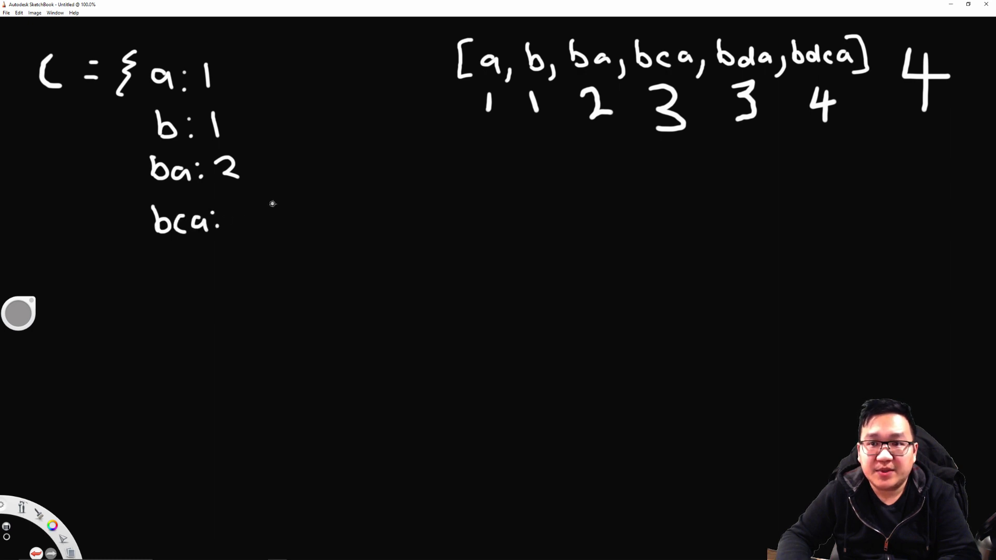
mouse_move(225, 174)
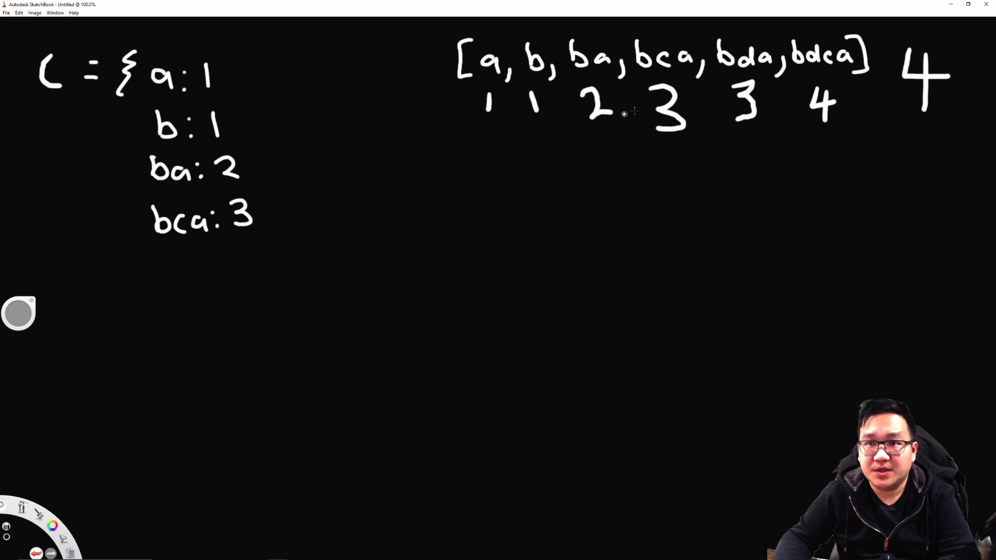
mouse_move(670, 68)
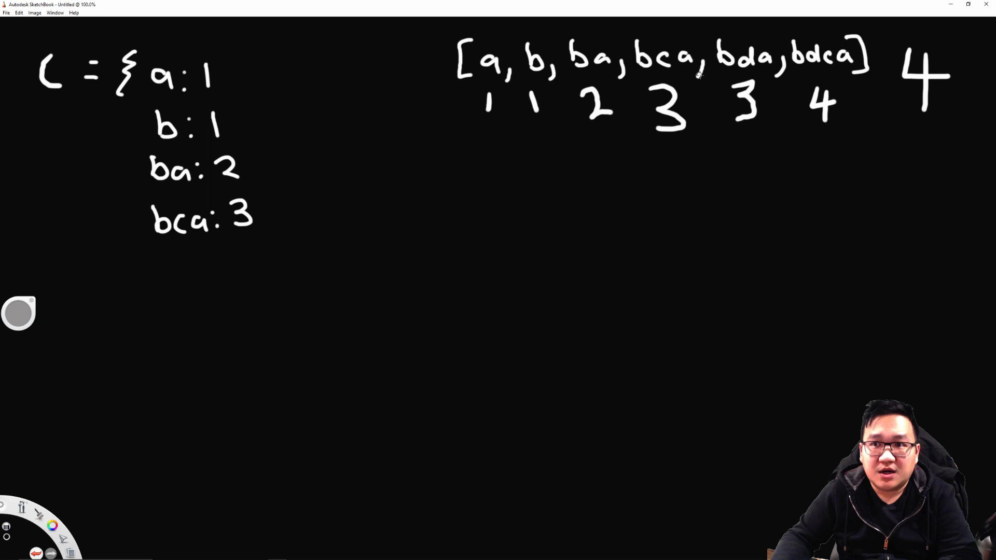
mouse_move(721, 72)
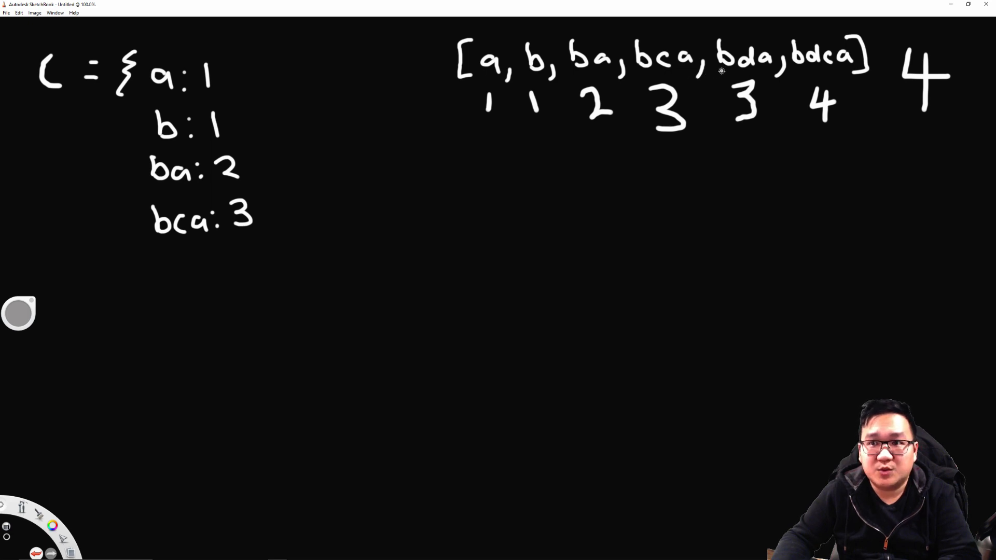
mouse_move(729, 73)
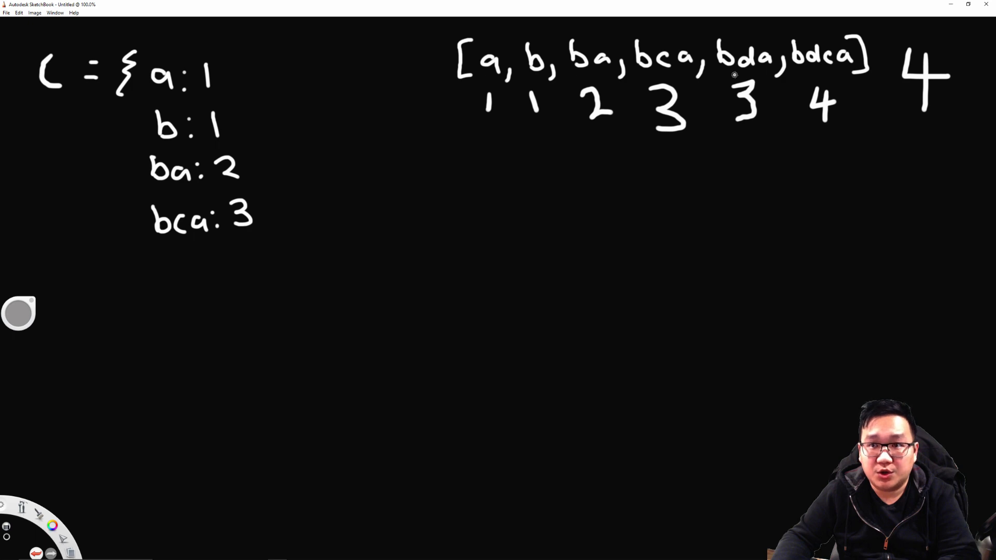
mouse_move(640, 86)
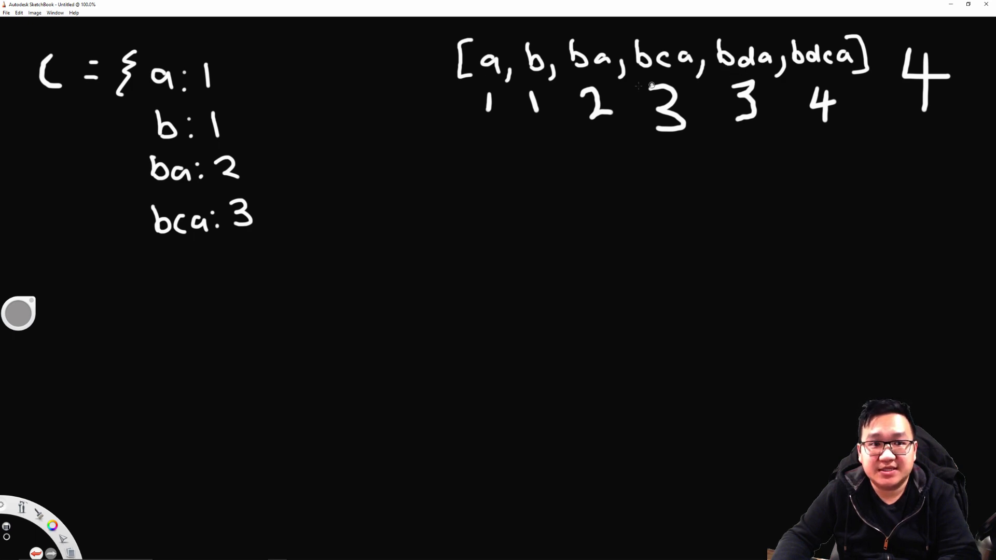
mouse_move(162, 254)
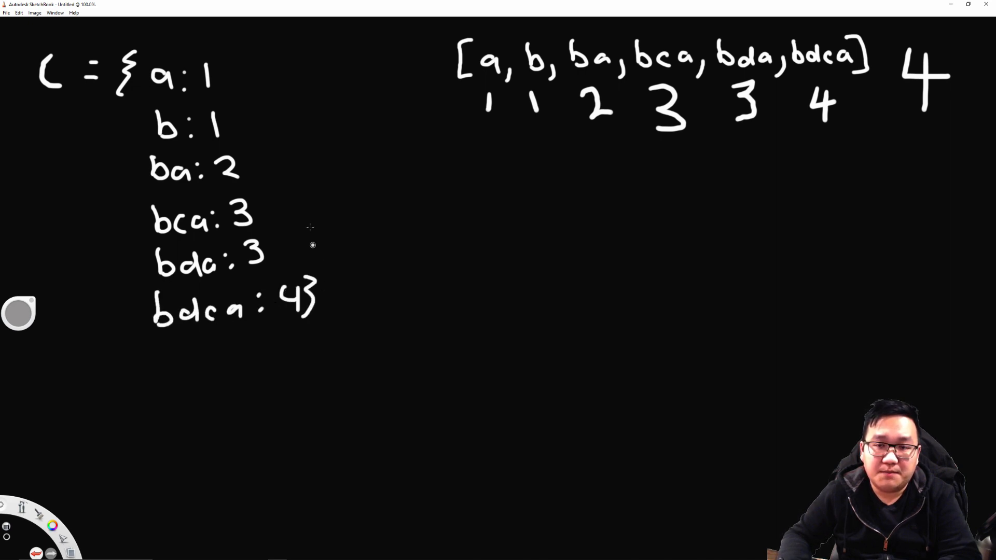
mouse_move(329, 177)
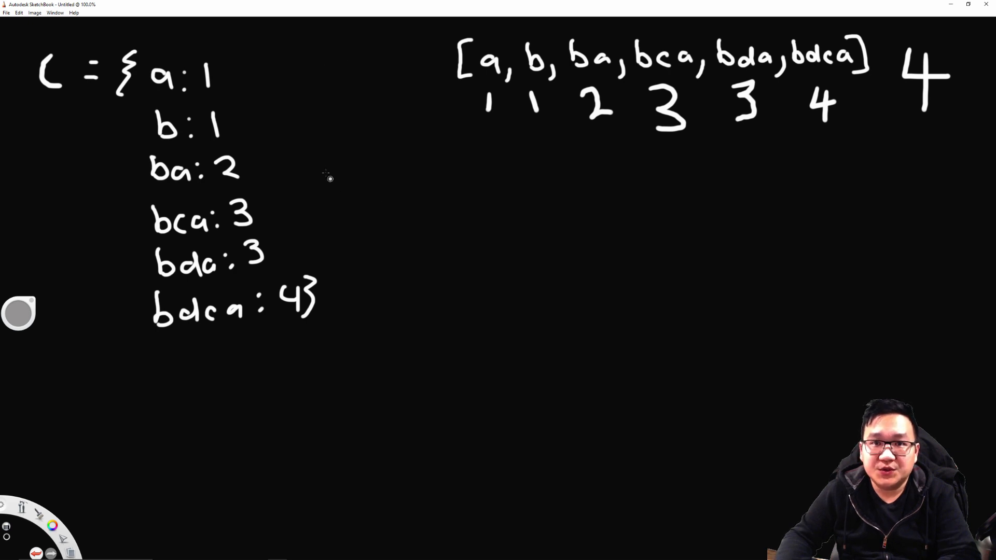
mouse_move(273, 116)
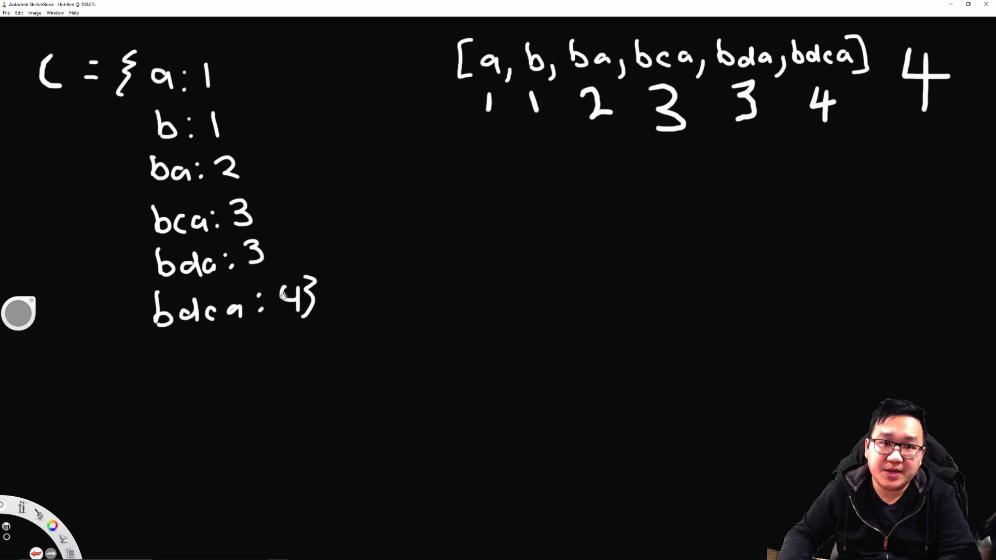
left_click_drag(323, 290, 426, 245)
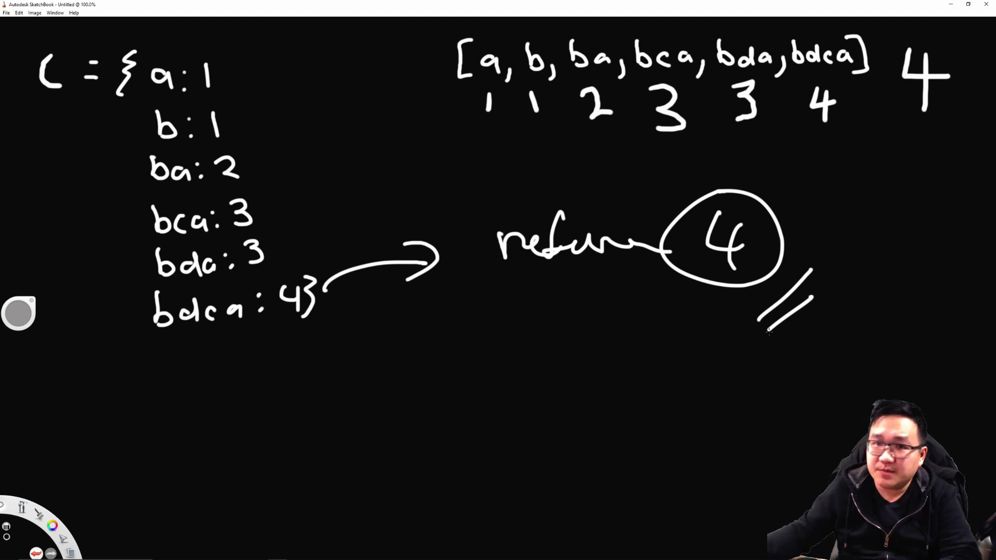
mouse_move(331, 177)
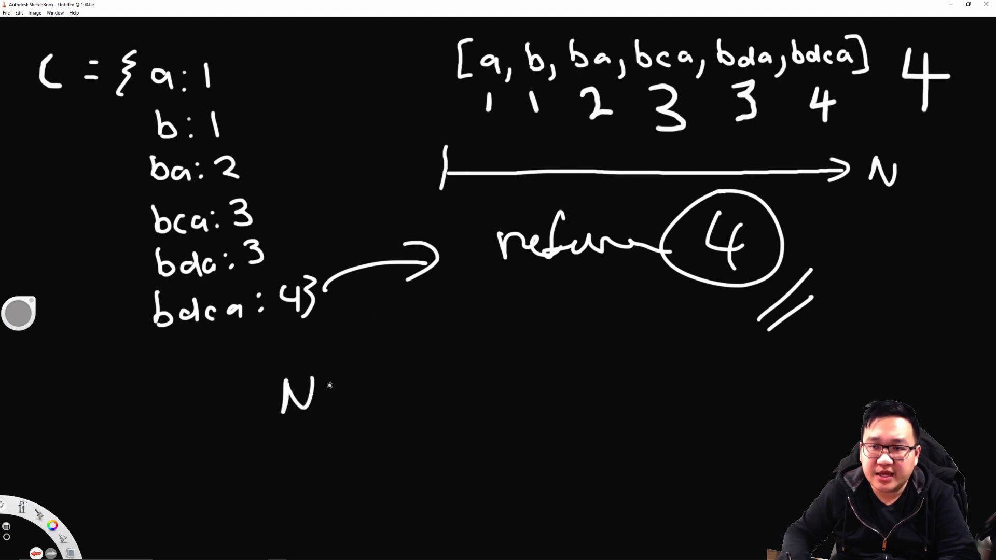
mouse_move(492, 129)
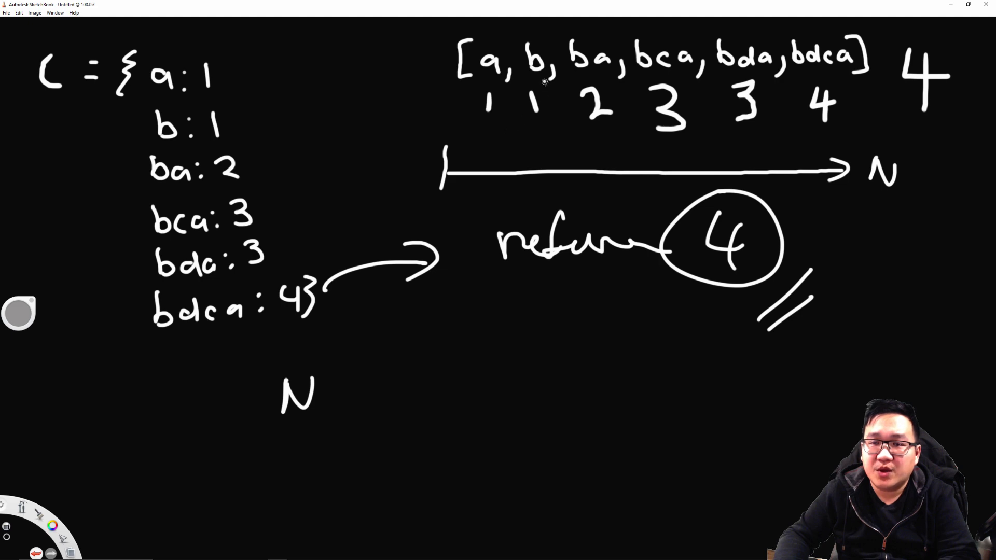
mouse_move(480, 162)
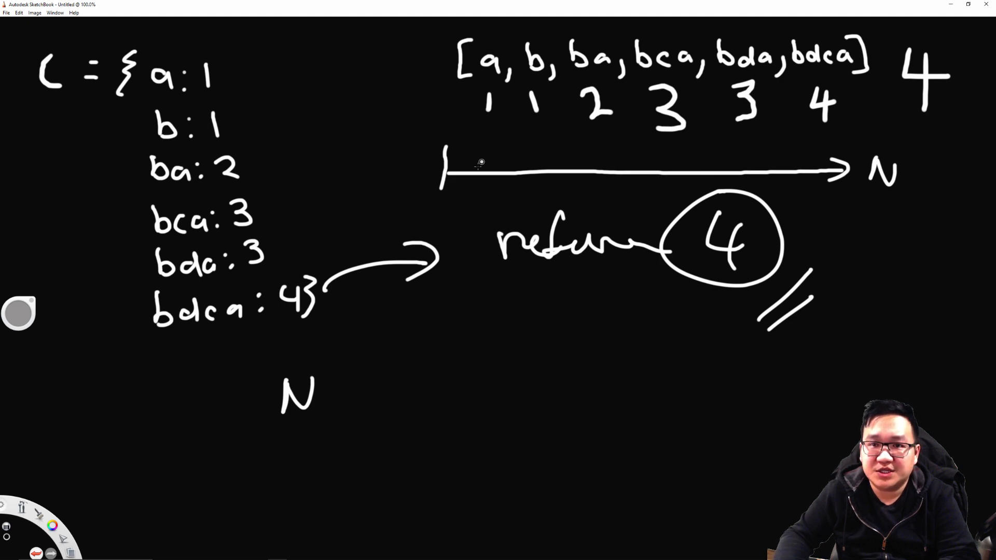
mouse_move(514, 35)
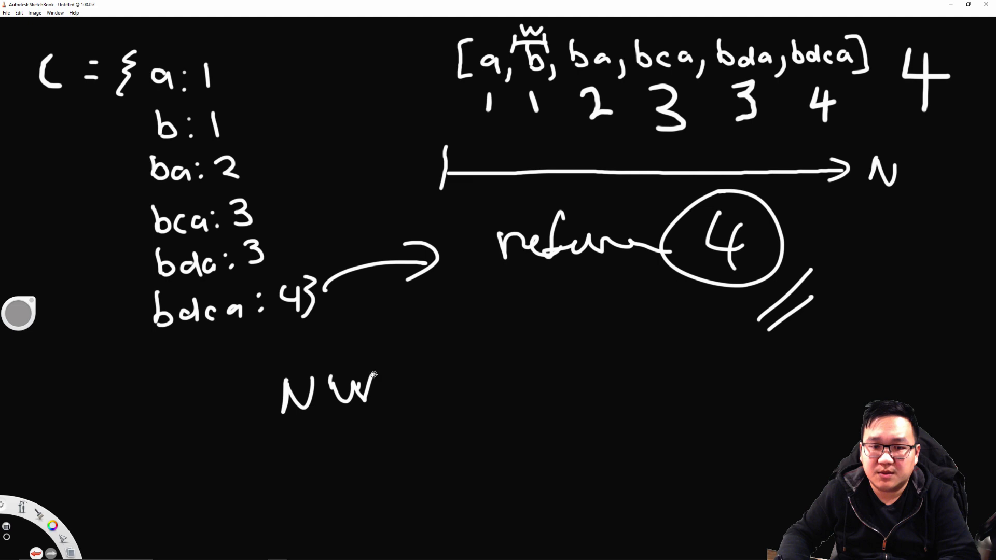
mouse_move(461, 311)
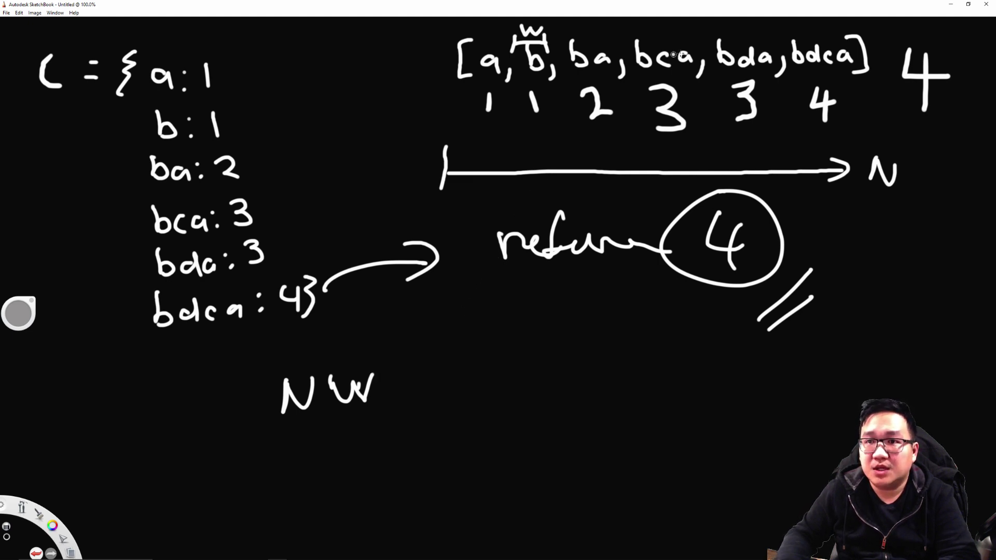
mouse_move(817, 69)
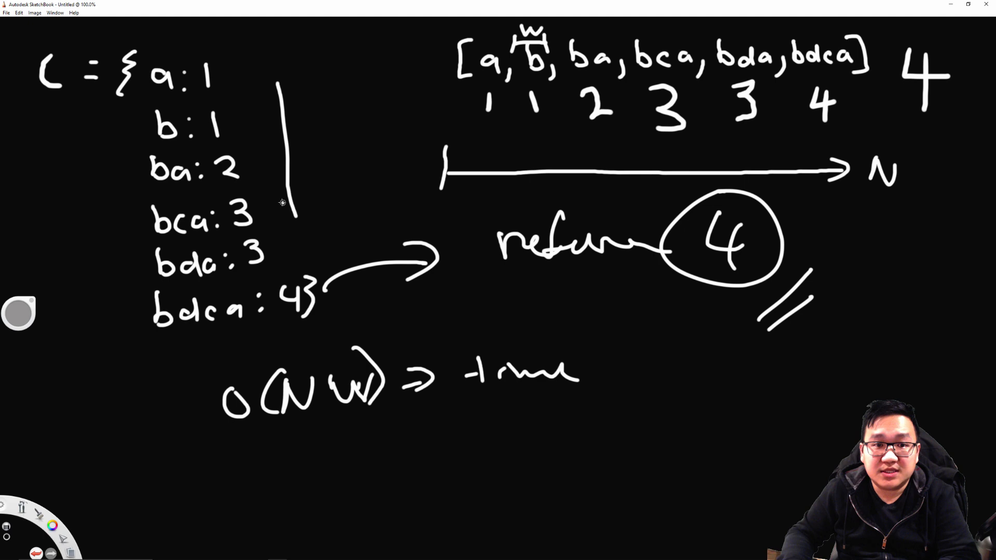
Draw a downward arrow beside the cache map under the O(NW) time complexity note.
left_click_drag(289, 89, 299, 219)
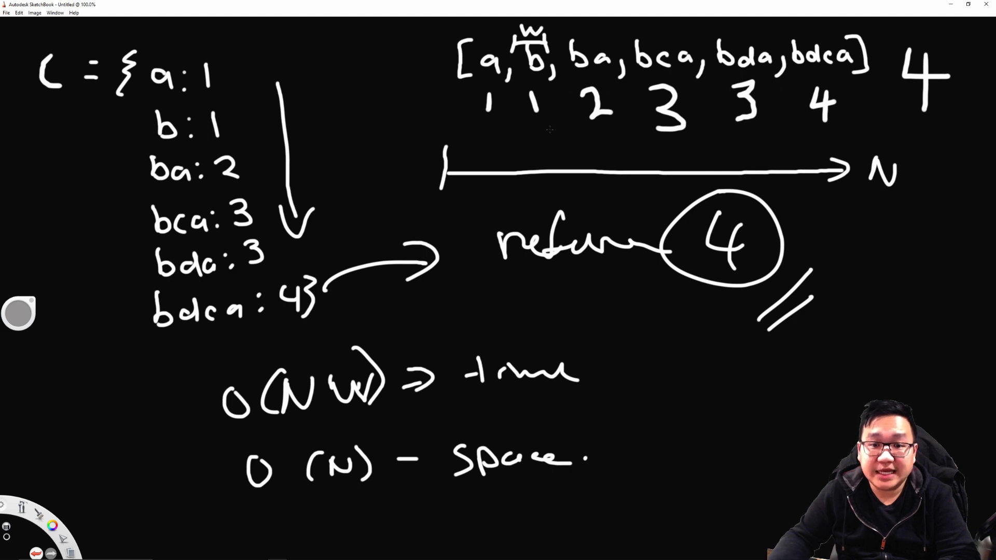
mouse_move(449, 234)
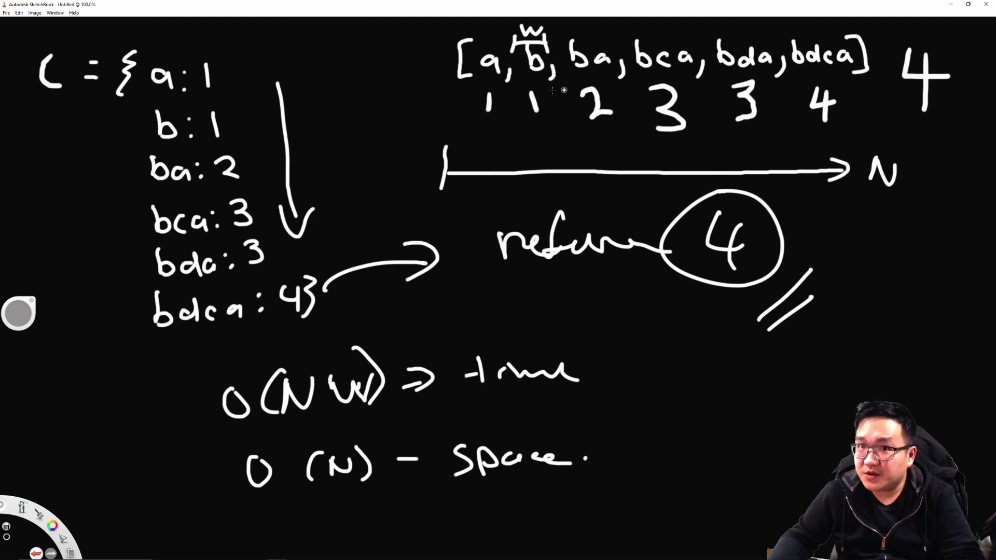
mouse_move(562, 81)
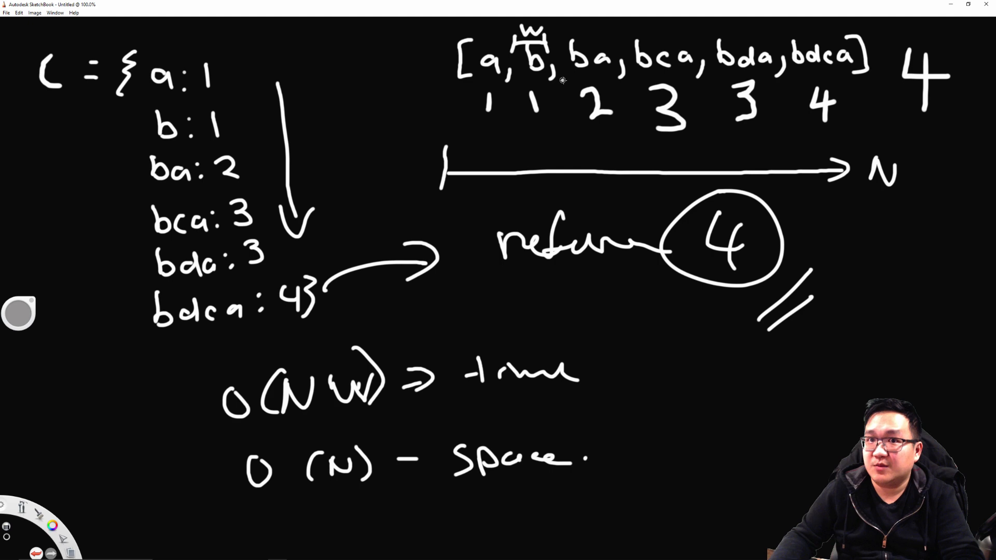
mouse_move(843, 78)
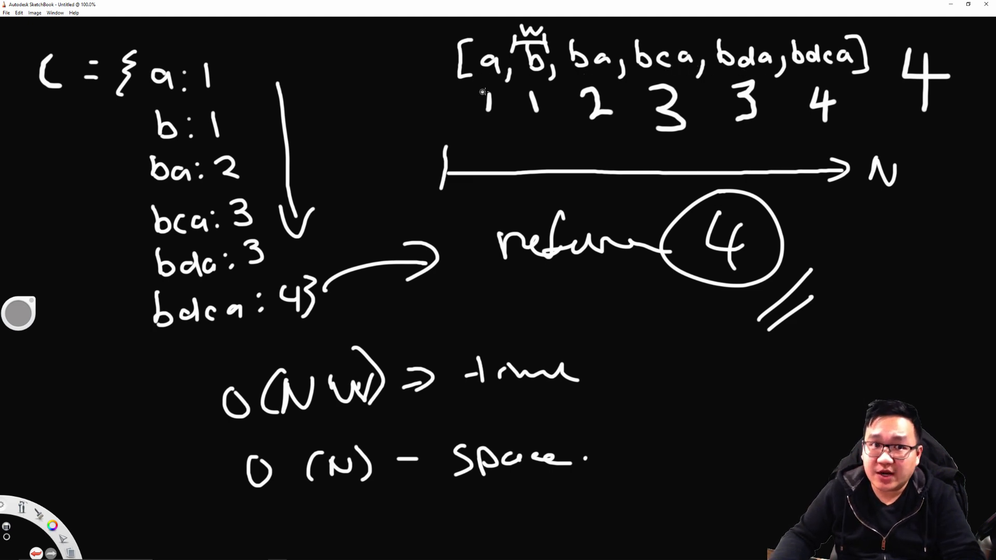
mouse_move(175, 231)
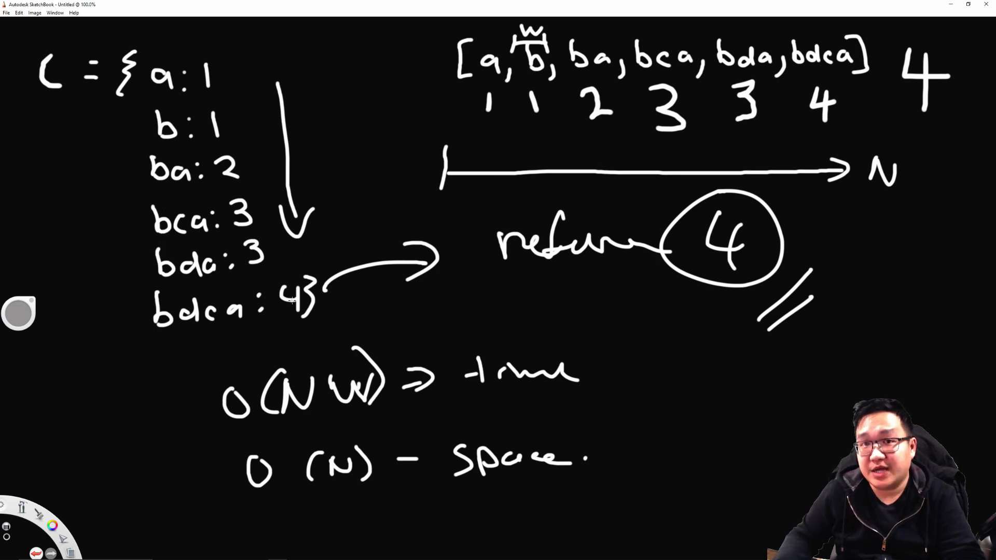
mouse_move(394, 81)
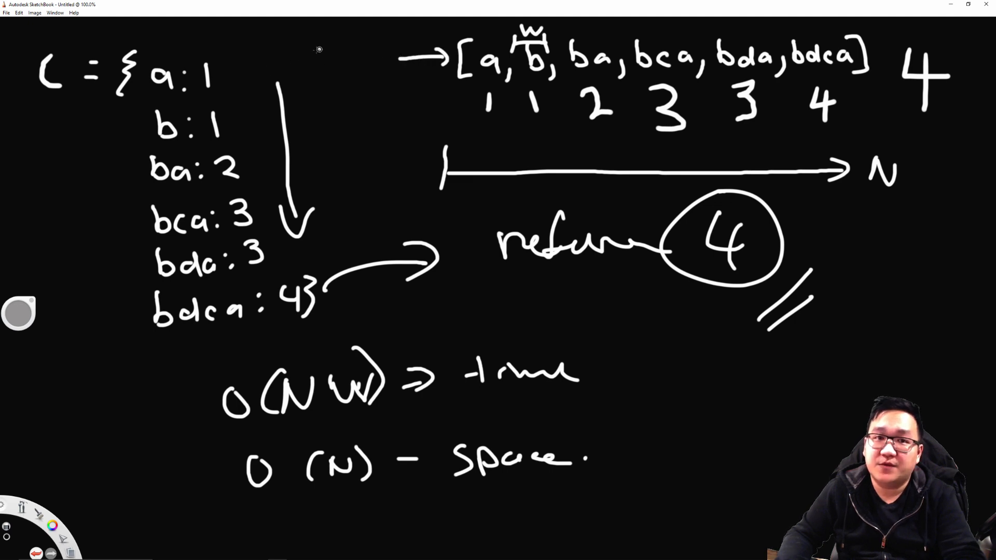
mouse_move(308, 49)
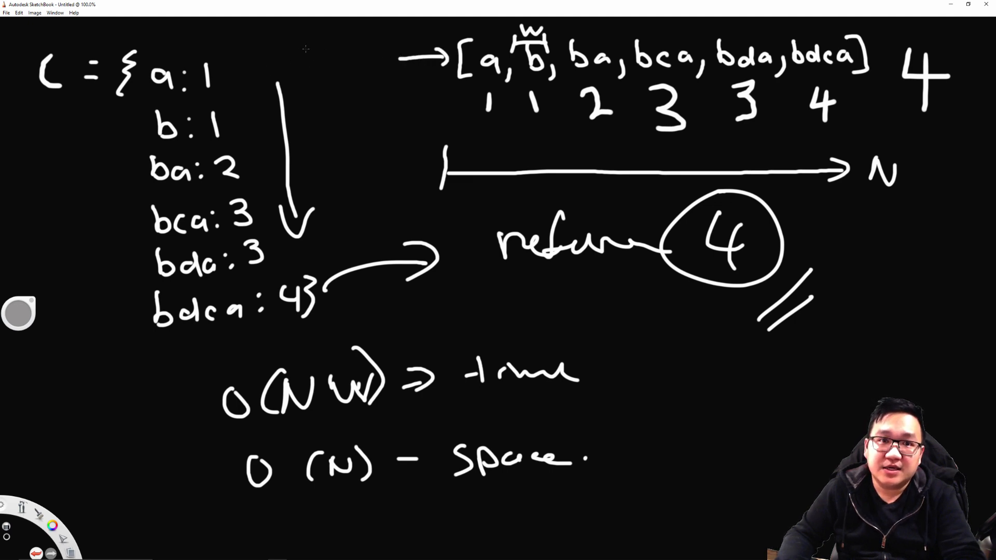
Handwrite (N log N) beside the arrow leading into the word list.
left_click_drag(305, 57, 394, 57)
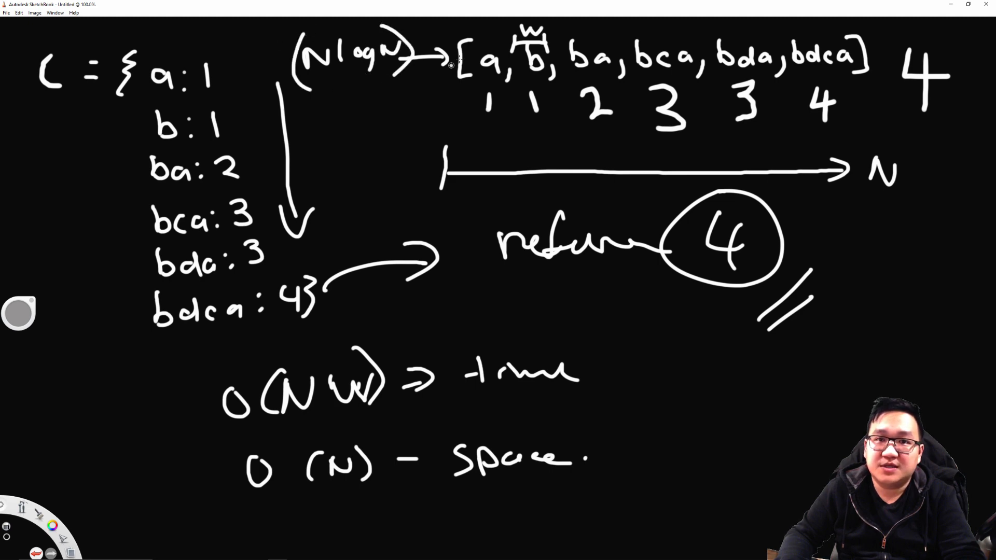
mouse_move(327, 110)
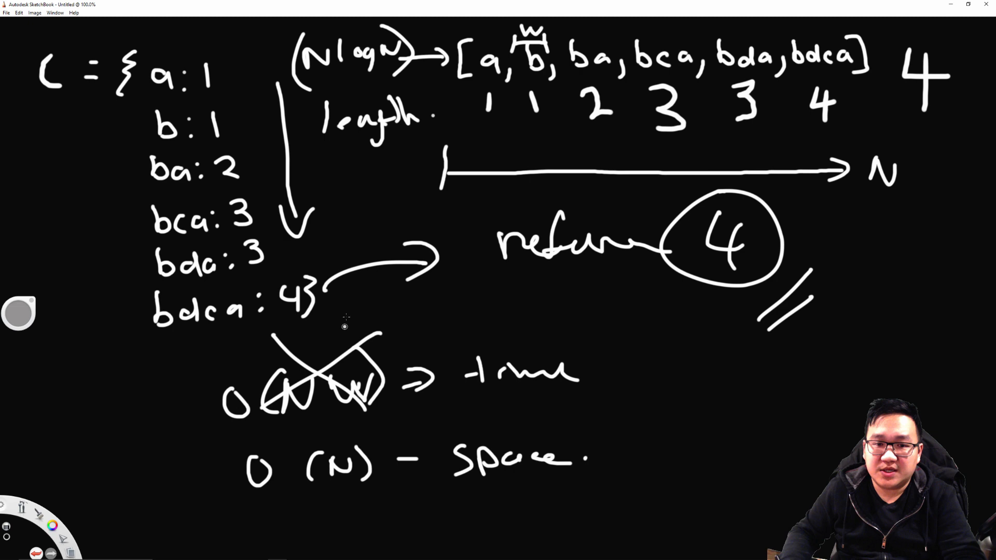
mouse_move(413, 314)
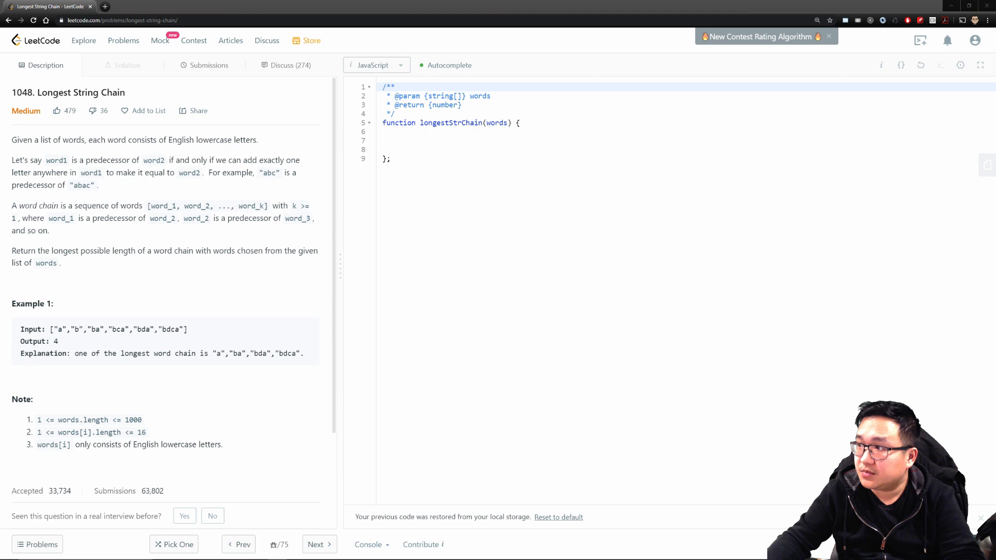
mouse_move(50, 197)
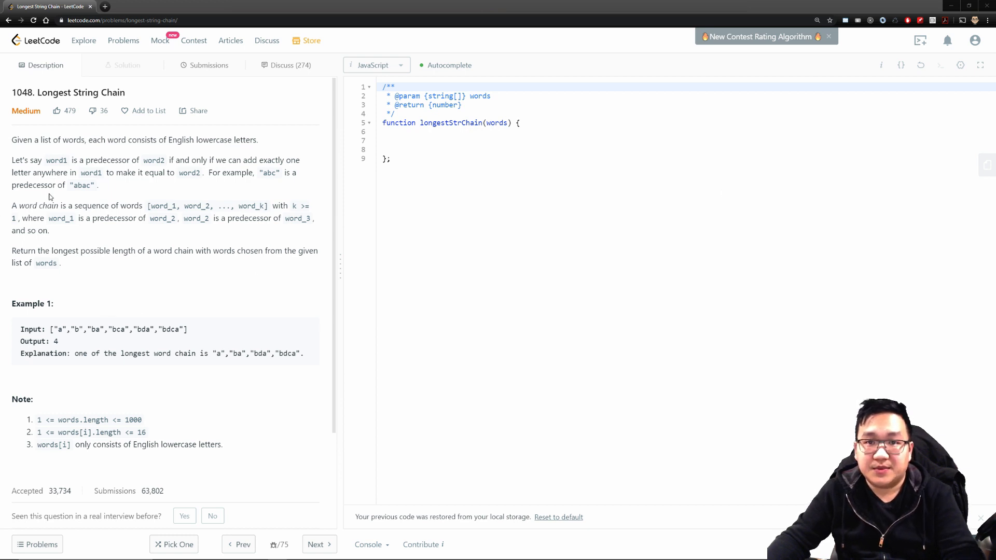
mouse_move(99, 120)
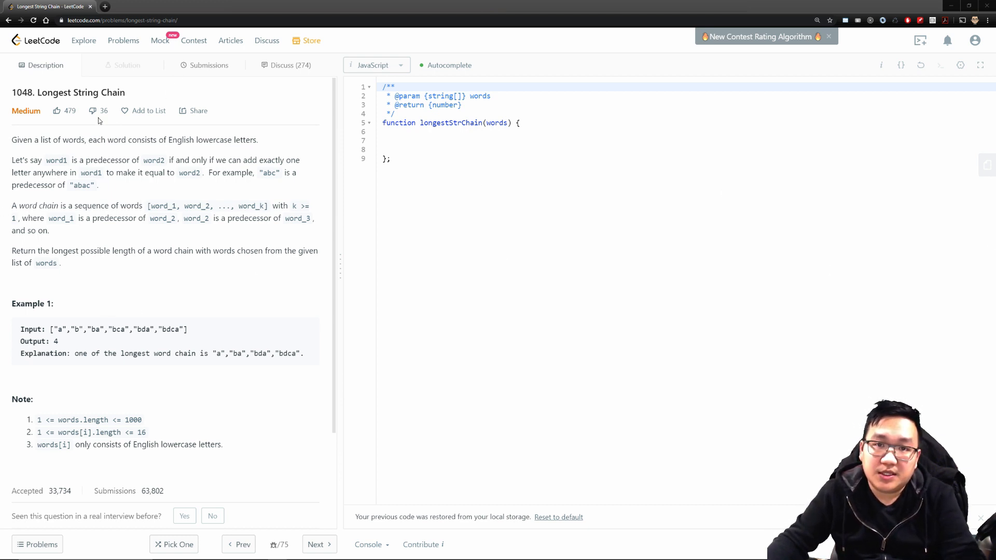
Declare let cache = {} at the top of the longestStrChain body.
left_click(420, 139)
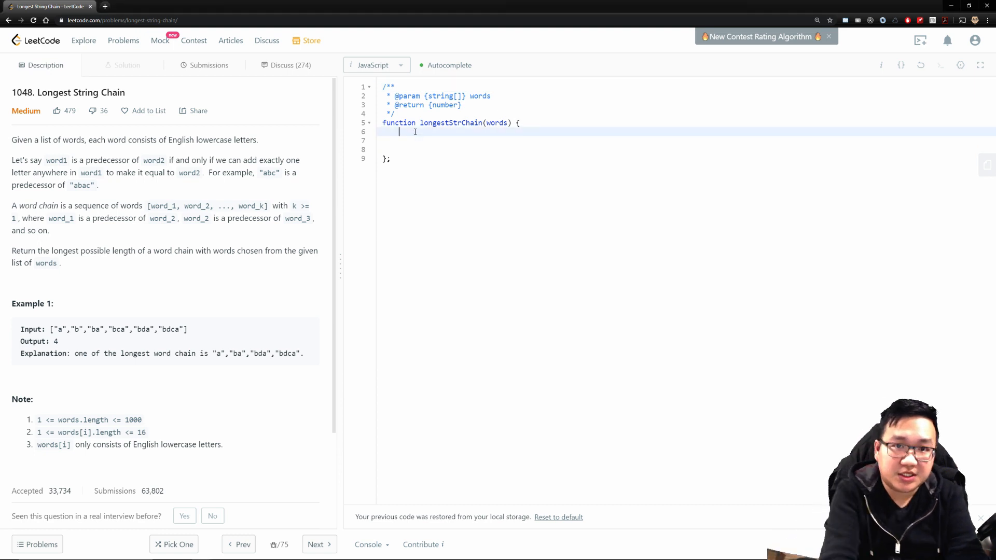
type("let ca")
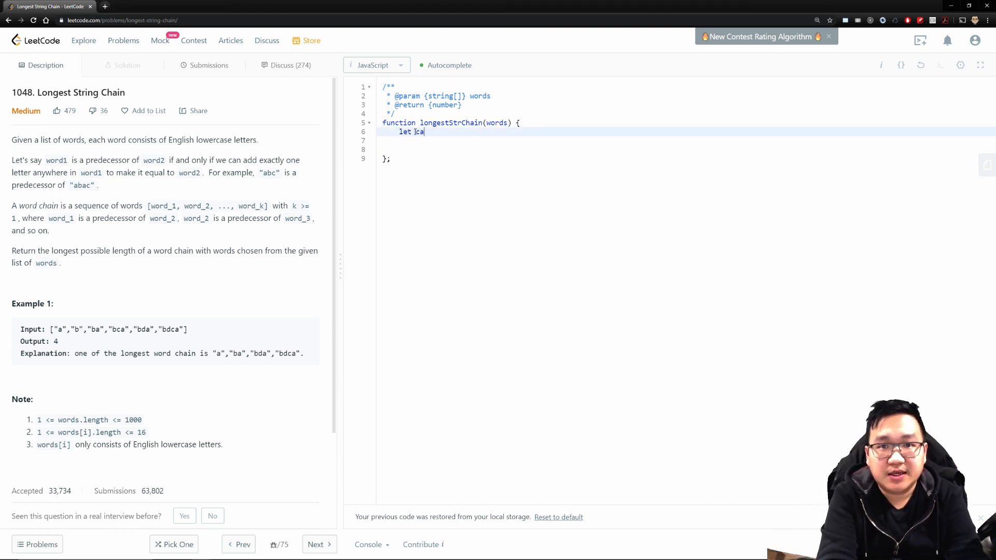
type("che = {};")
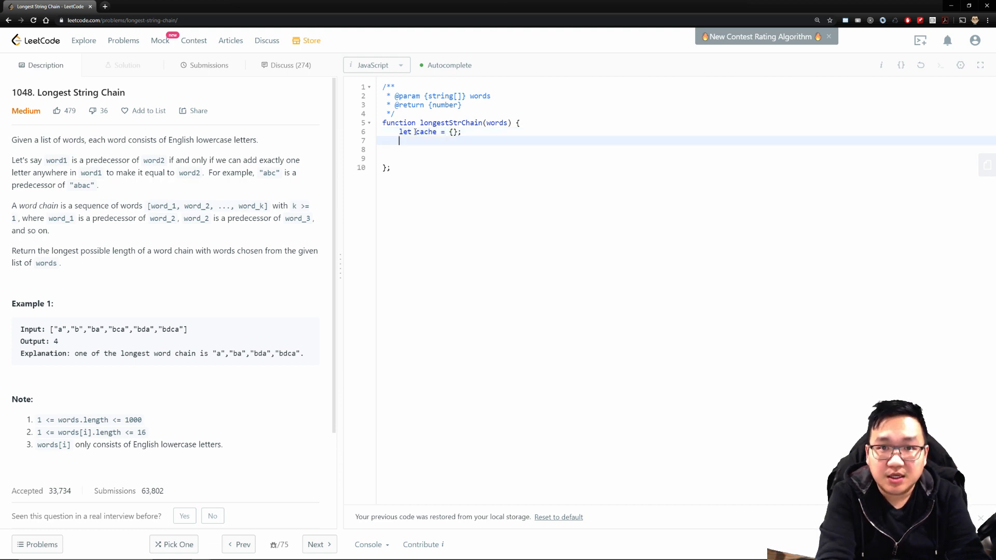
Sort words by ascending length with words.sort((a,b) => a.length - b.length).
type("words")
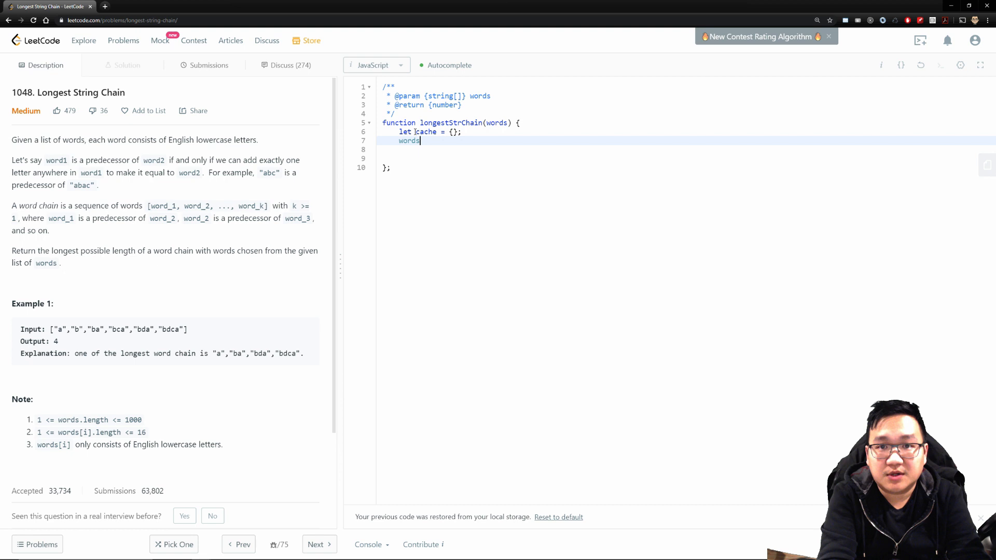
type(".sort((")
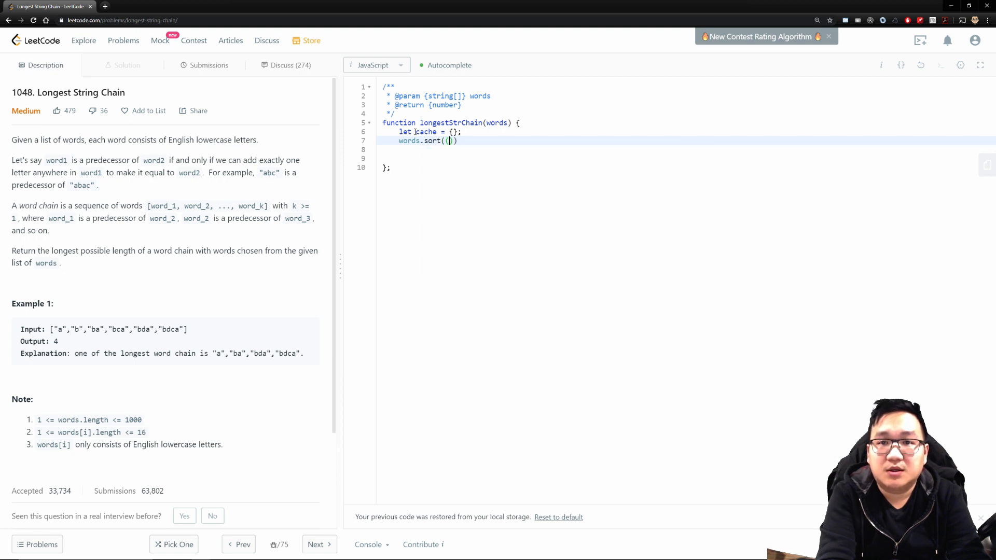
type("a,b")
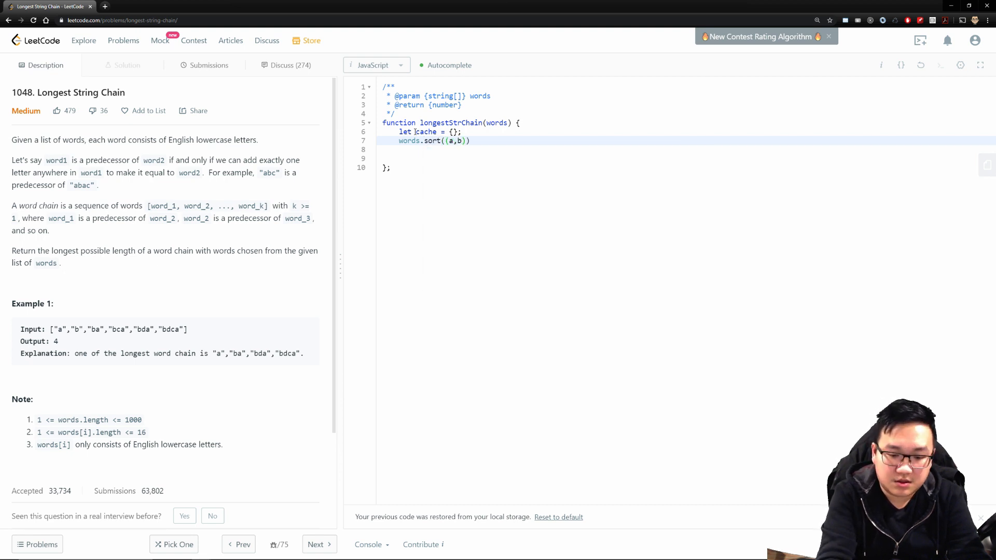
type("=>")
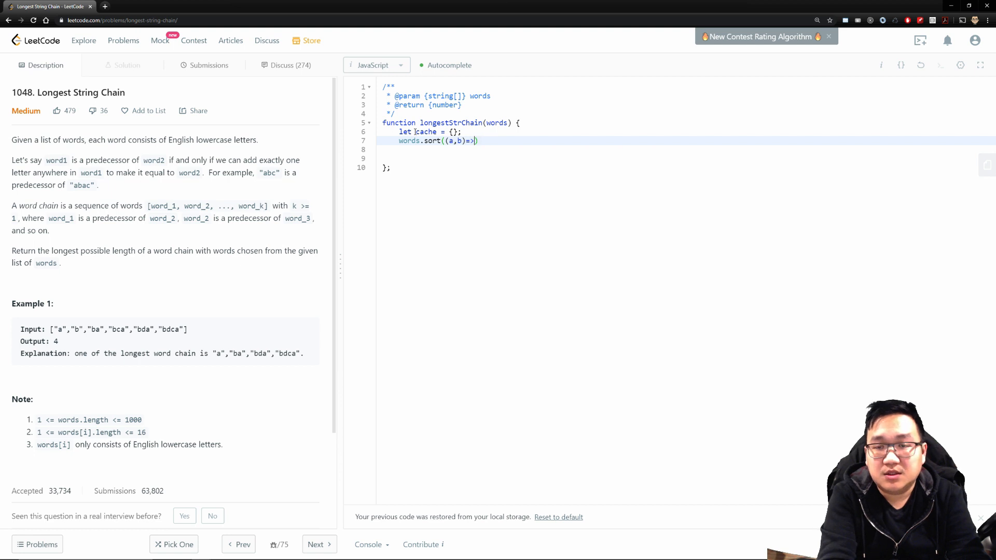
type("{")
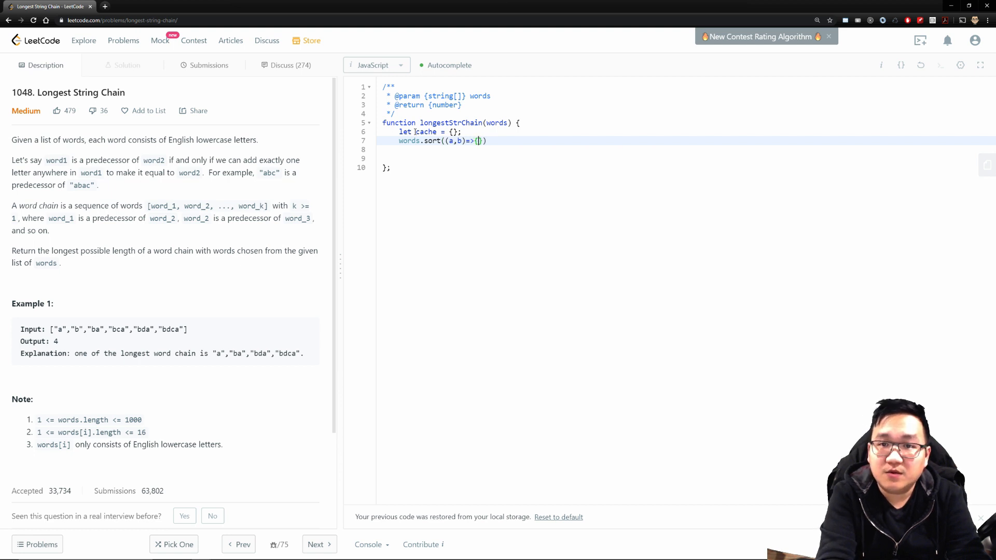
type("{")
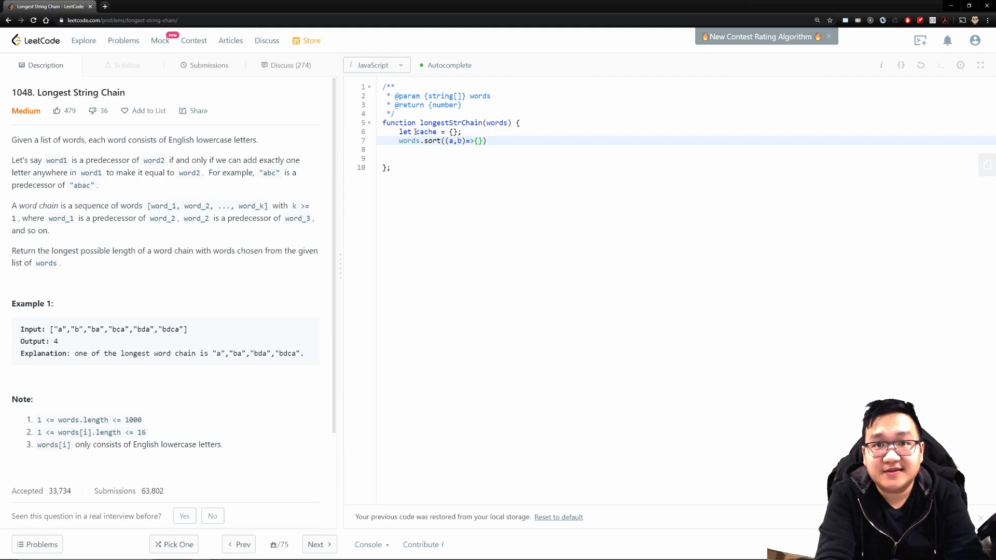
type("return")
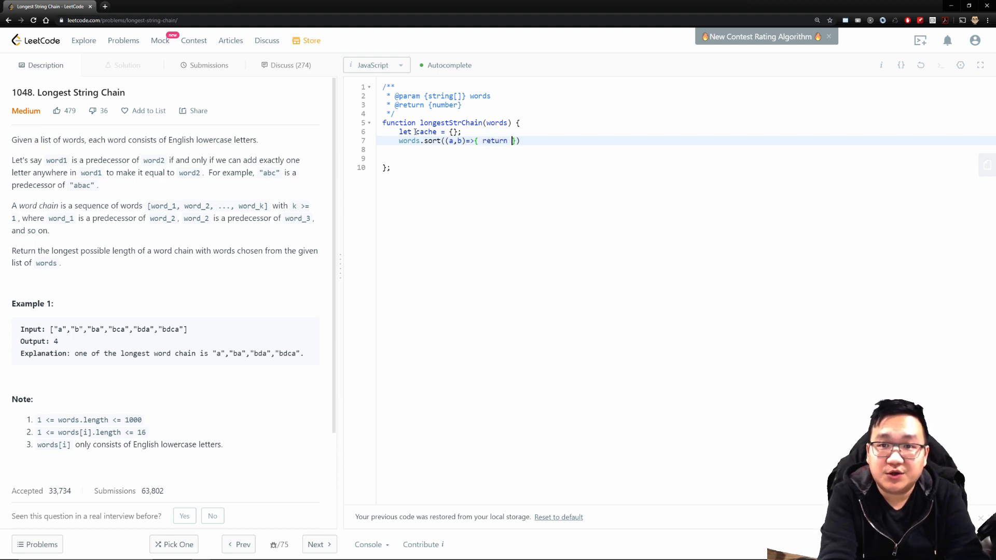
key("Backspace")
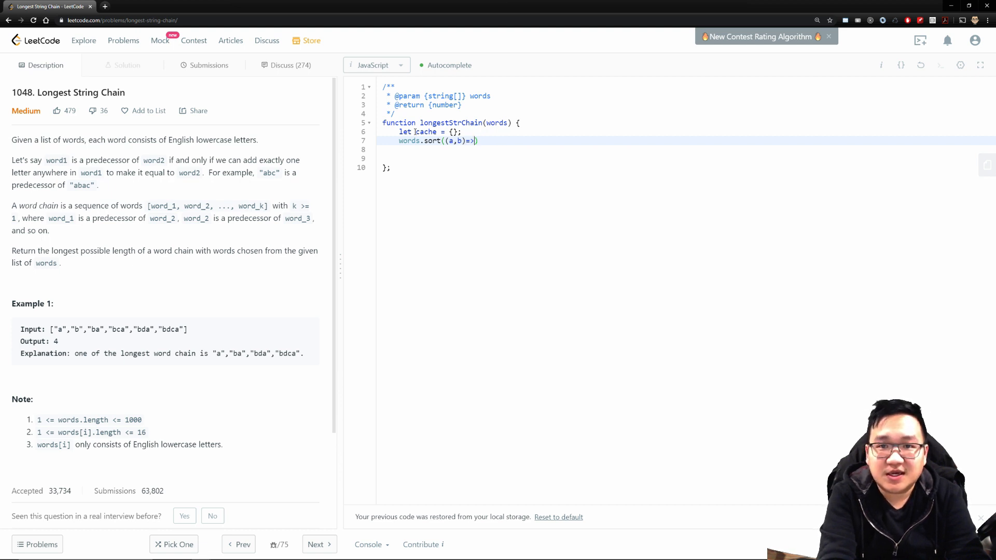
type("a")
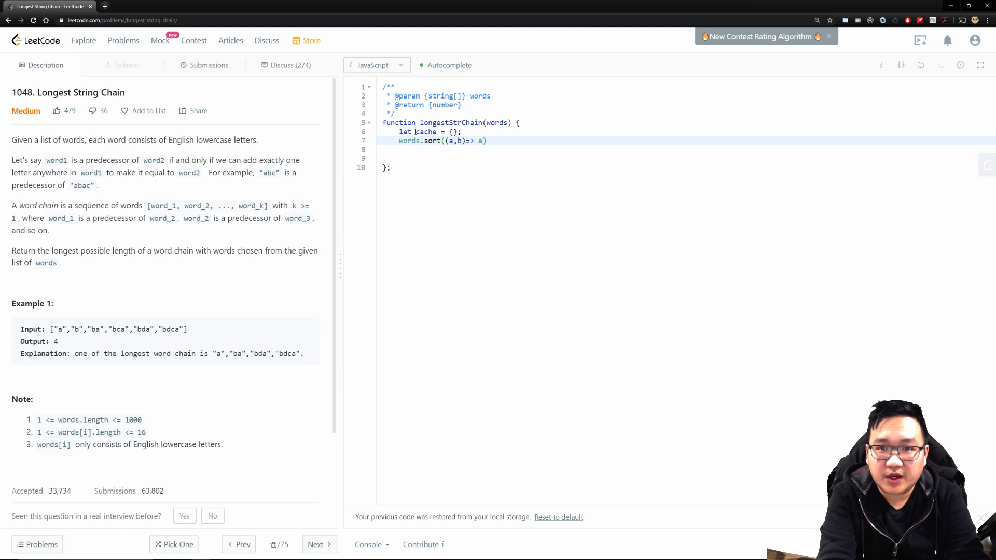
type(".l")
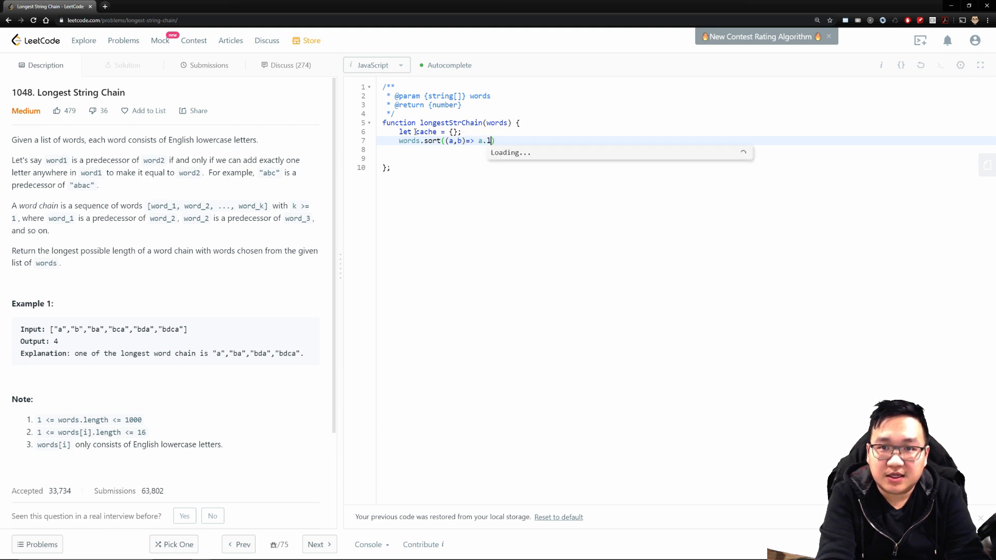
type("ength - b-")
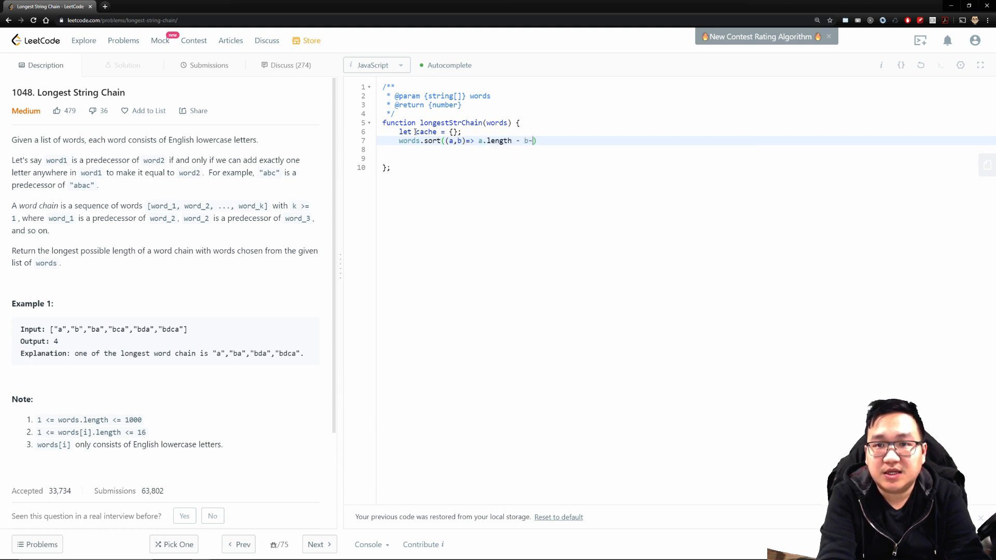
type(".length)")
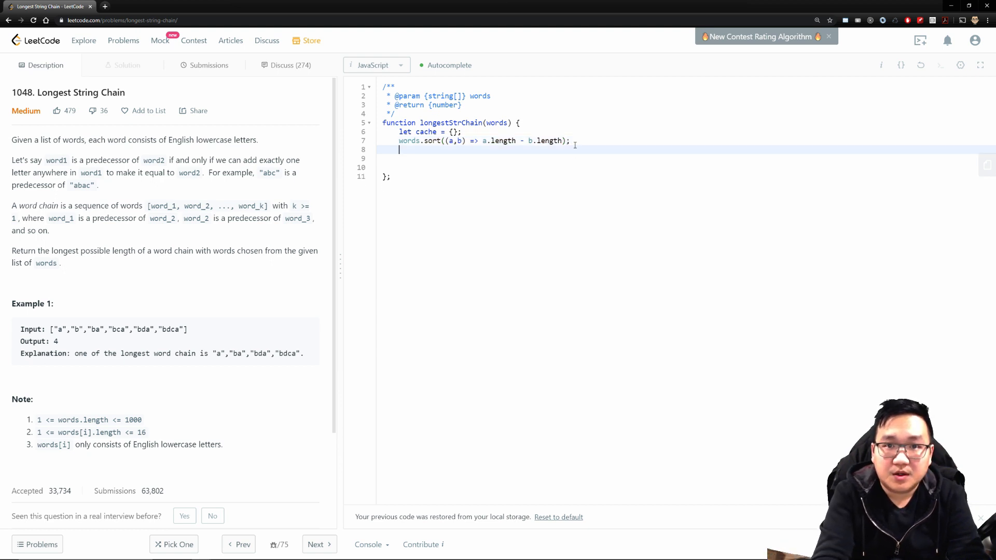
Declare let max = 0; and let longest = 0; below the sort line.
key("Return")
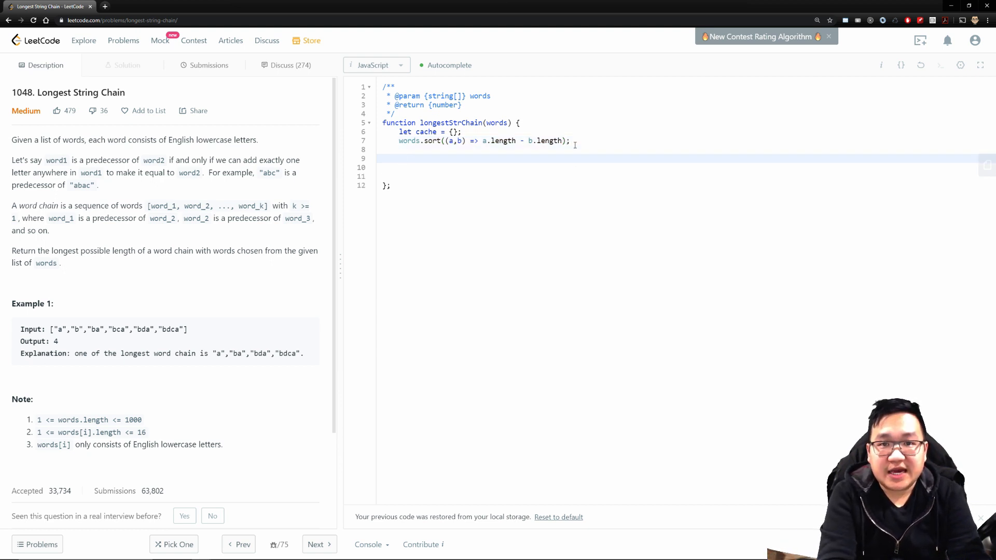
type("let max")
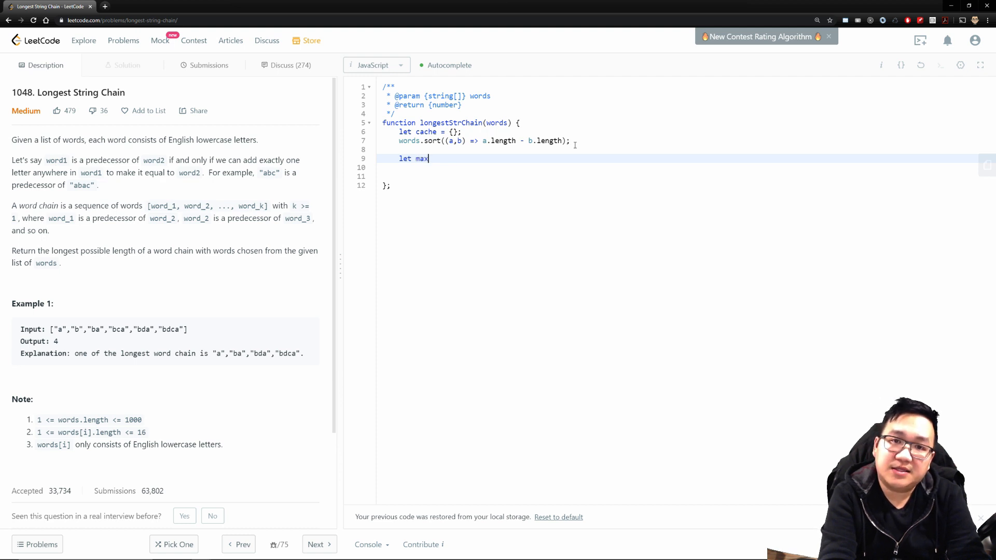
type("= 0;")
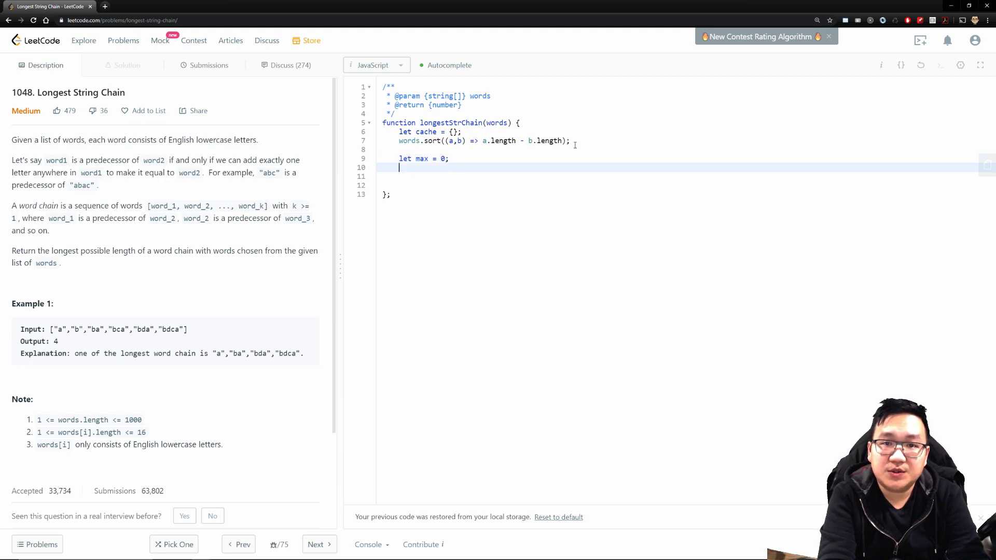
type("let")
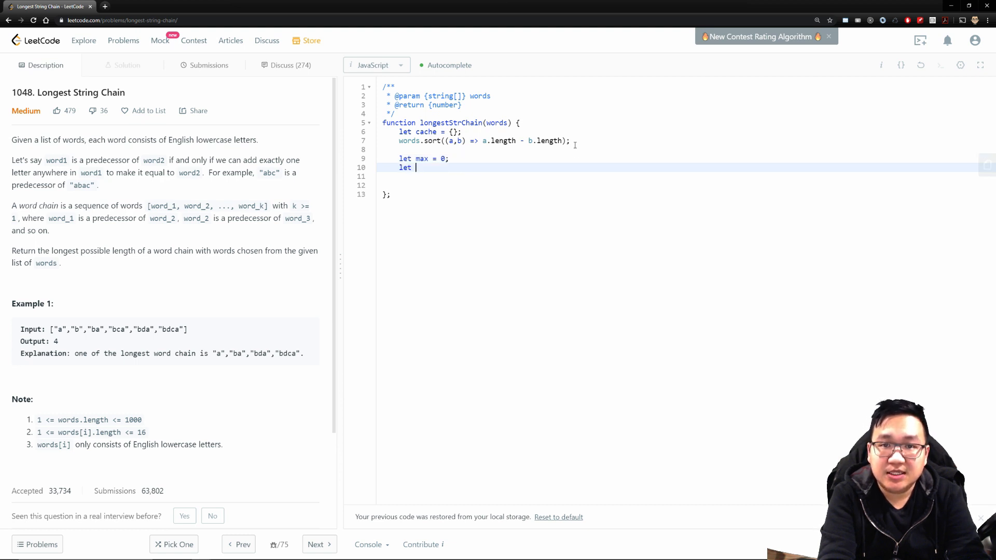
type("longest =")
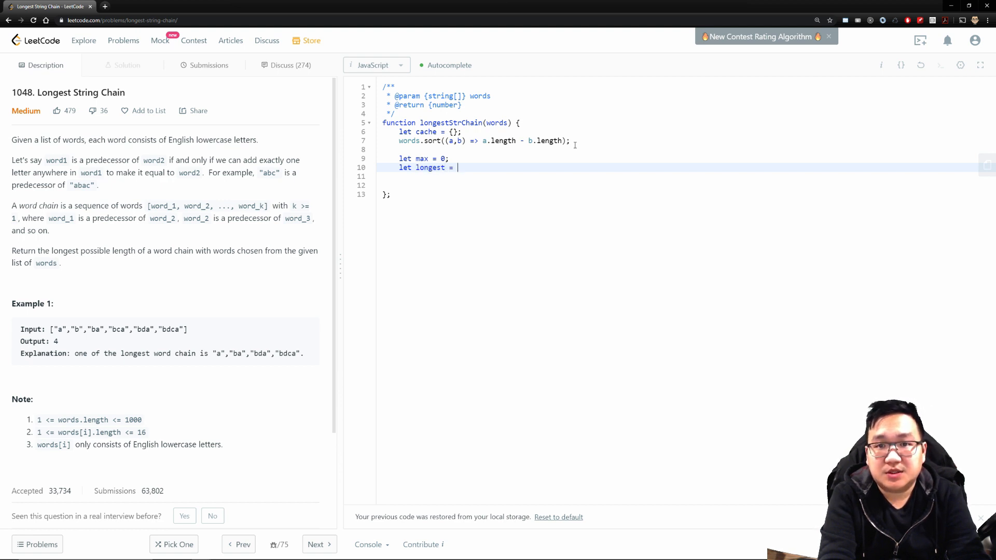
type("0;")
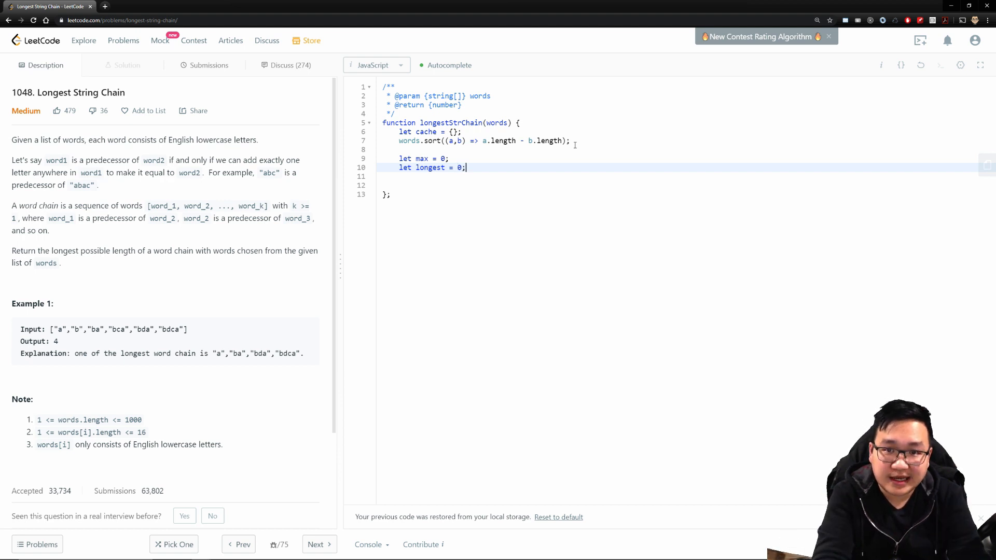
key("enter")
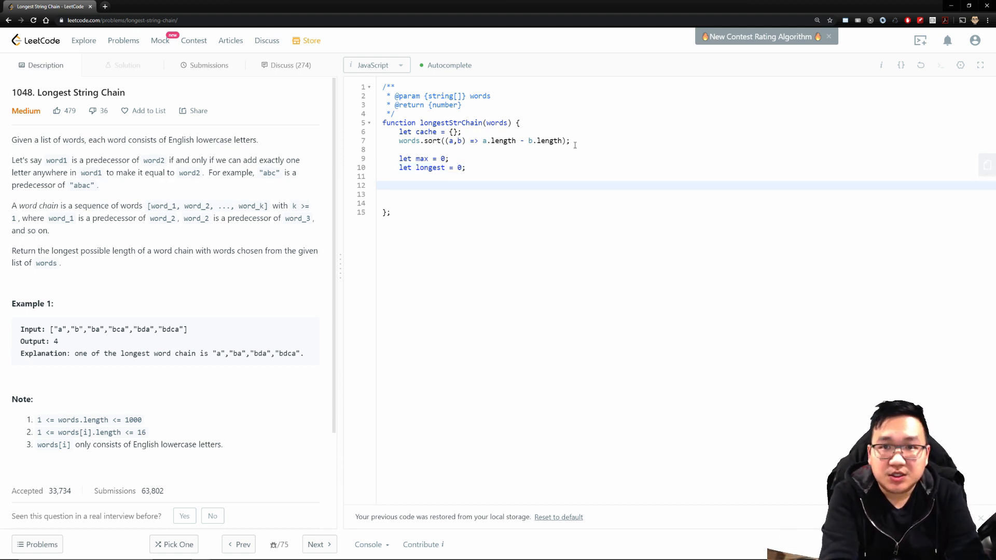
Add the outer loop for(let word of words){ with longest reset inside it.
type("for(")
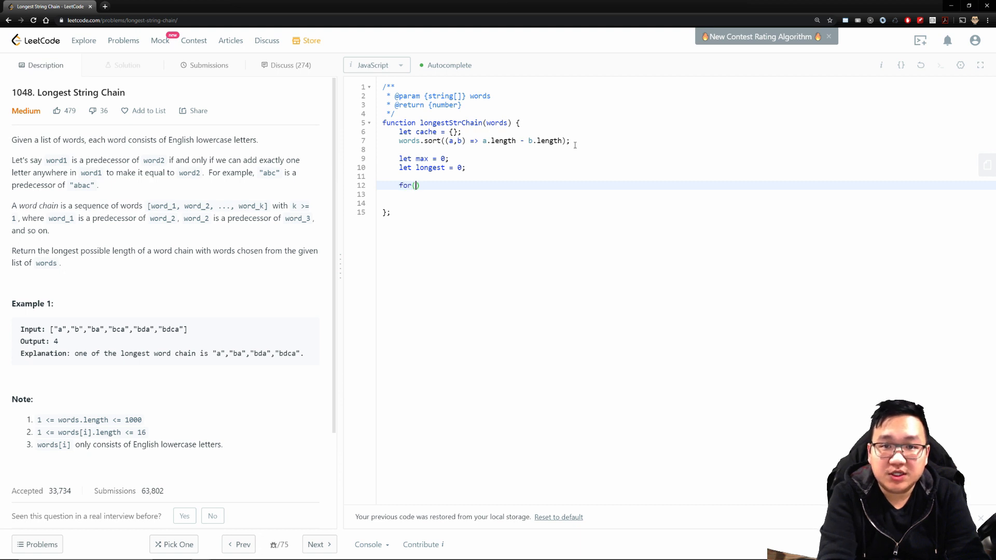
type("let word o")
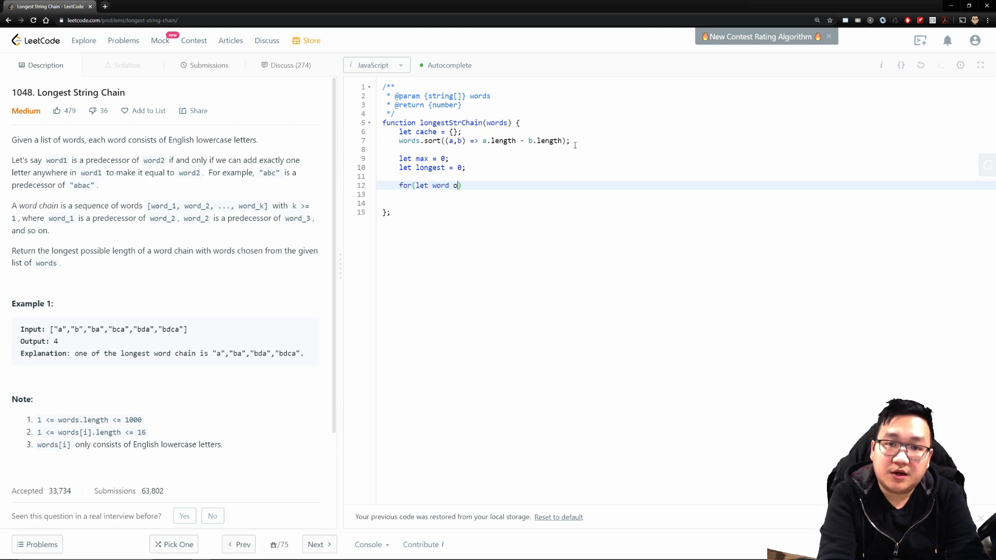
type("f words){")
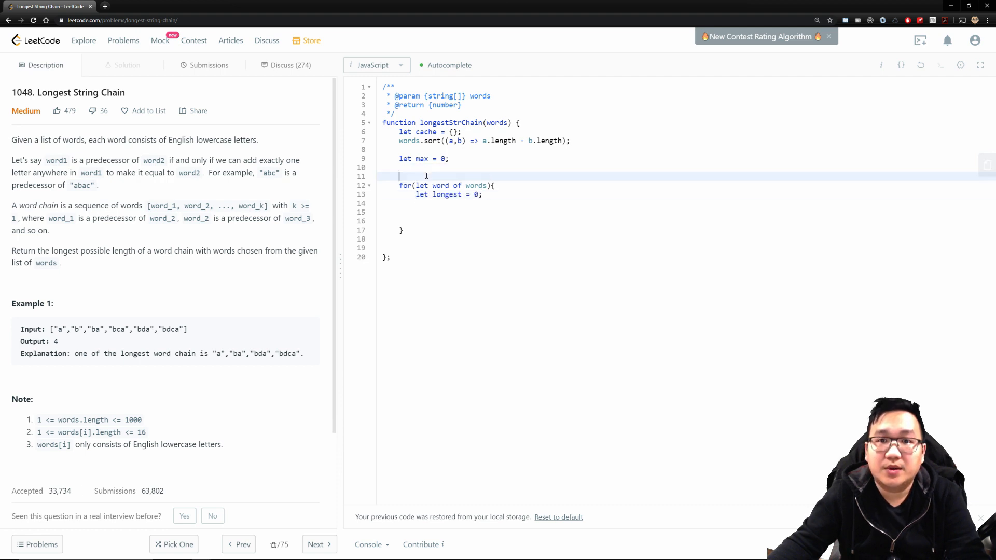
key("Backspace")
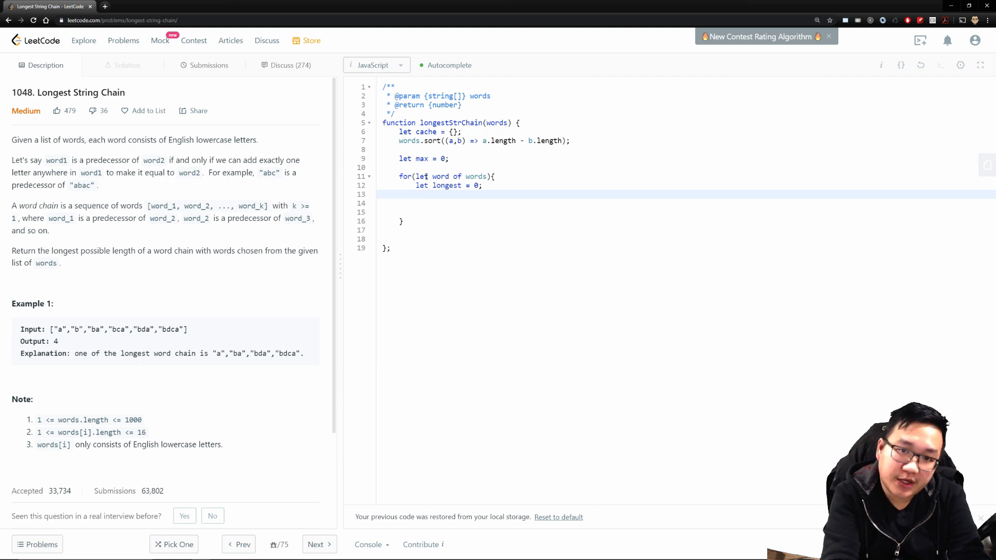
key("enter")
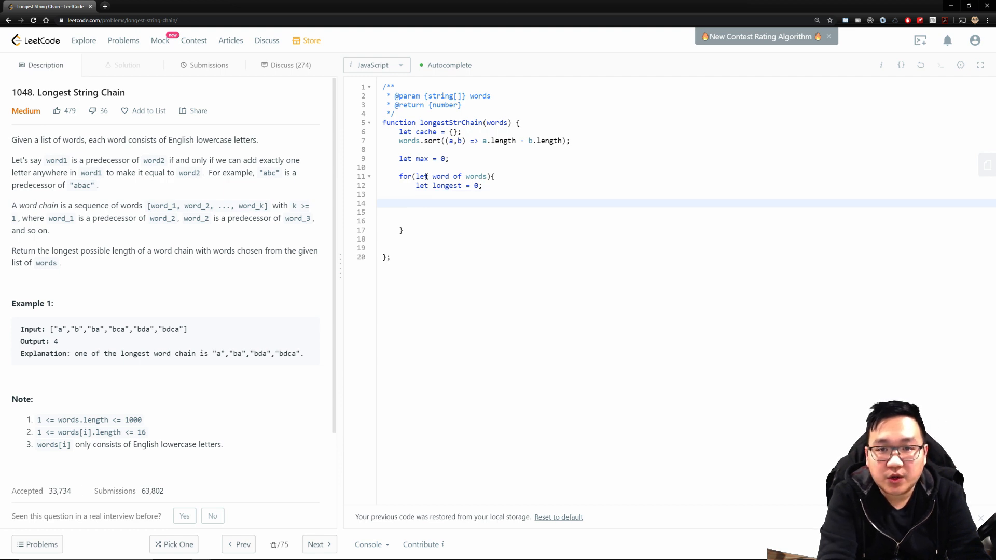
Add the inner loop for(let i = 0; i < word.length; i++){ and begin the subWord declaration.
type("for")
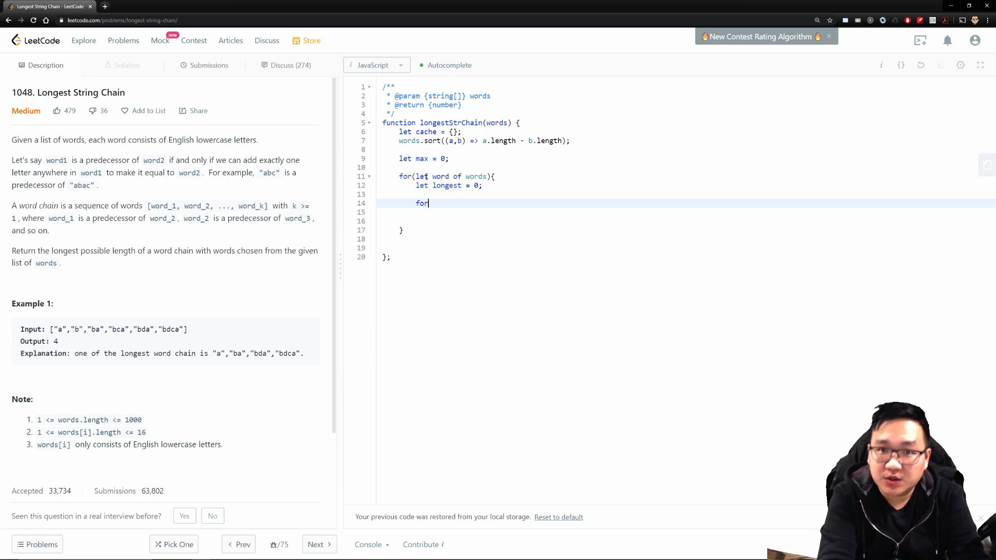
type("(let i = 0;")
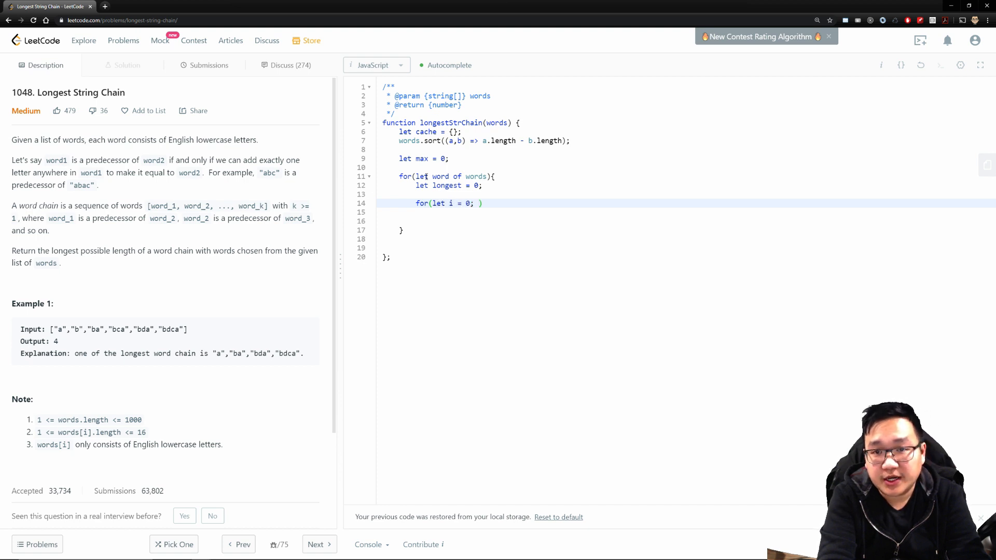
type("i < wor")
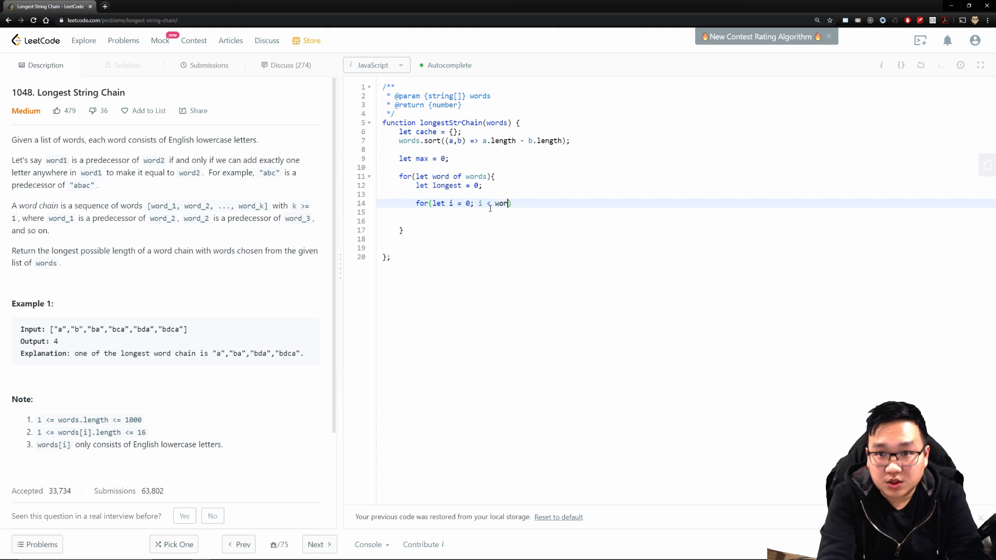
type("d.length; i++")
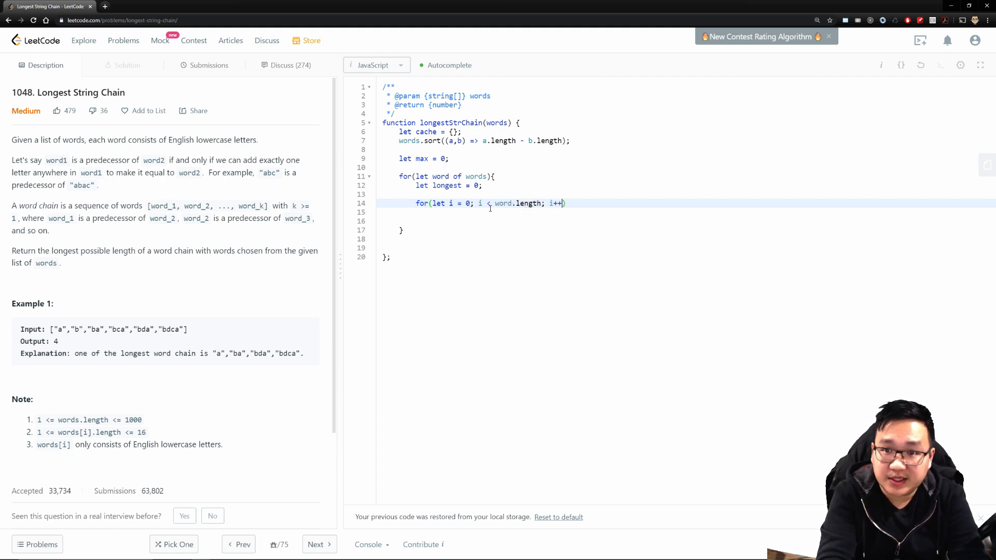
type("{")
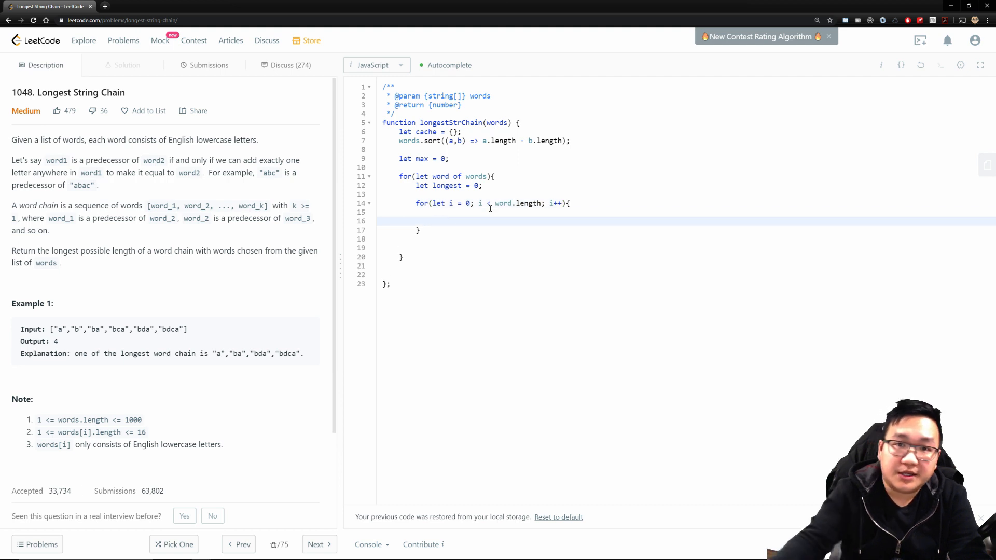
left_click(445, 212)
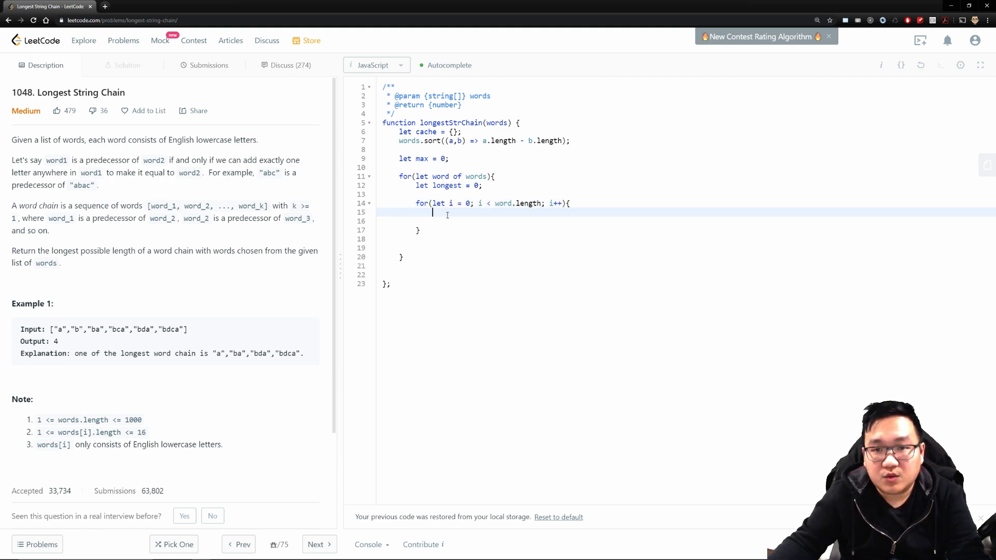
key("enter")
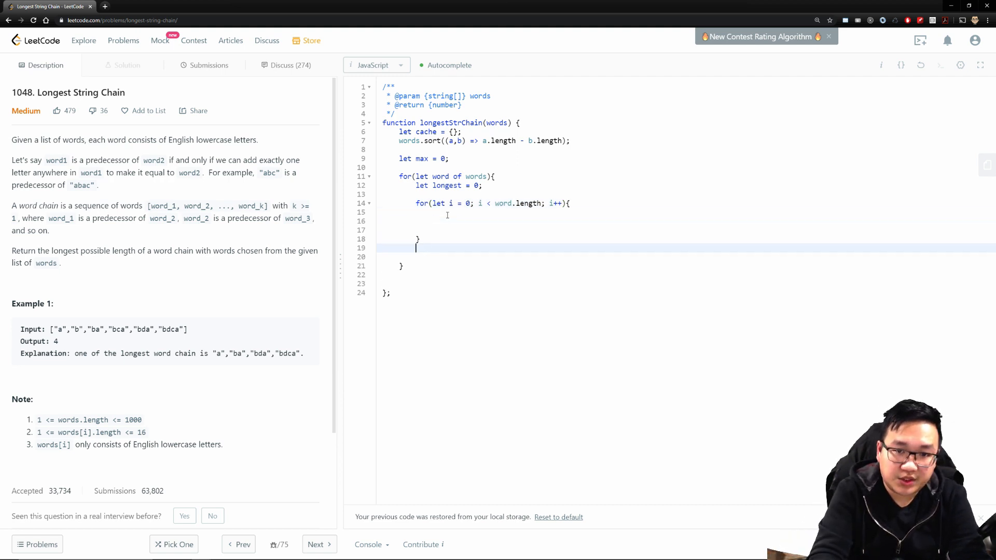
key("Backspace")
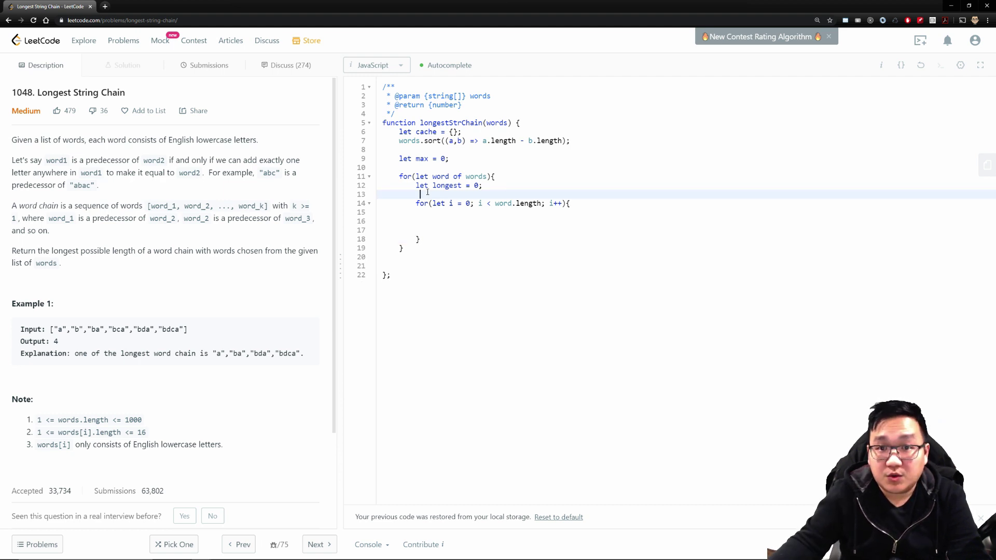
key("Backspace")
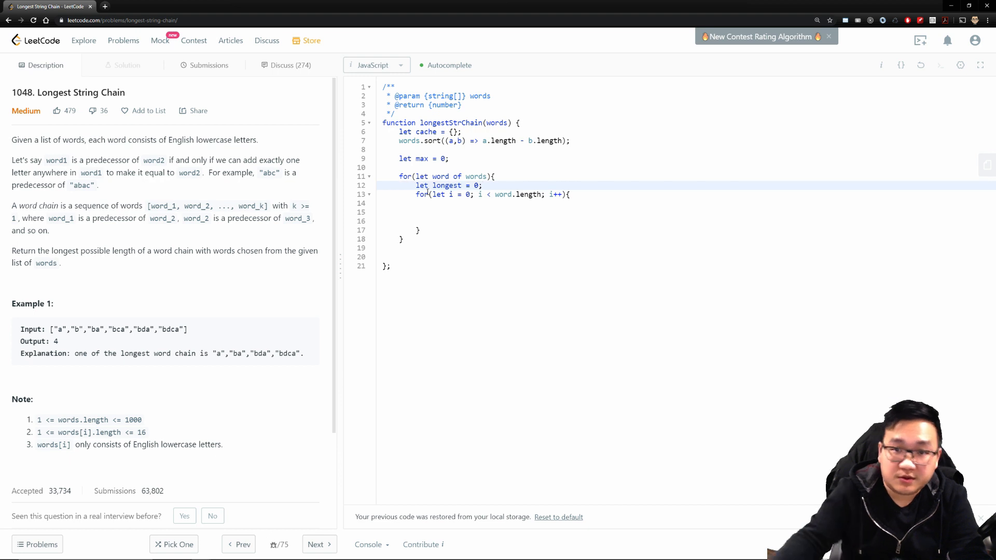
type("let subWord =")
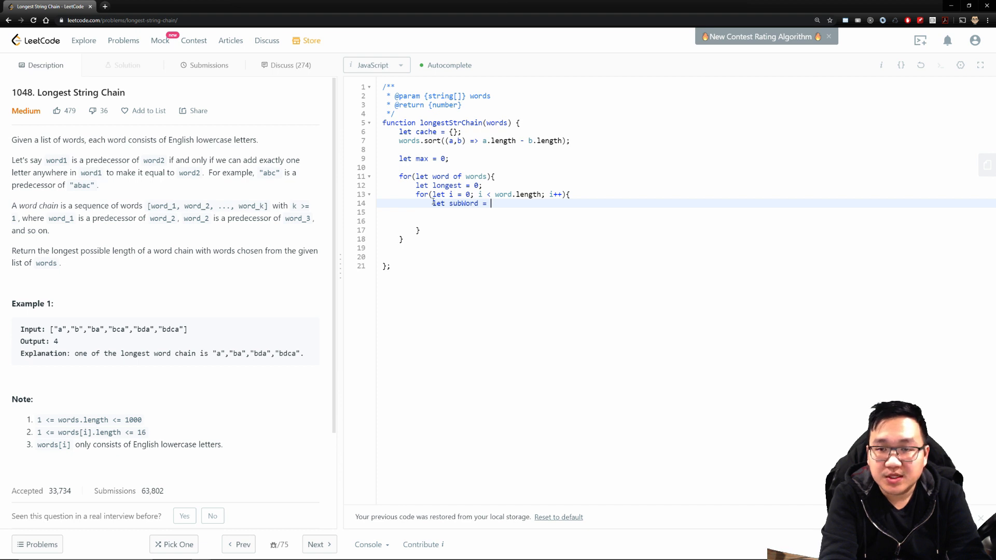
mouse_move(807, 79)
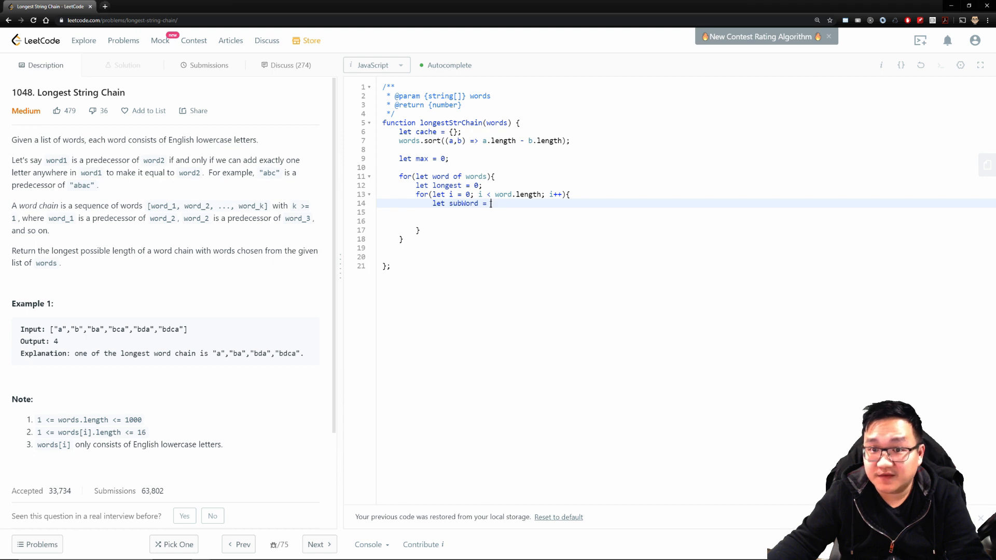
Assign subWord = word.slice(0,i) + word.slice(i+1); removing the letter at index i.
type("wp")
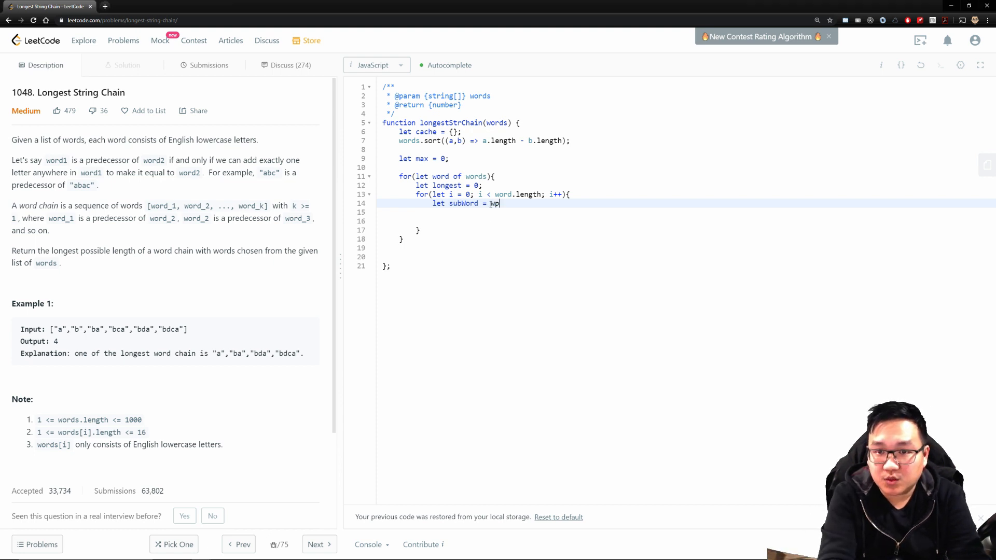
type("ord.")
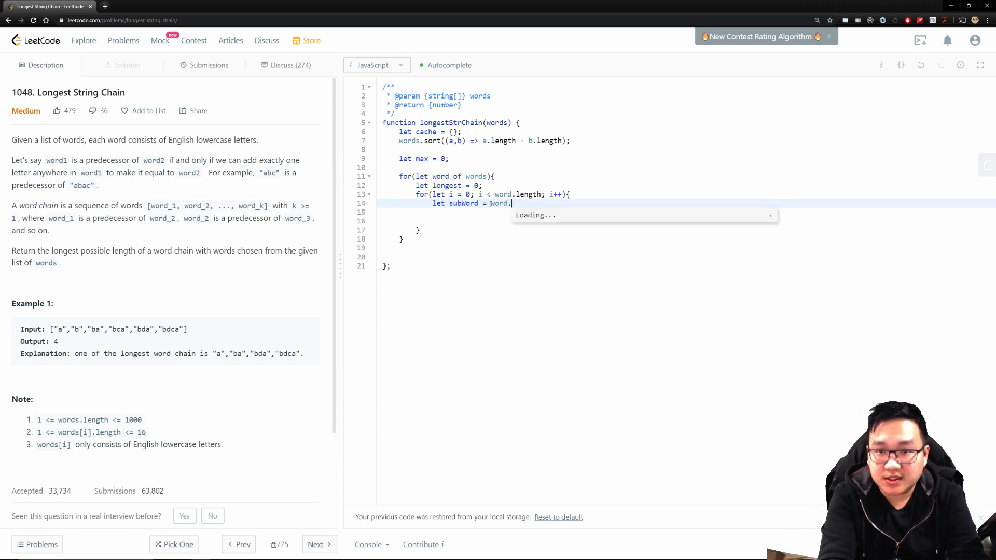
type("slice(0")
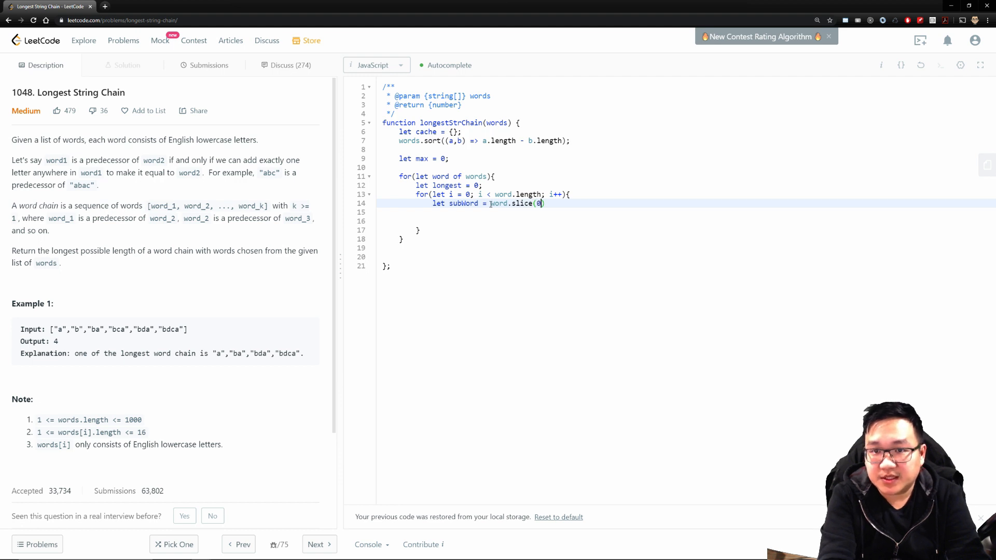
type(",i")
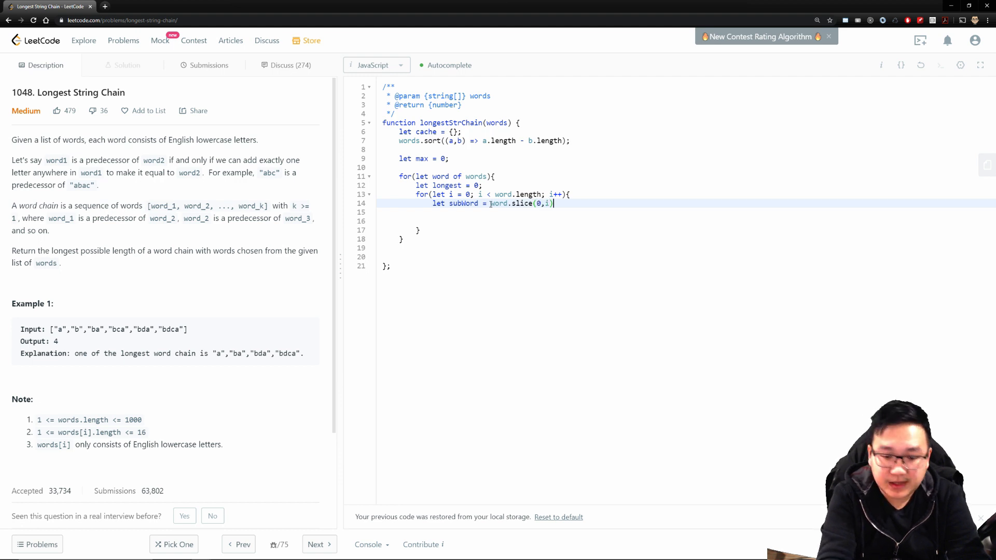
type("+ word")
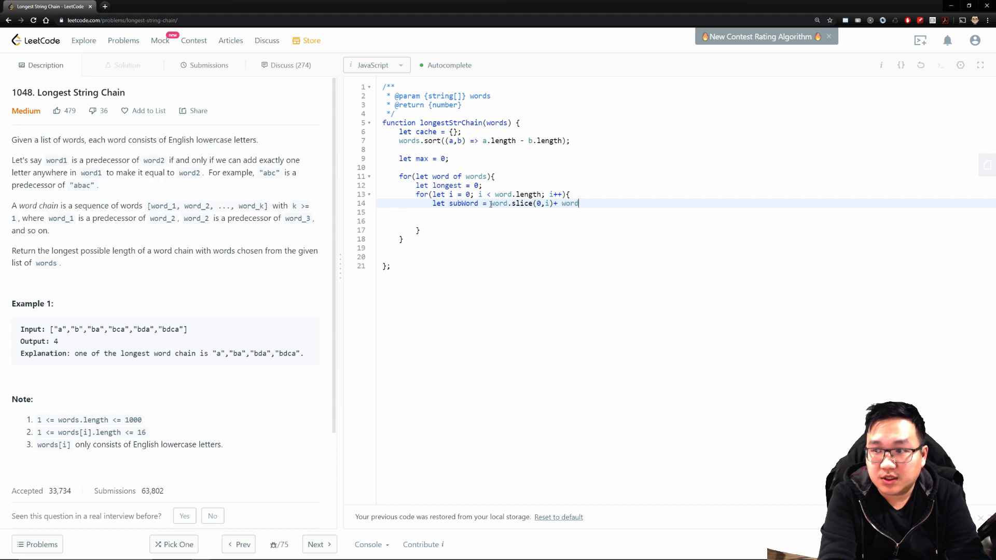
type(".slice()")
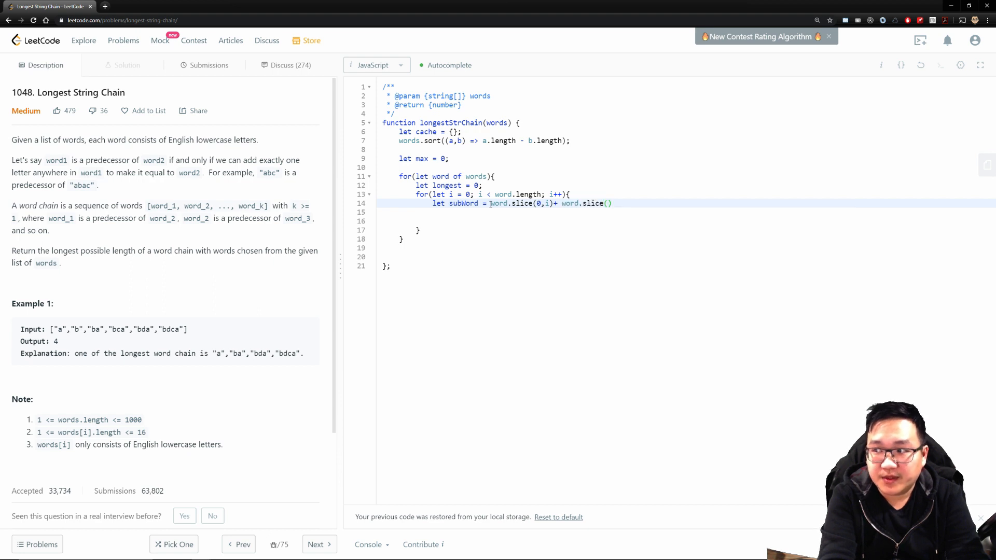
type("i+1")
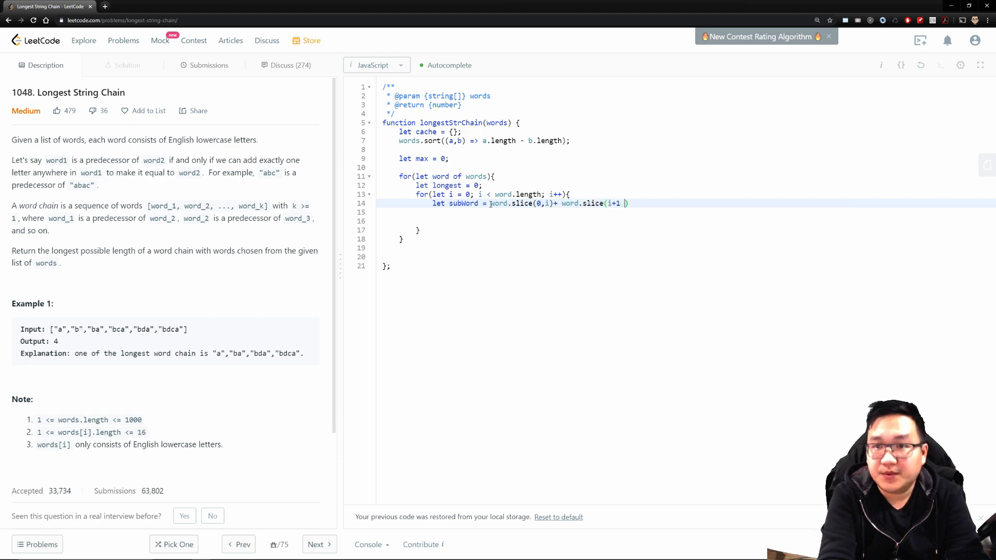
type(";")
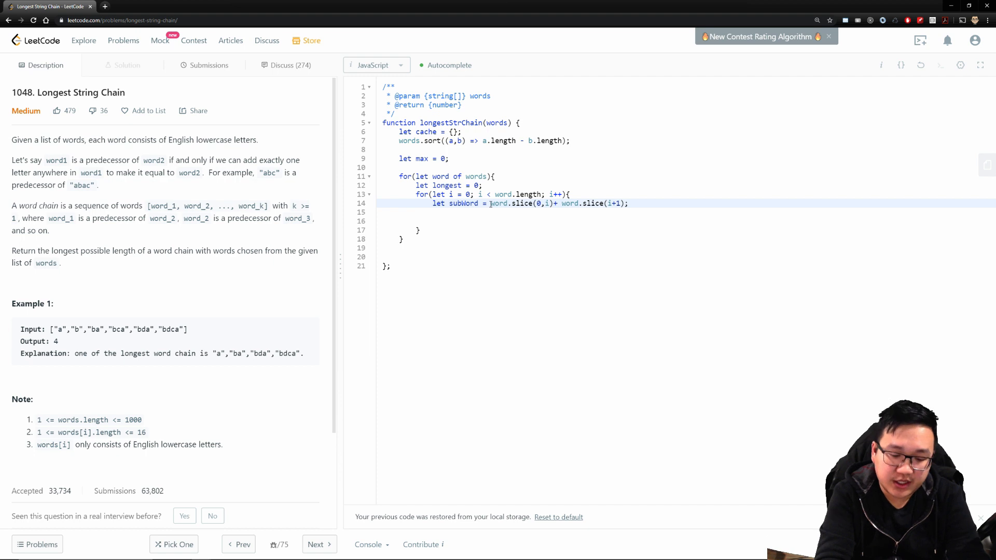
key("enter")
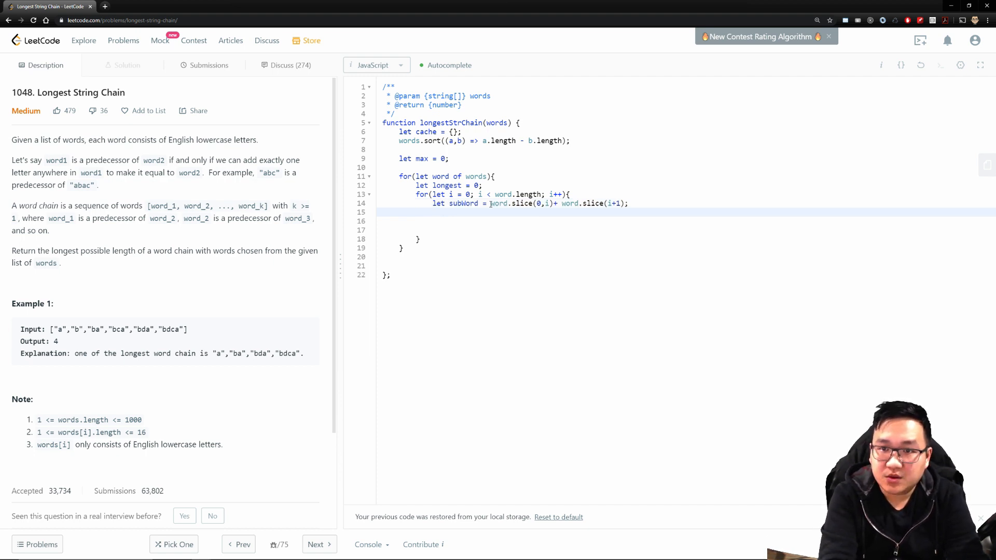
Begin longest = Math.max(longest, cache[subWord] ...) inside the inner loop.
type("longest =")
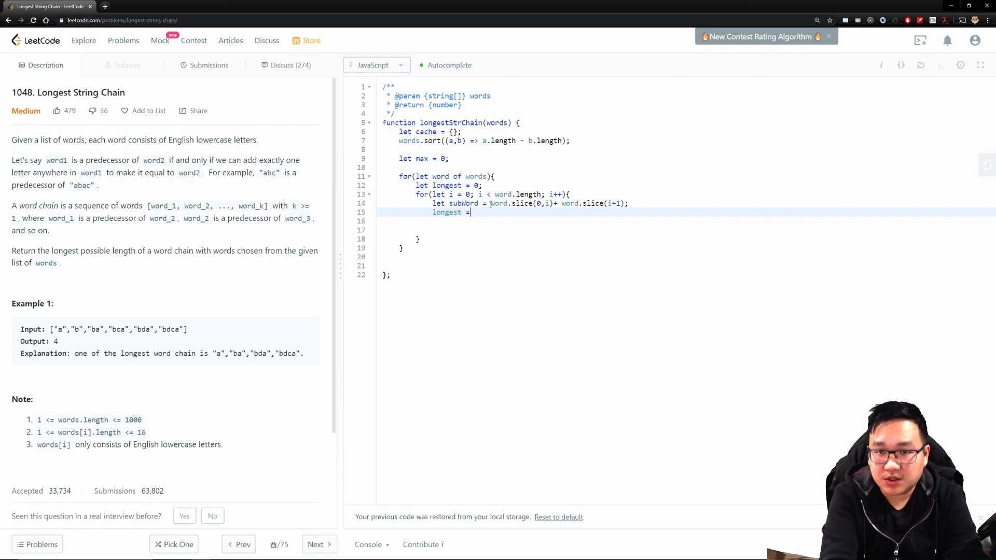
type("Math.max")
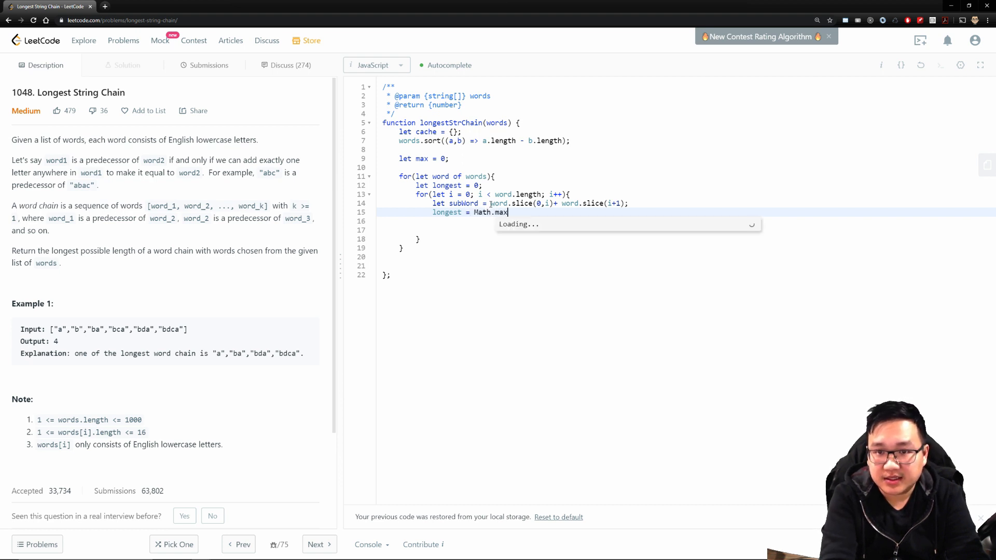
type("(longest,")
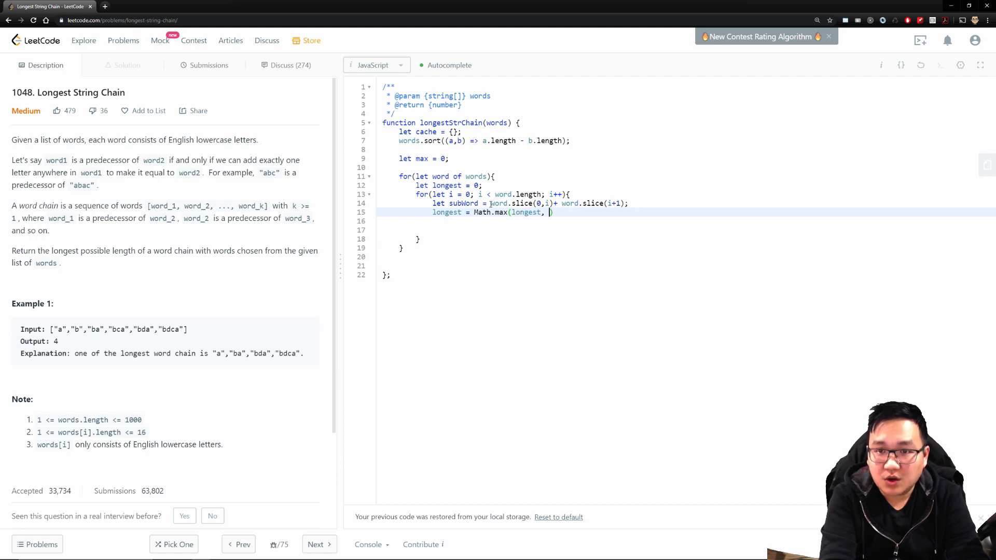
type("c")
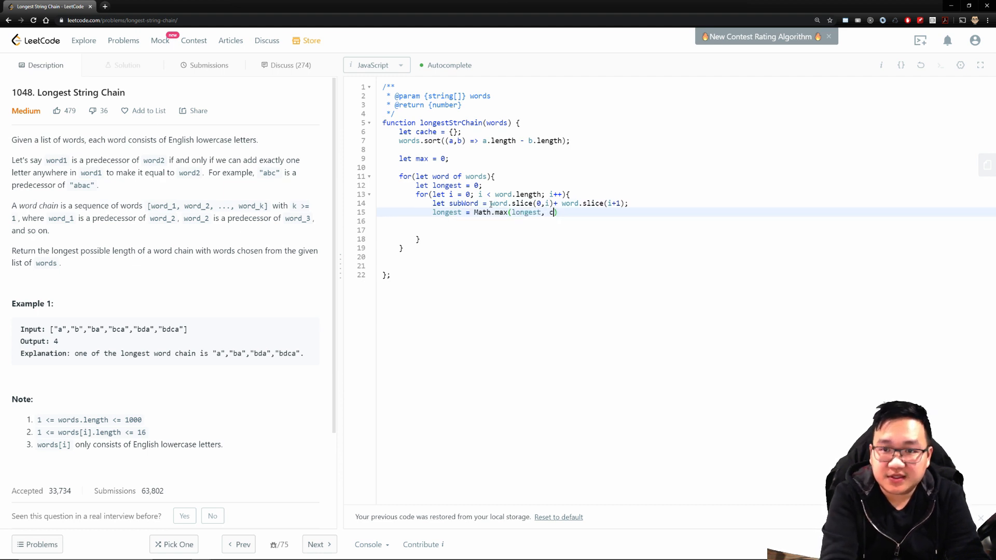
type("ache)")
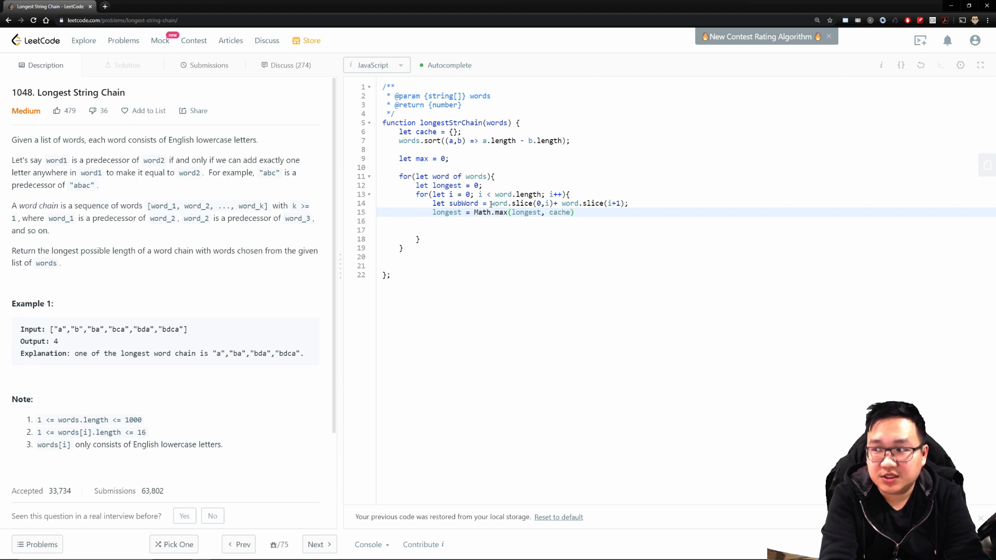
type("[subWord")
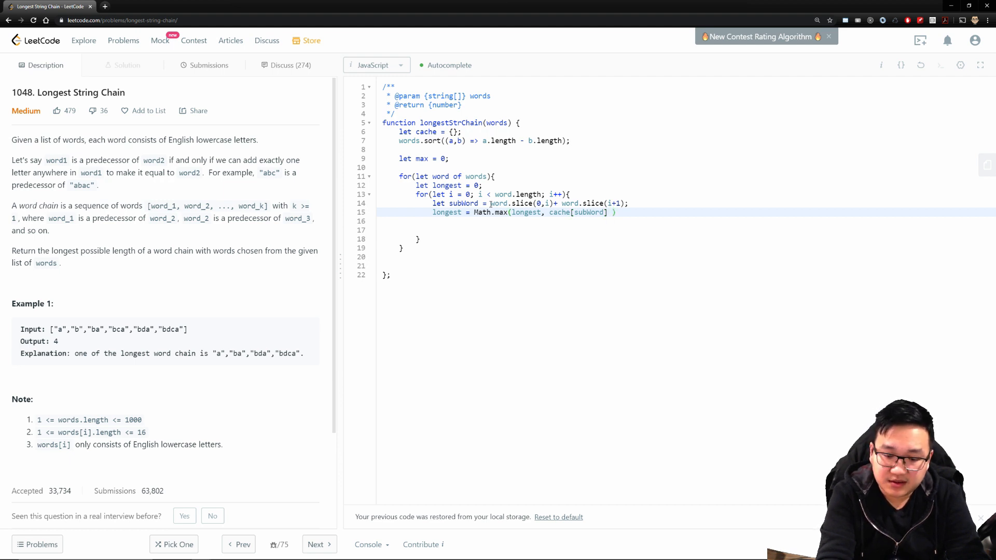
Finish the update as (cache[subWord] || 0)+1); and close the inner loop.
type("|| 0")
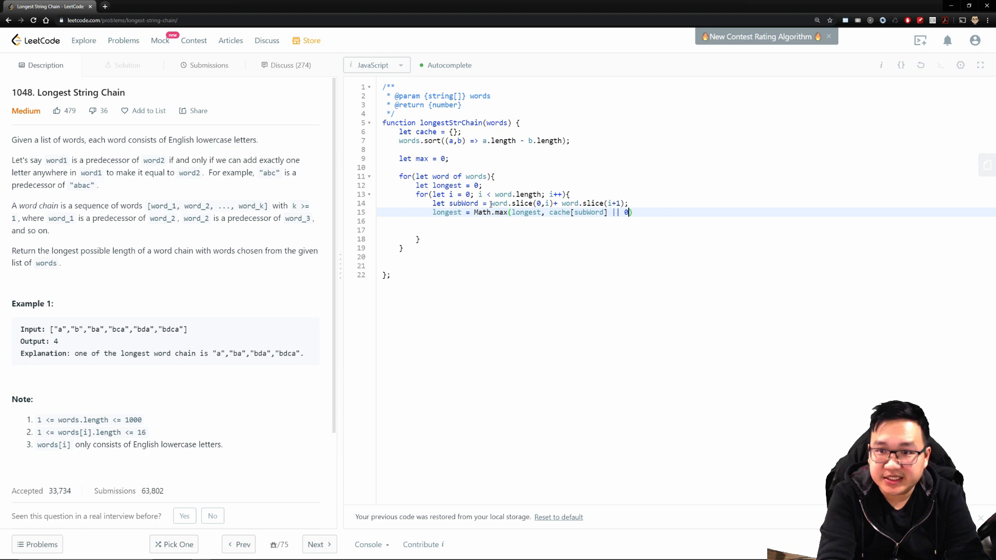
type(")")
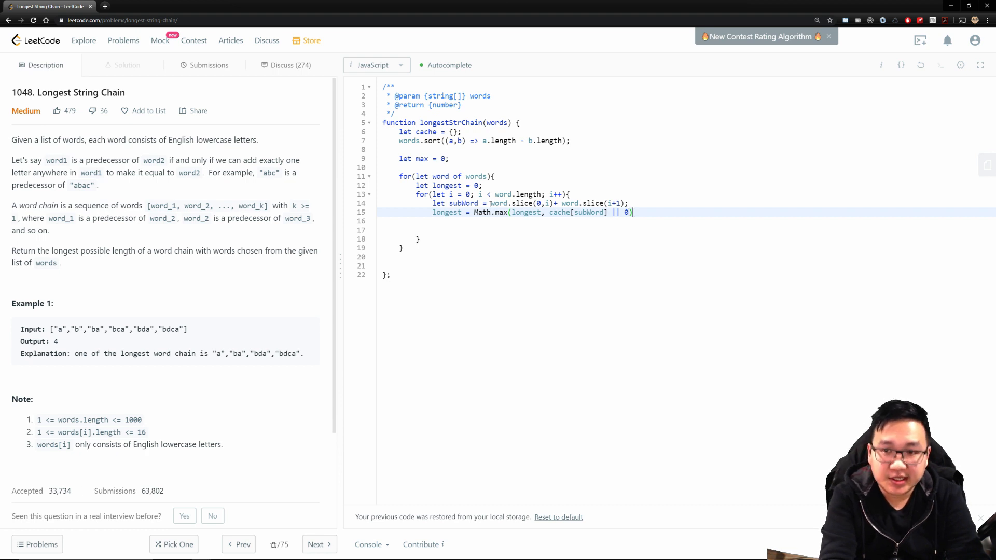
key("Backspace")
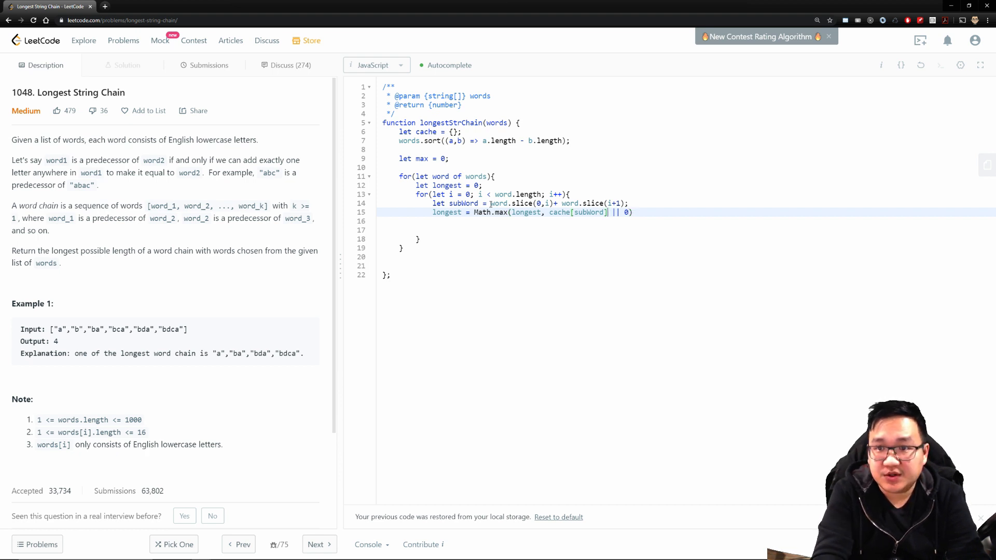
type("(")
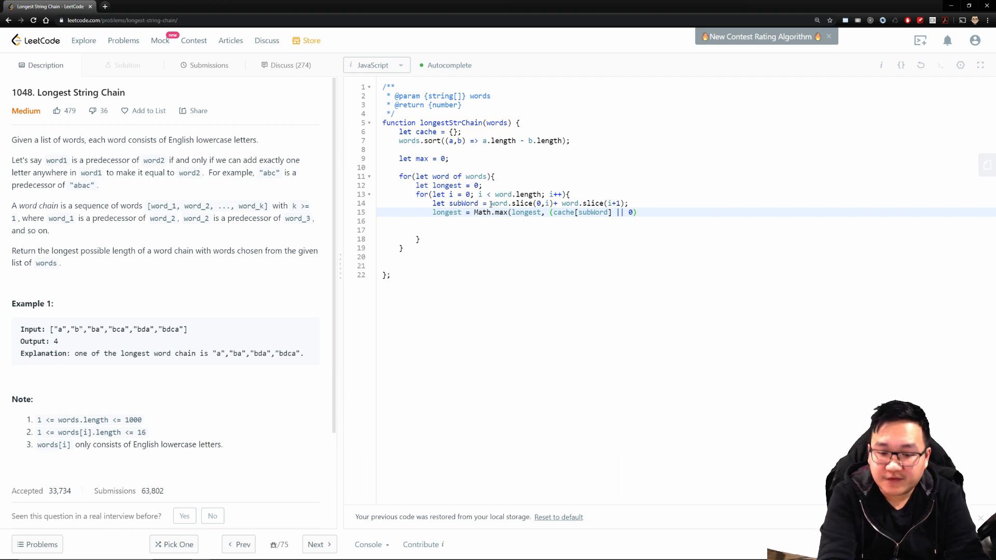
type("+1);")
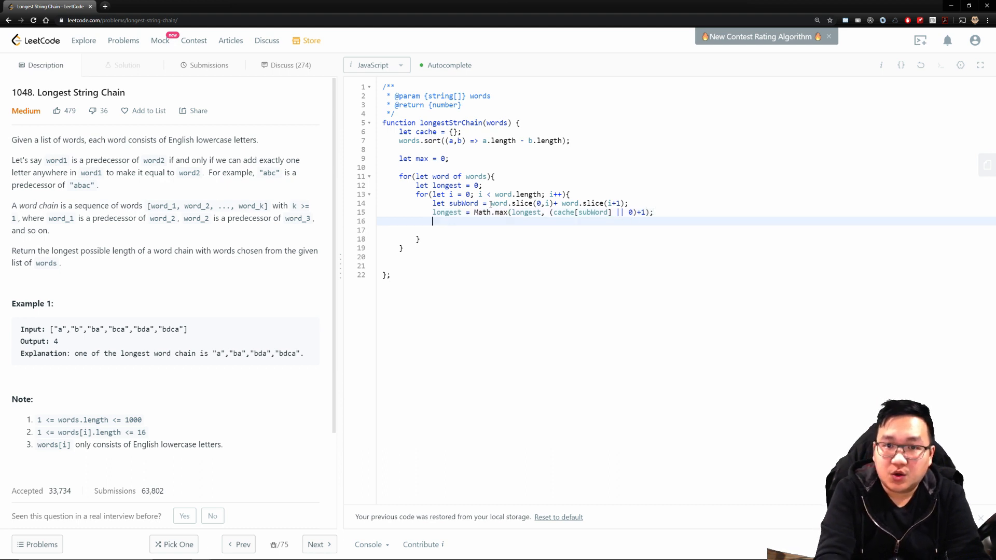
key("Backspace")
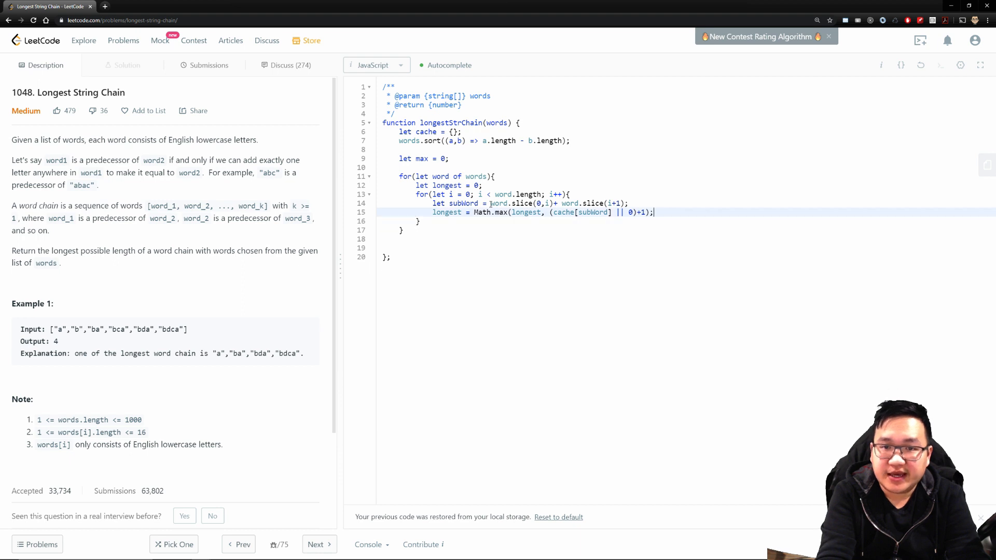
key("Return")
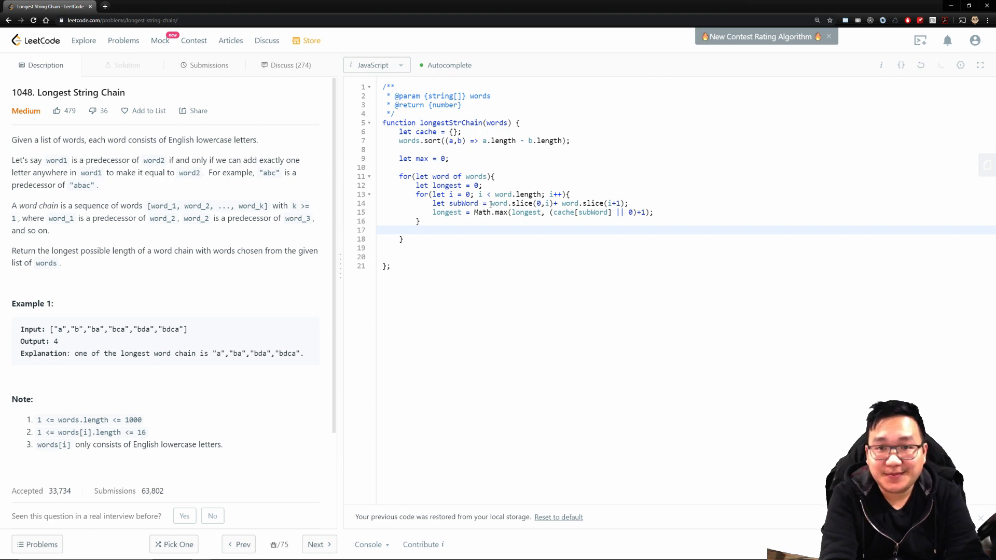
Write cache[word] = longest; and max = Math.max(max, longest); after the inner loop.
type("cache[")
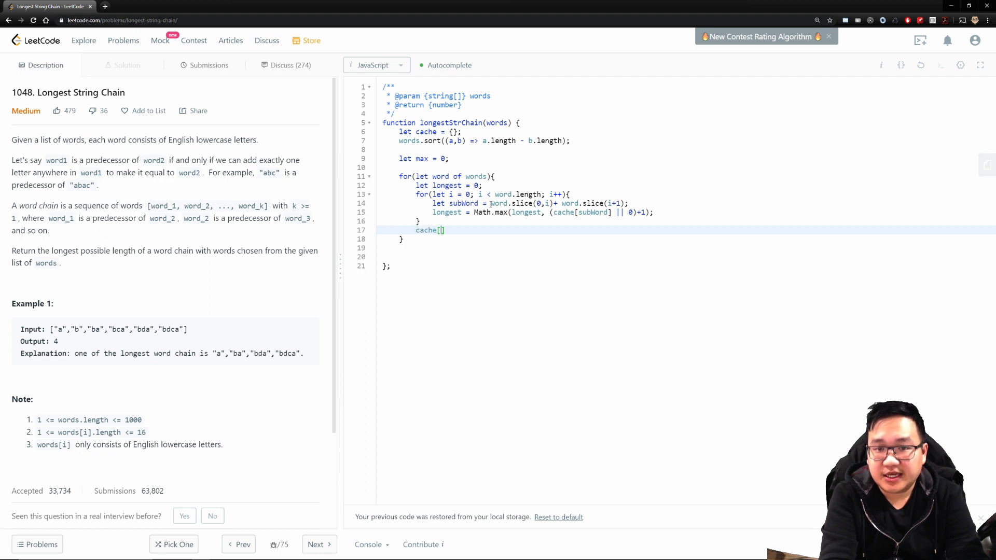
type("word]=")
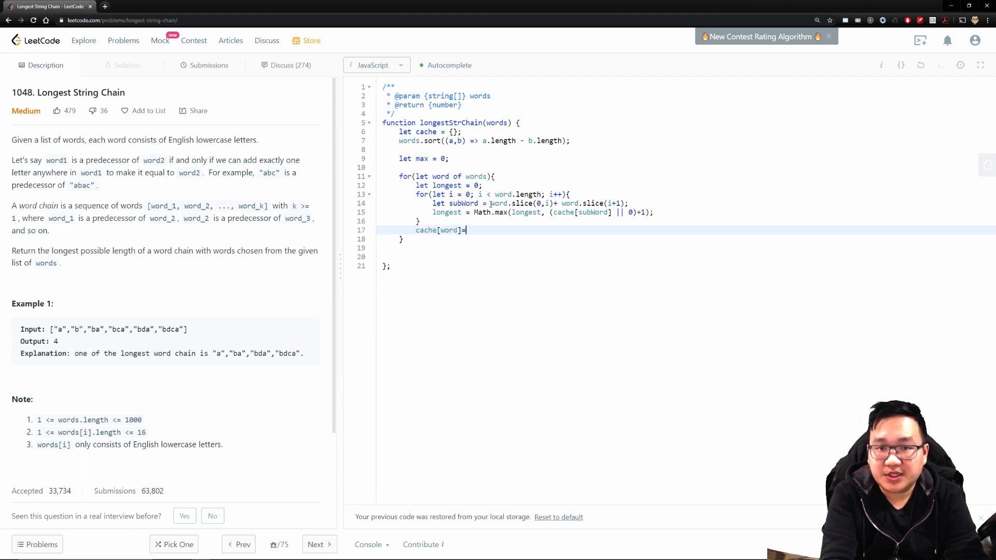
type("= longest1;")
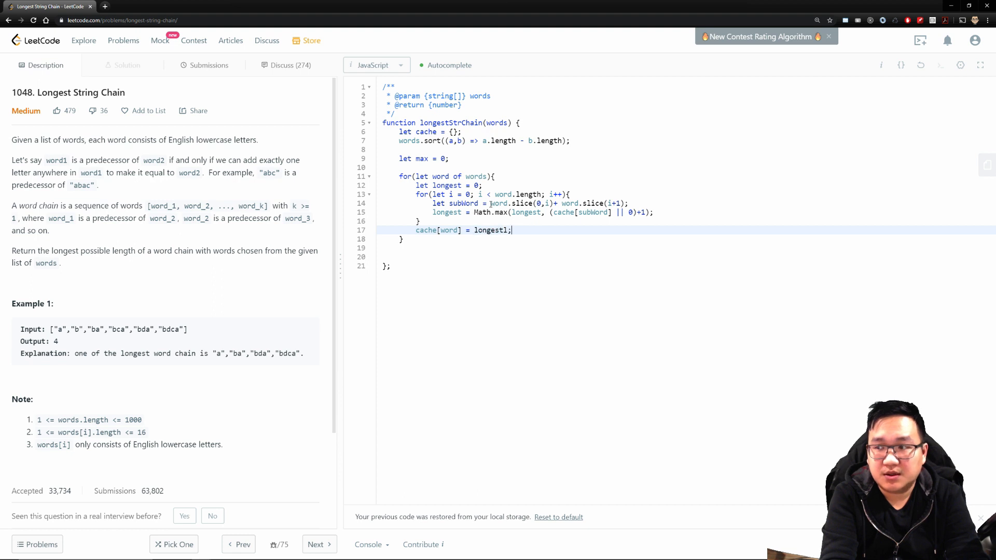
key("Return")
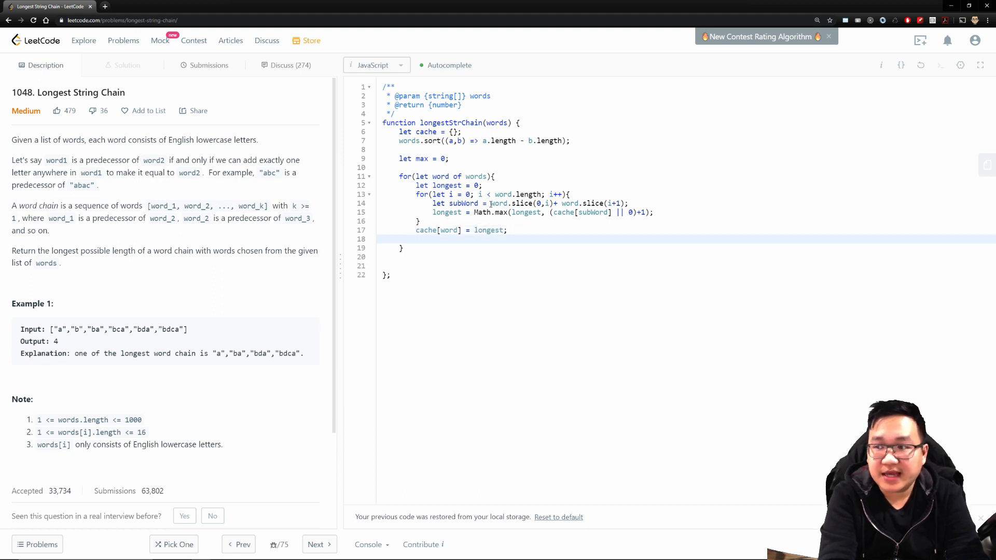
type("max(max")
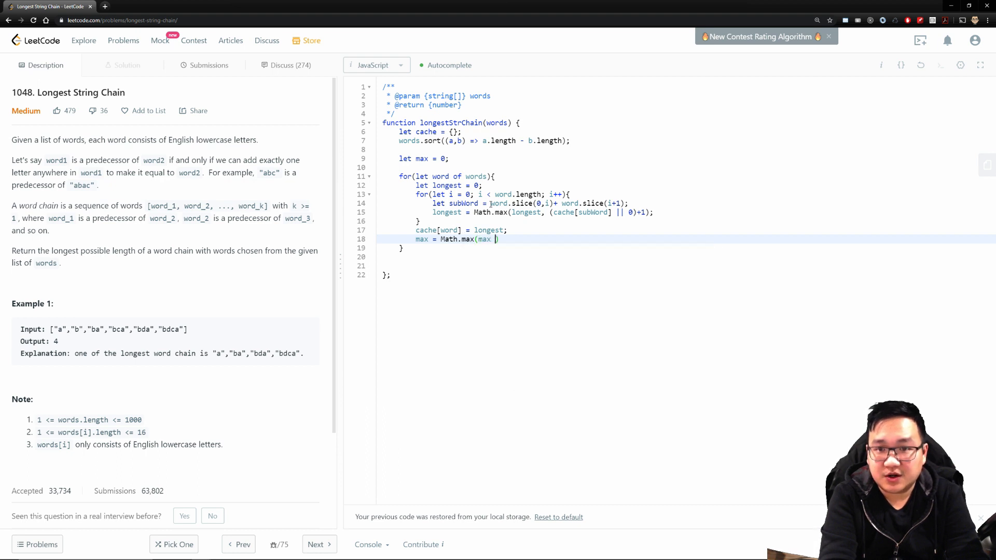
type(", longest)")
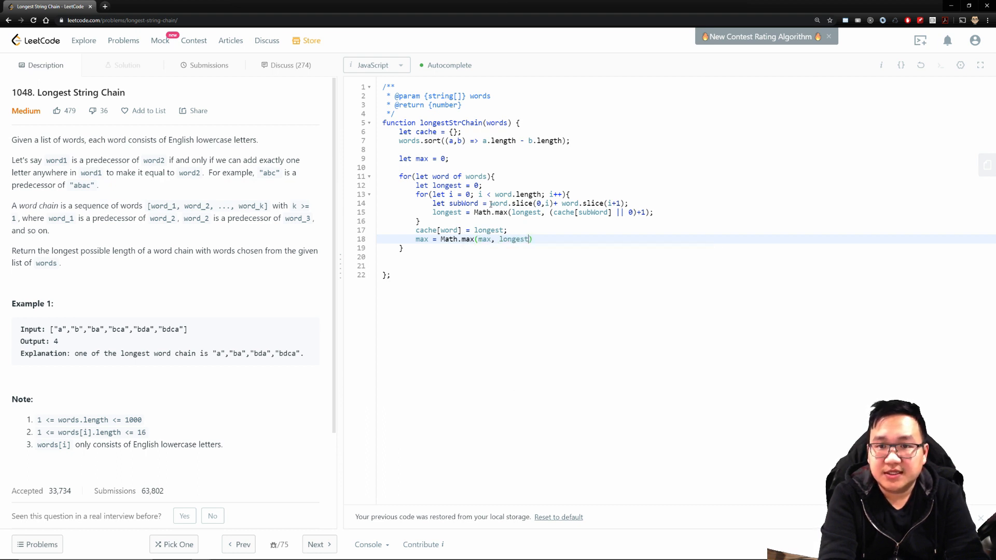
Add return max; after the outer loop to finish longestStrChain.
key("Enter")
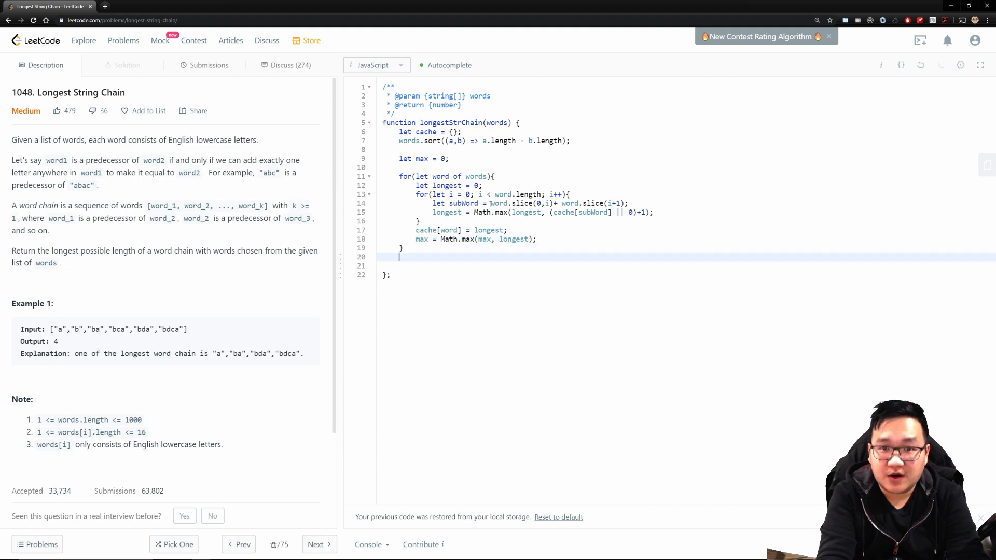
type("return")
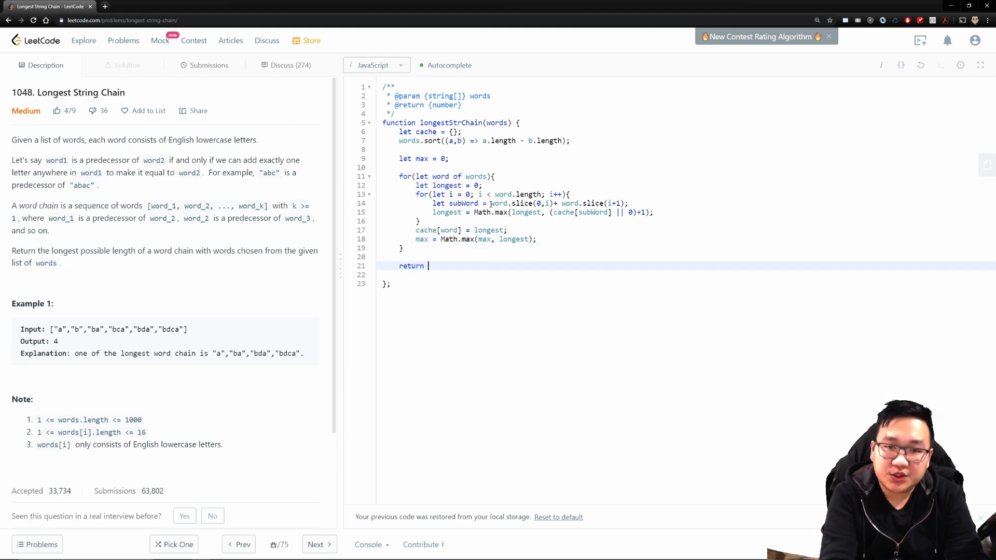
type("max")
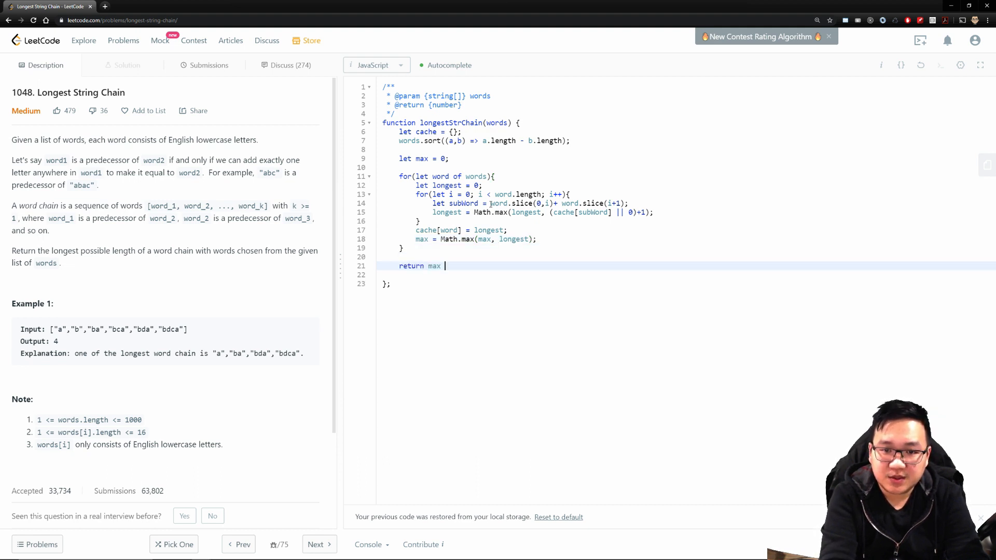
type(";")
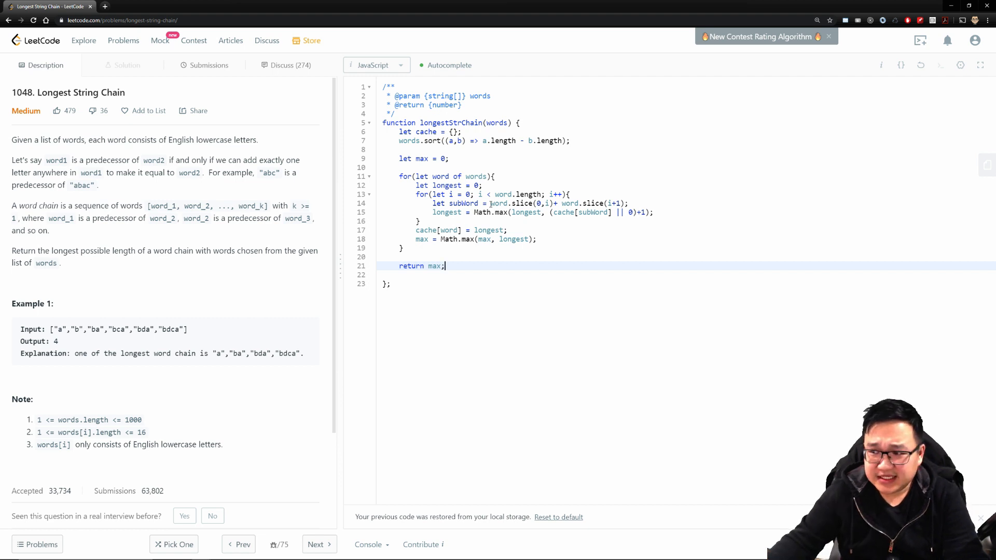
mouse_move(737, 319)
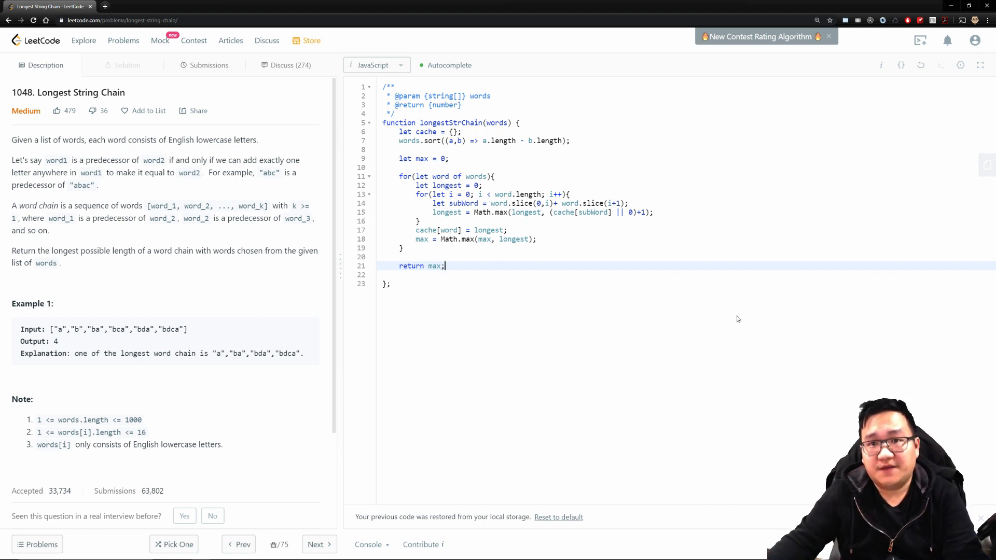